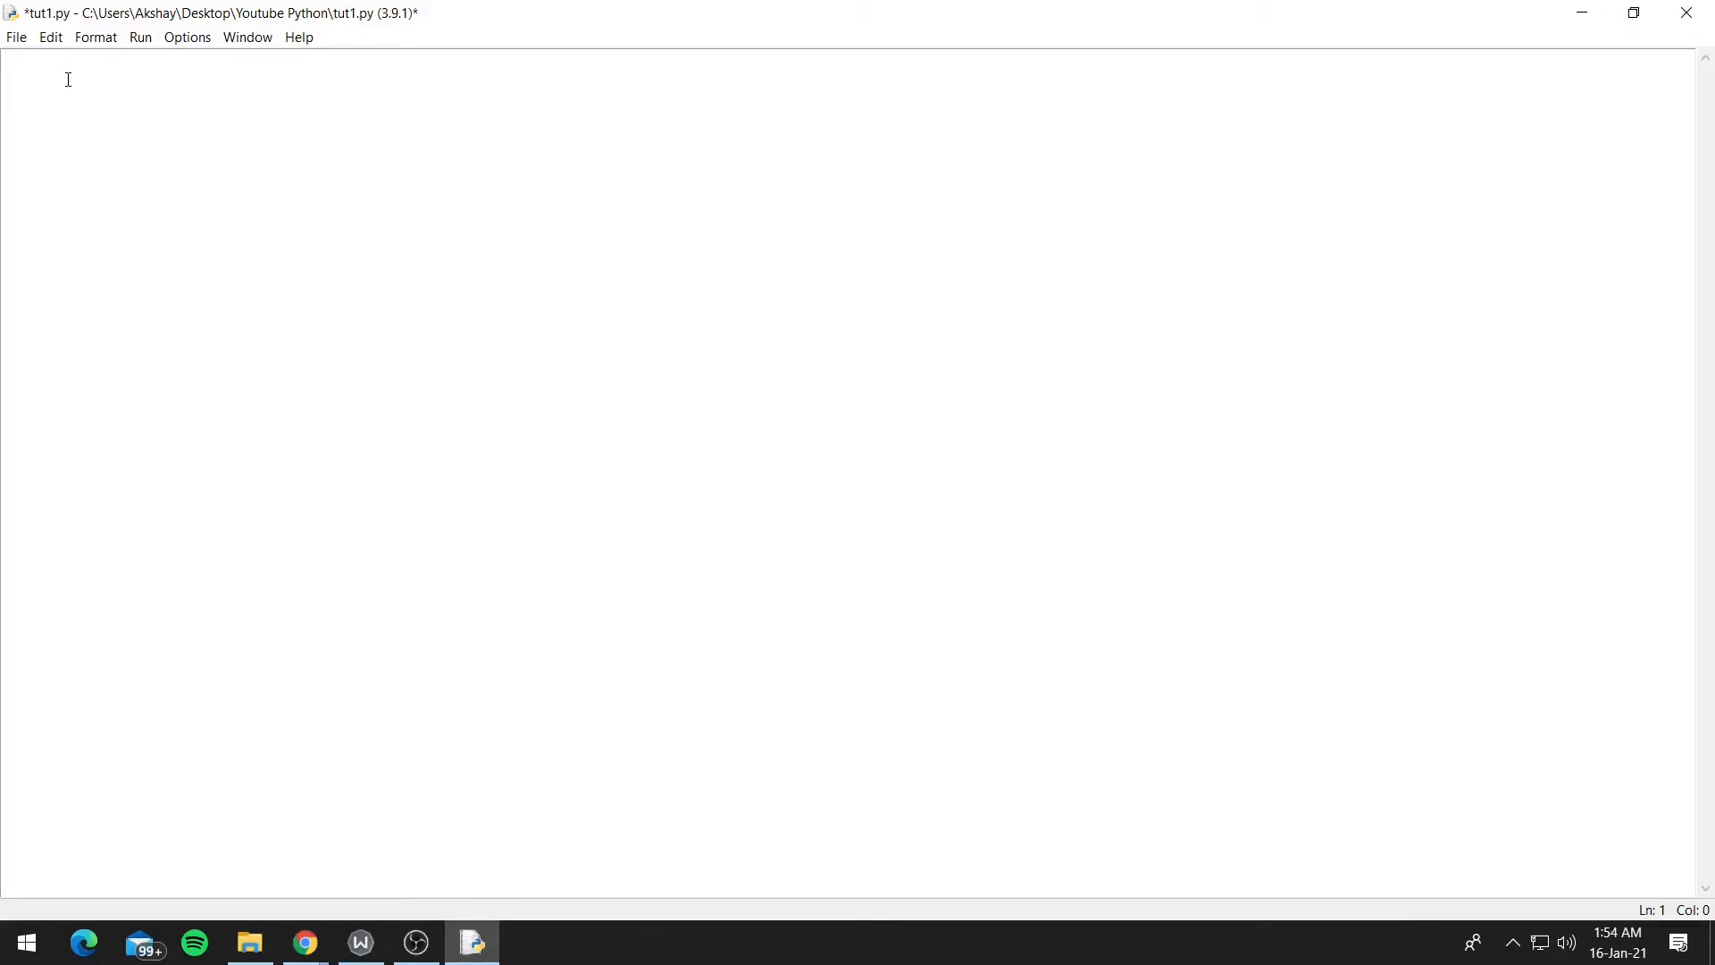
Step: Write a=5 and b=10, then an 'if a>b:' block printing 'a is greater than b'
text(a=5)
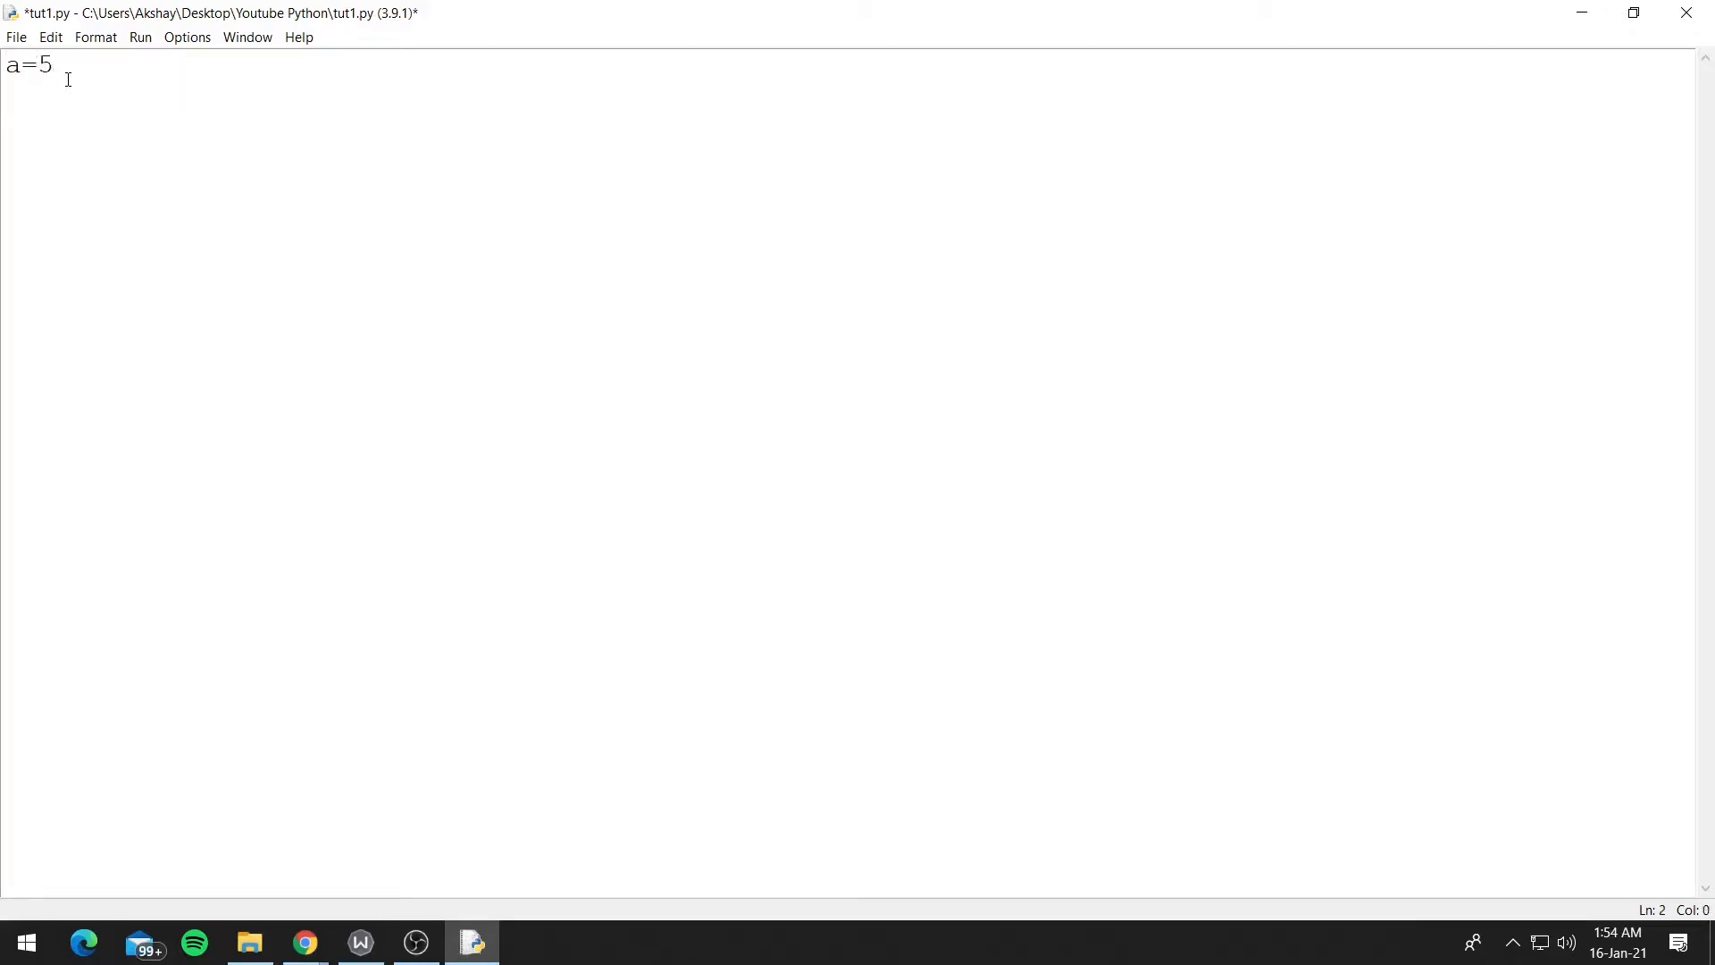
text(b=10)
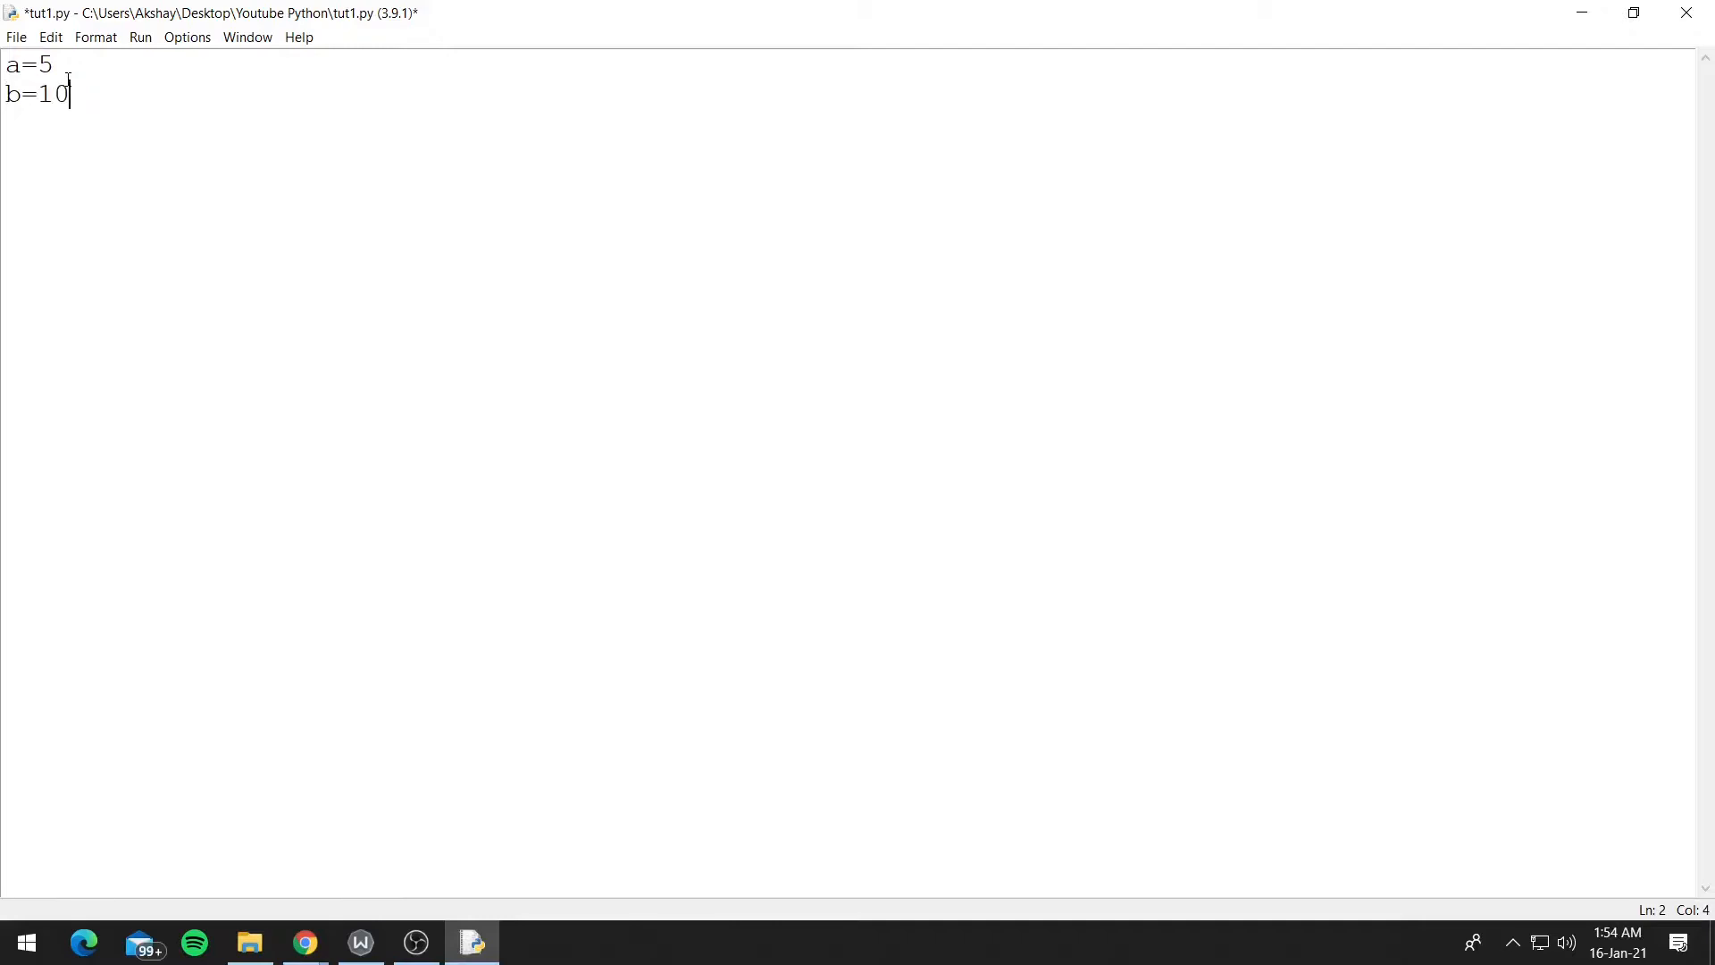
key(enter)
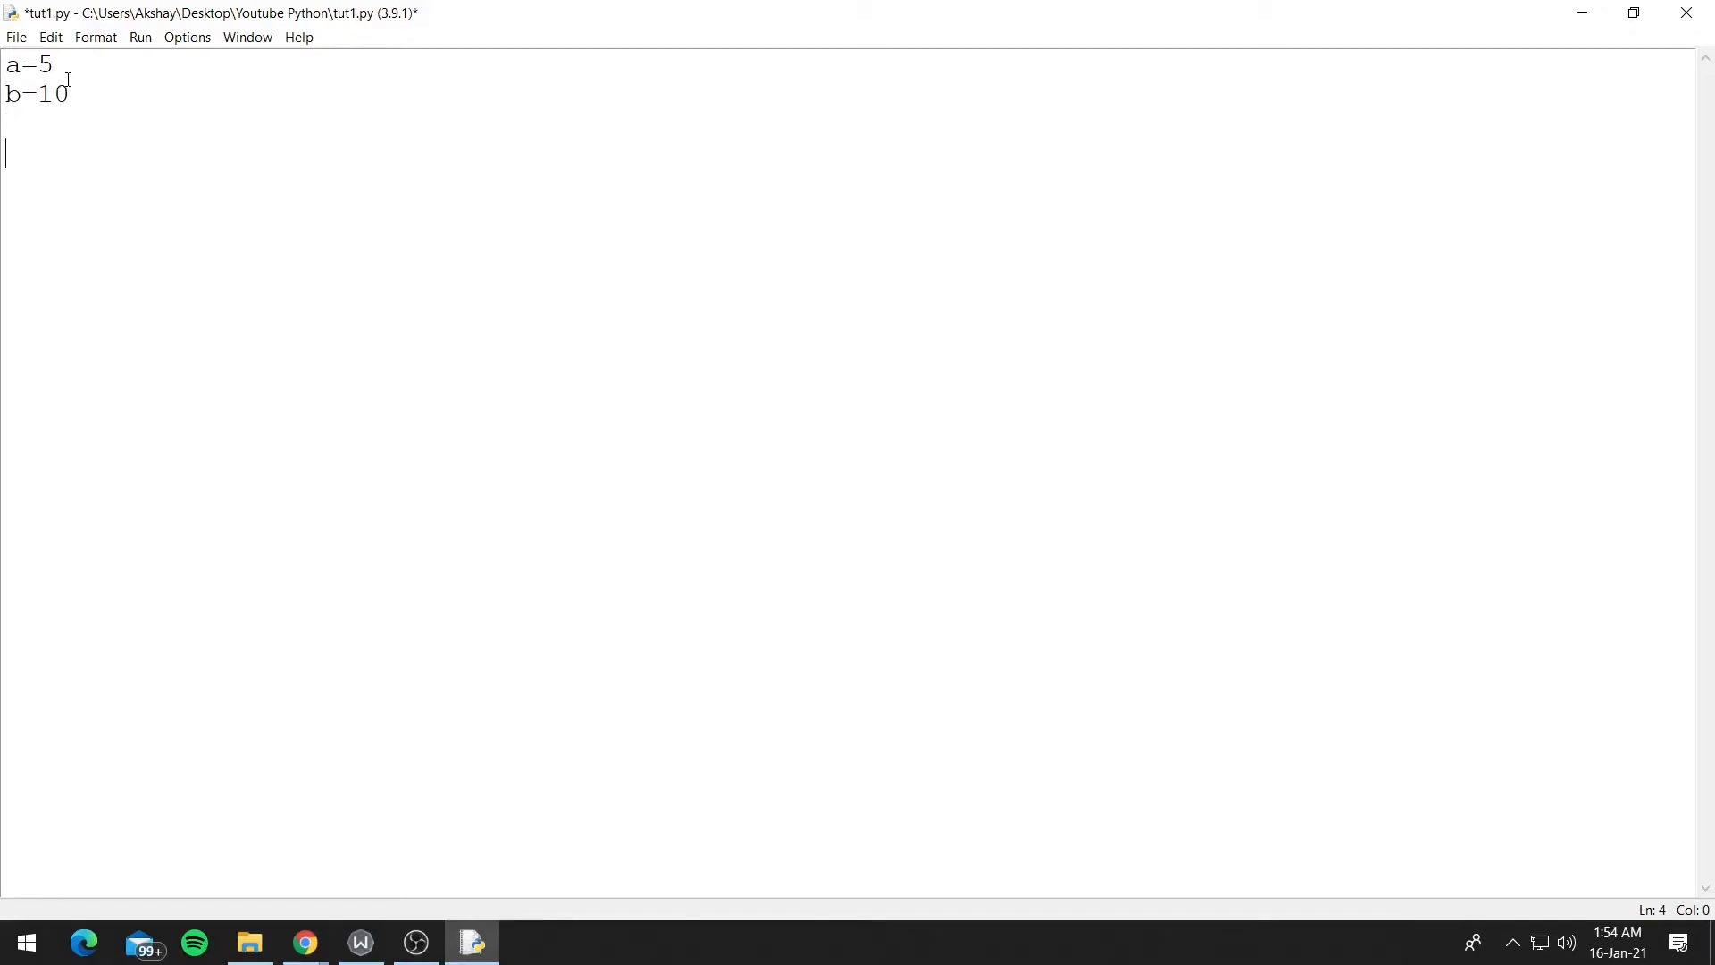
text(if a>)
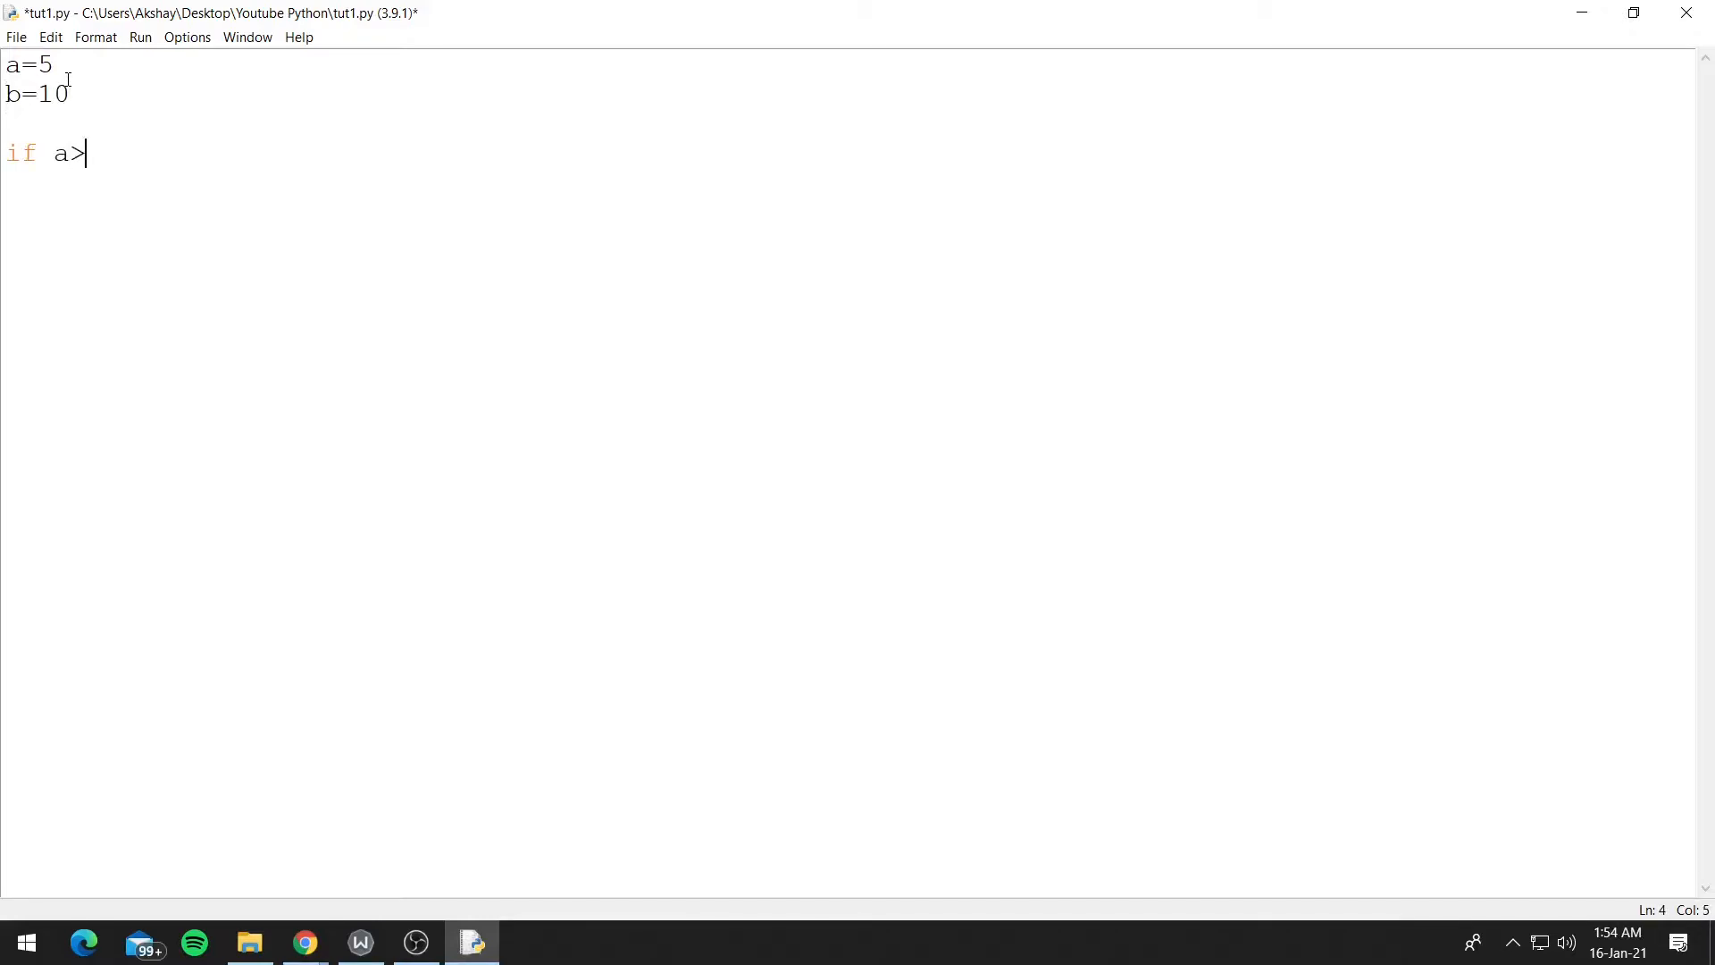
text(b:)
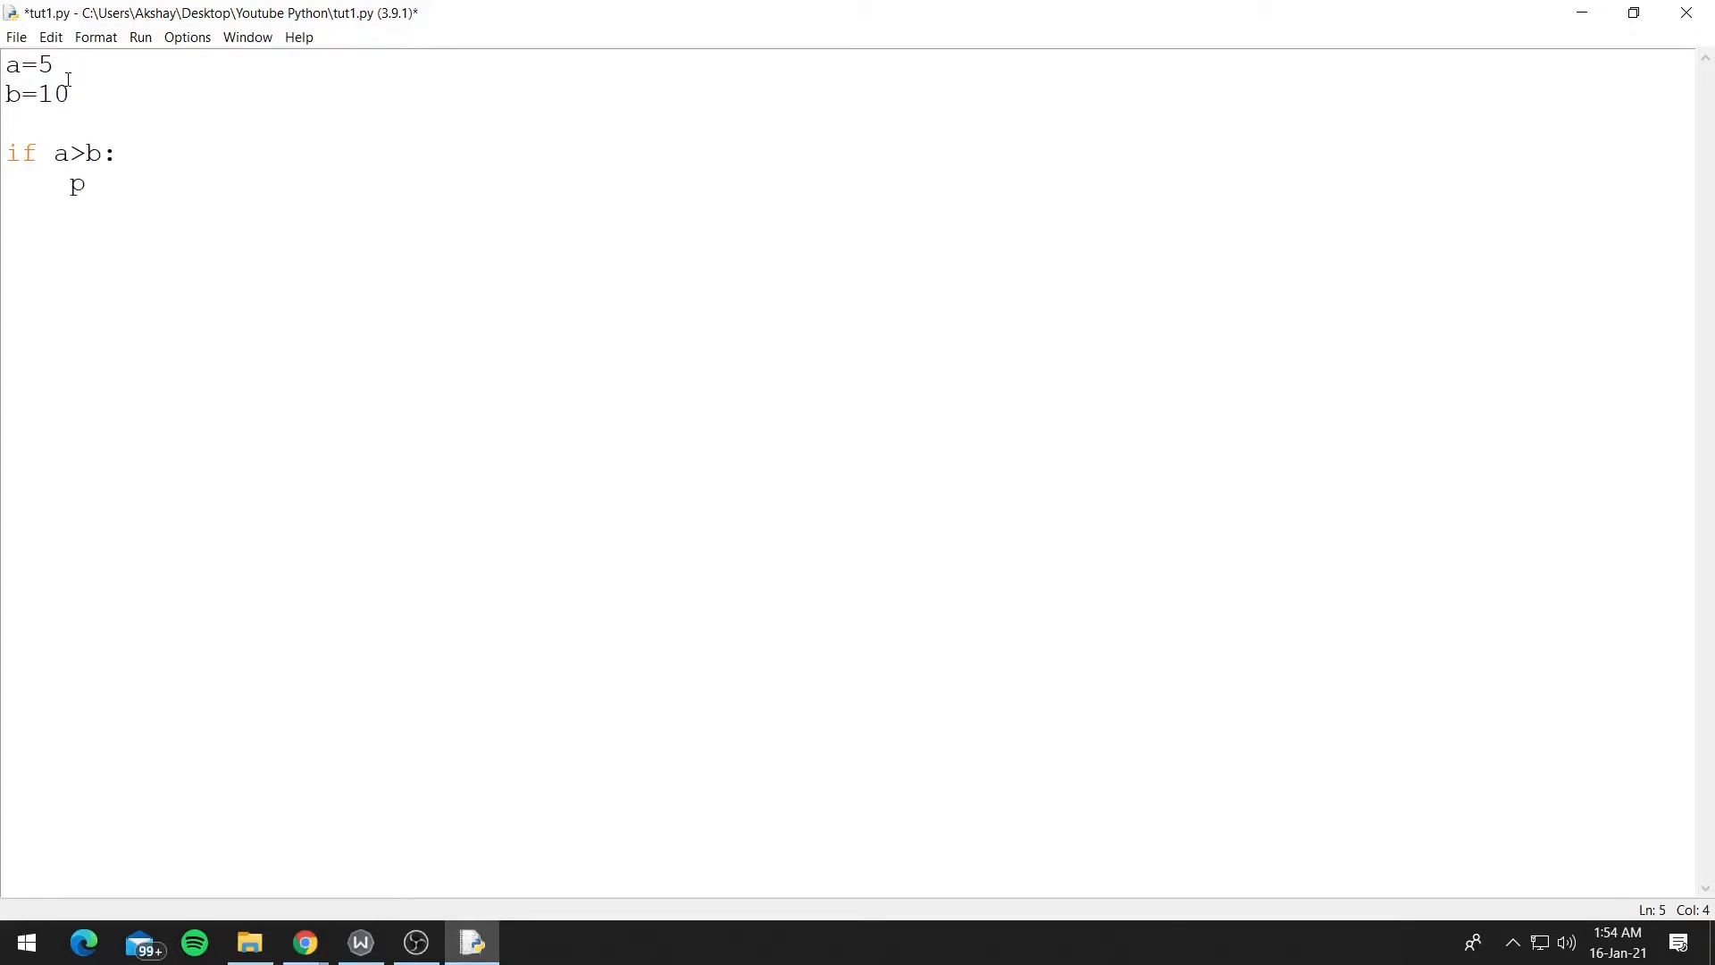
text(rint())
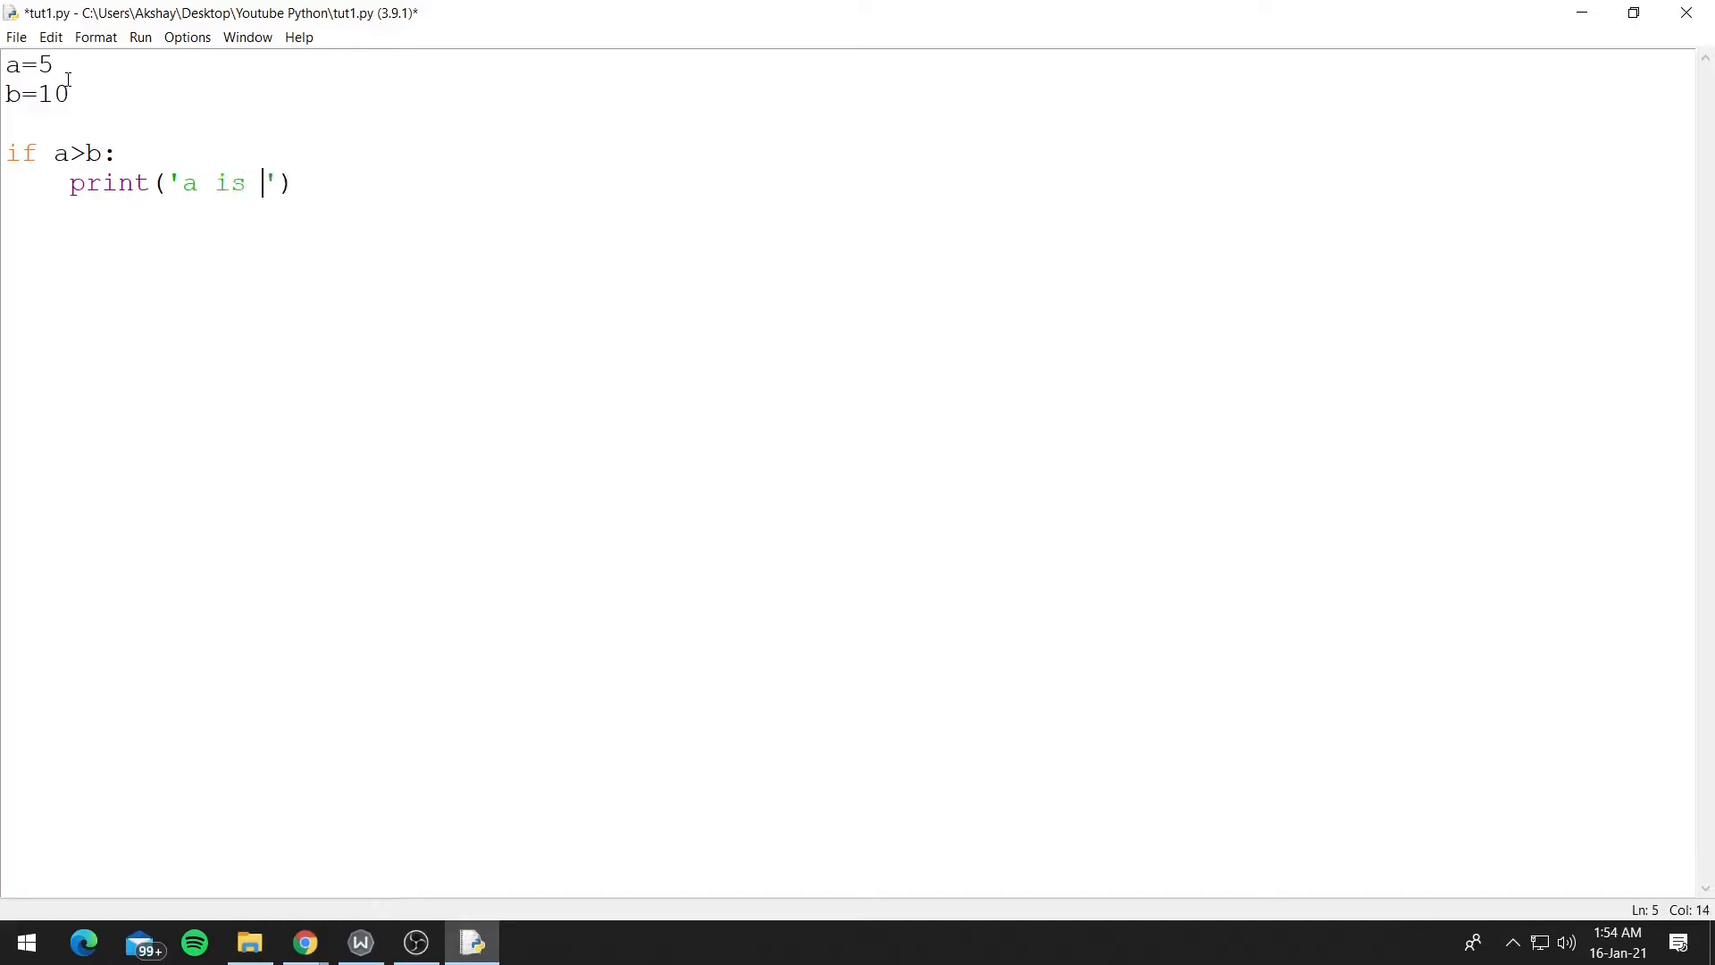
text(greater tha)
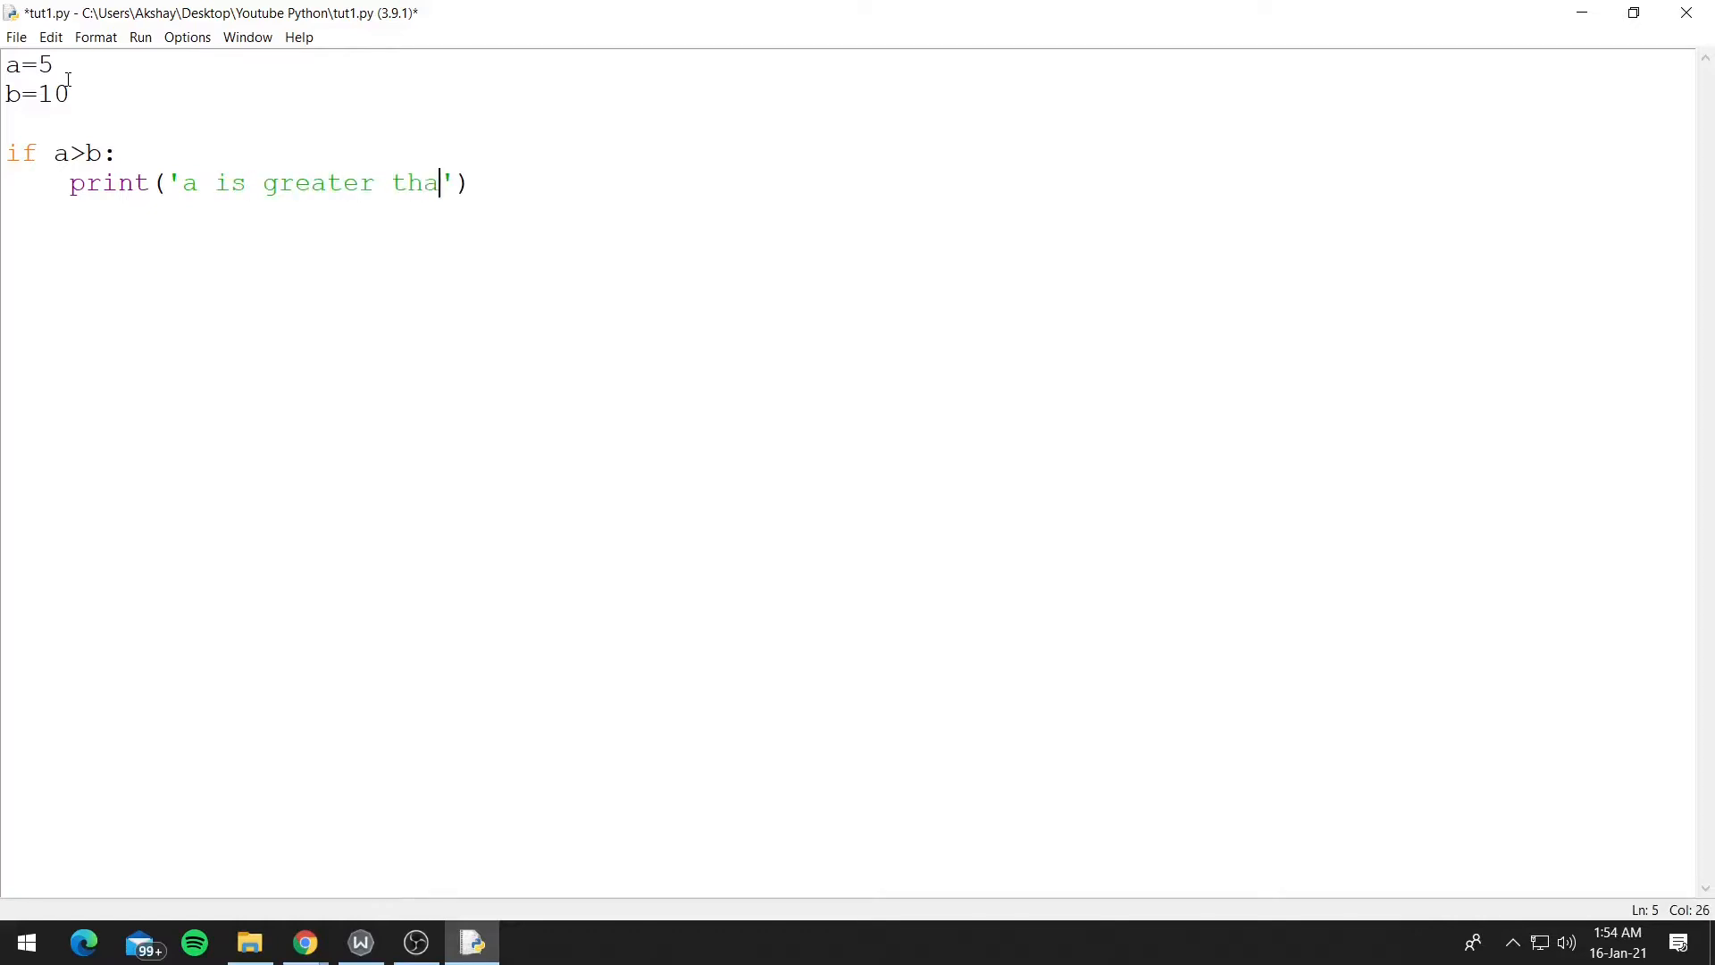
text(n b)
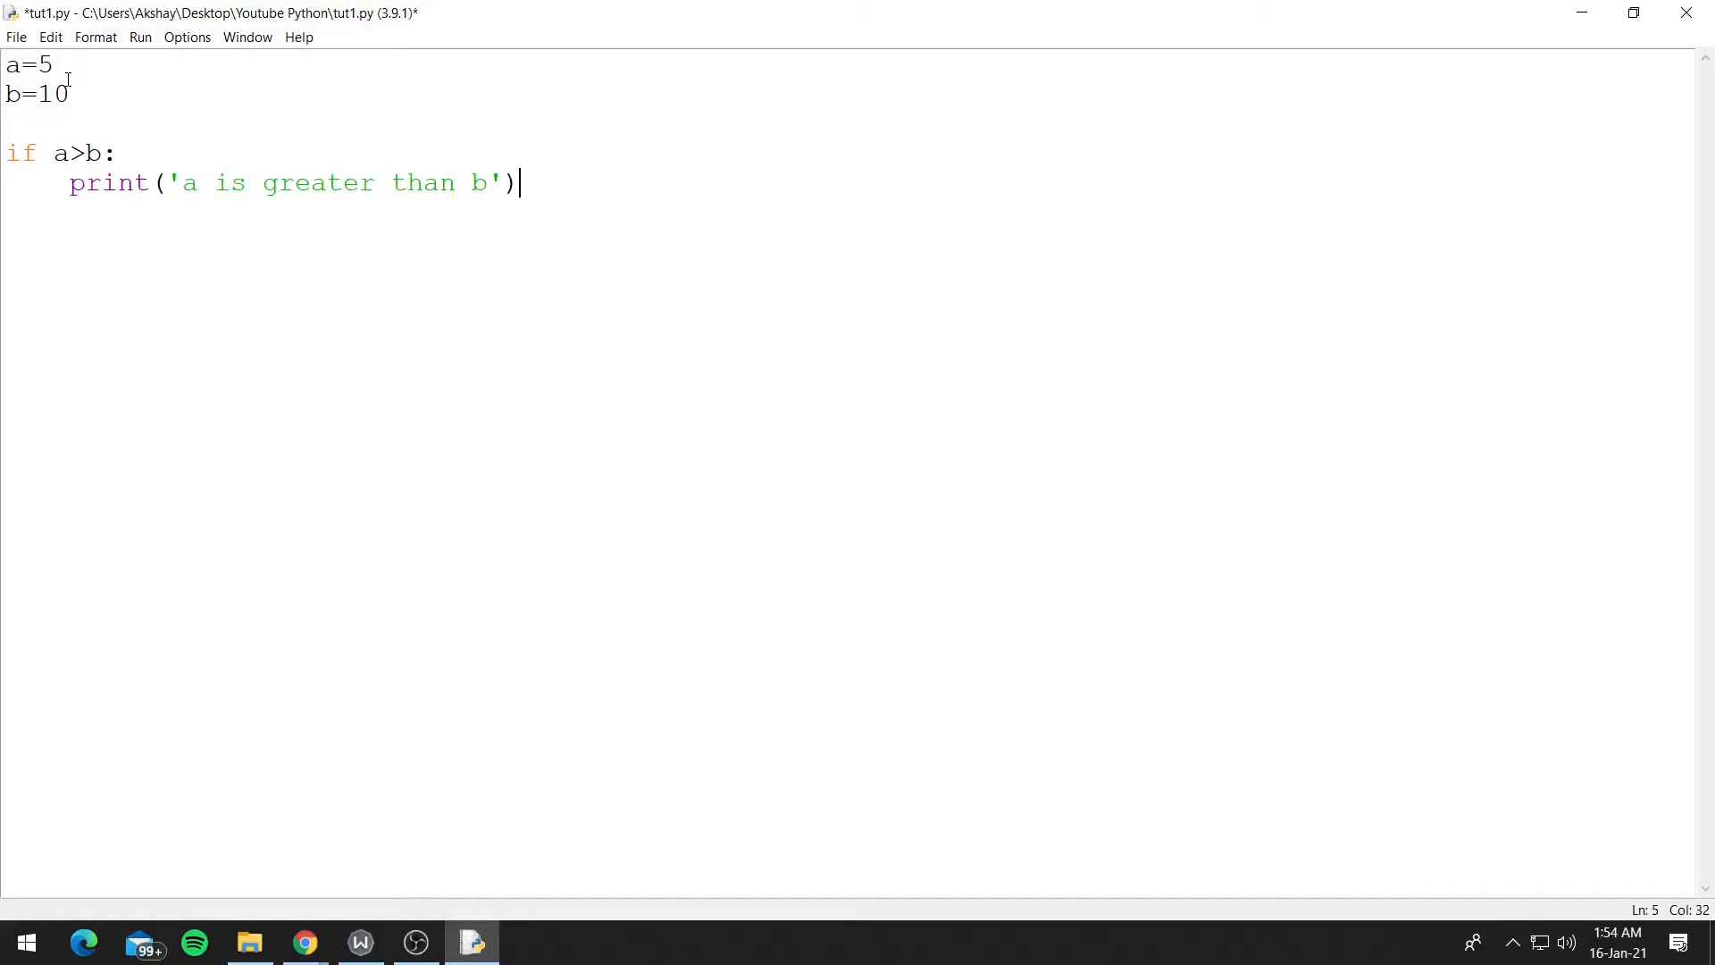
Step: Add an unindented else: block that prints 'a is not greater than b'
key(enter)
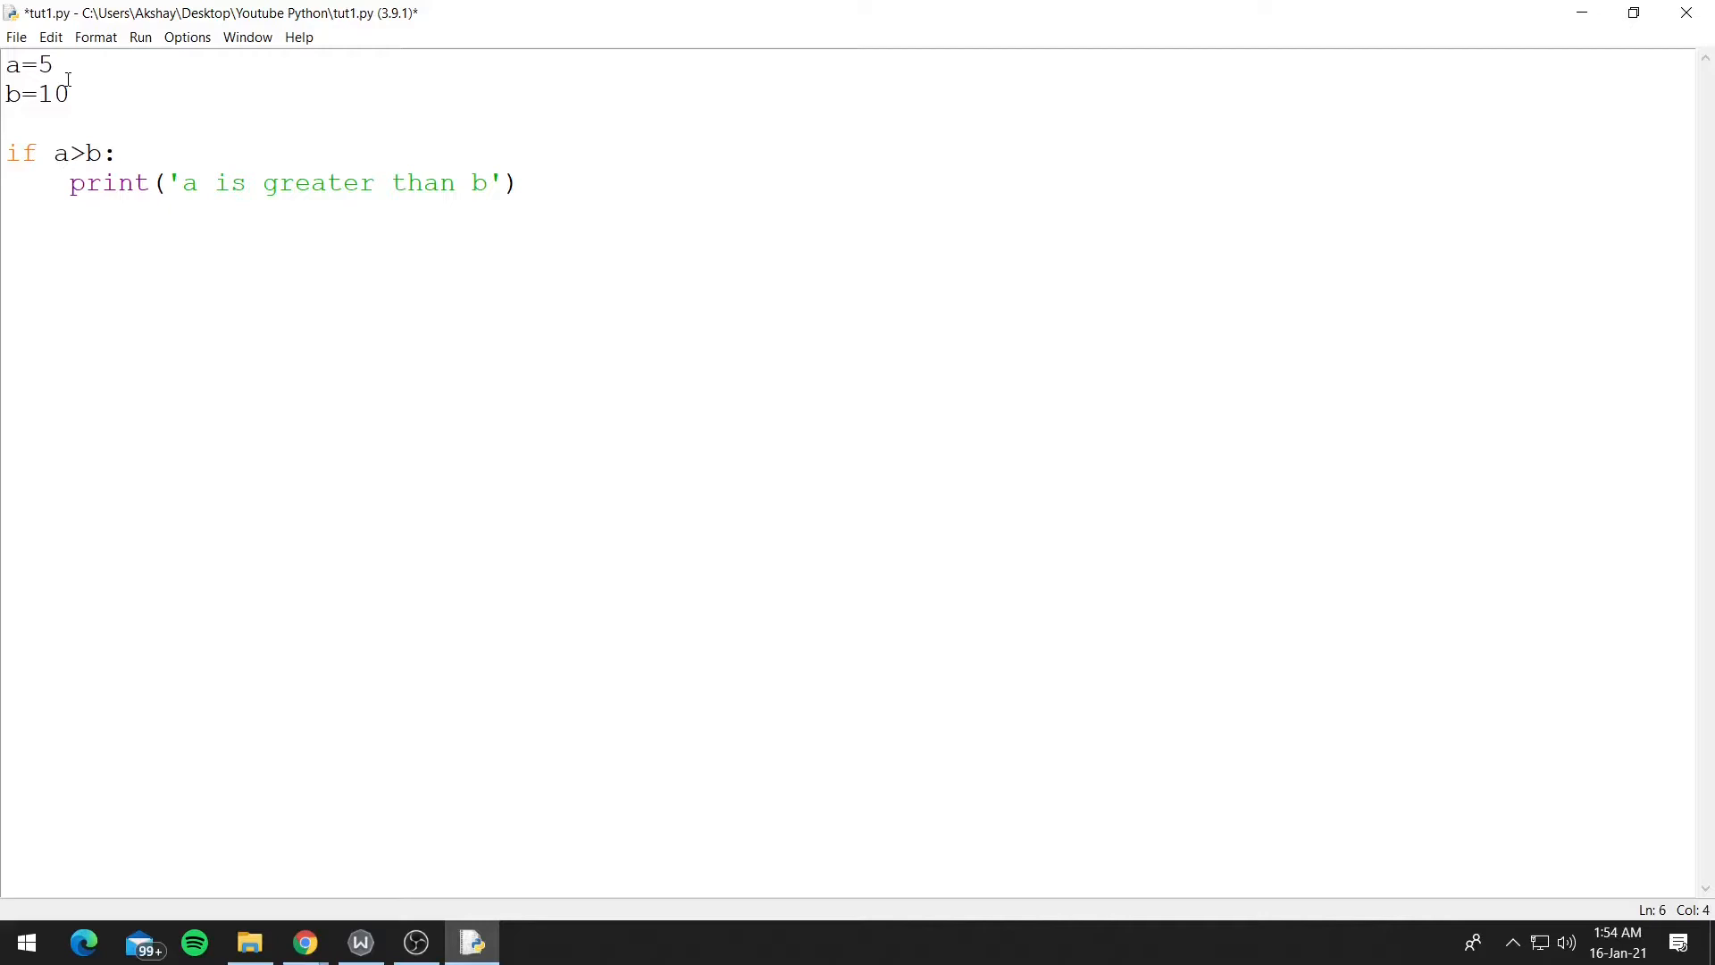
key(enter)
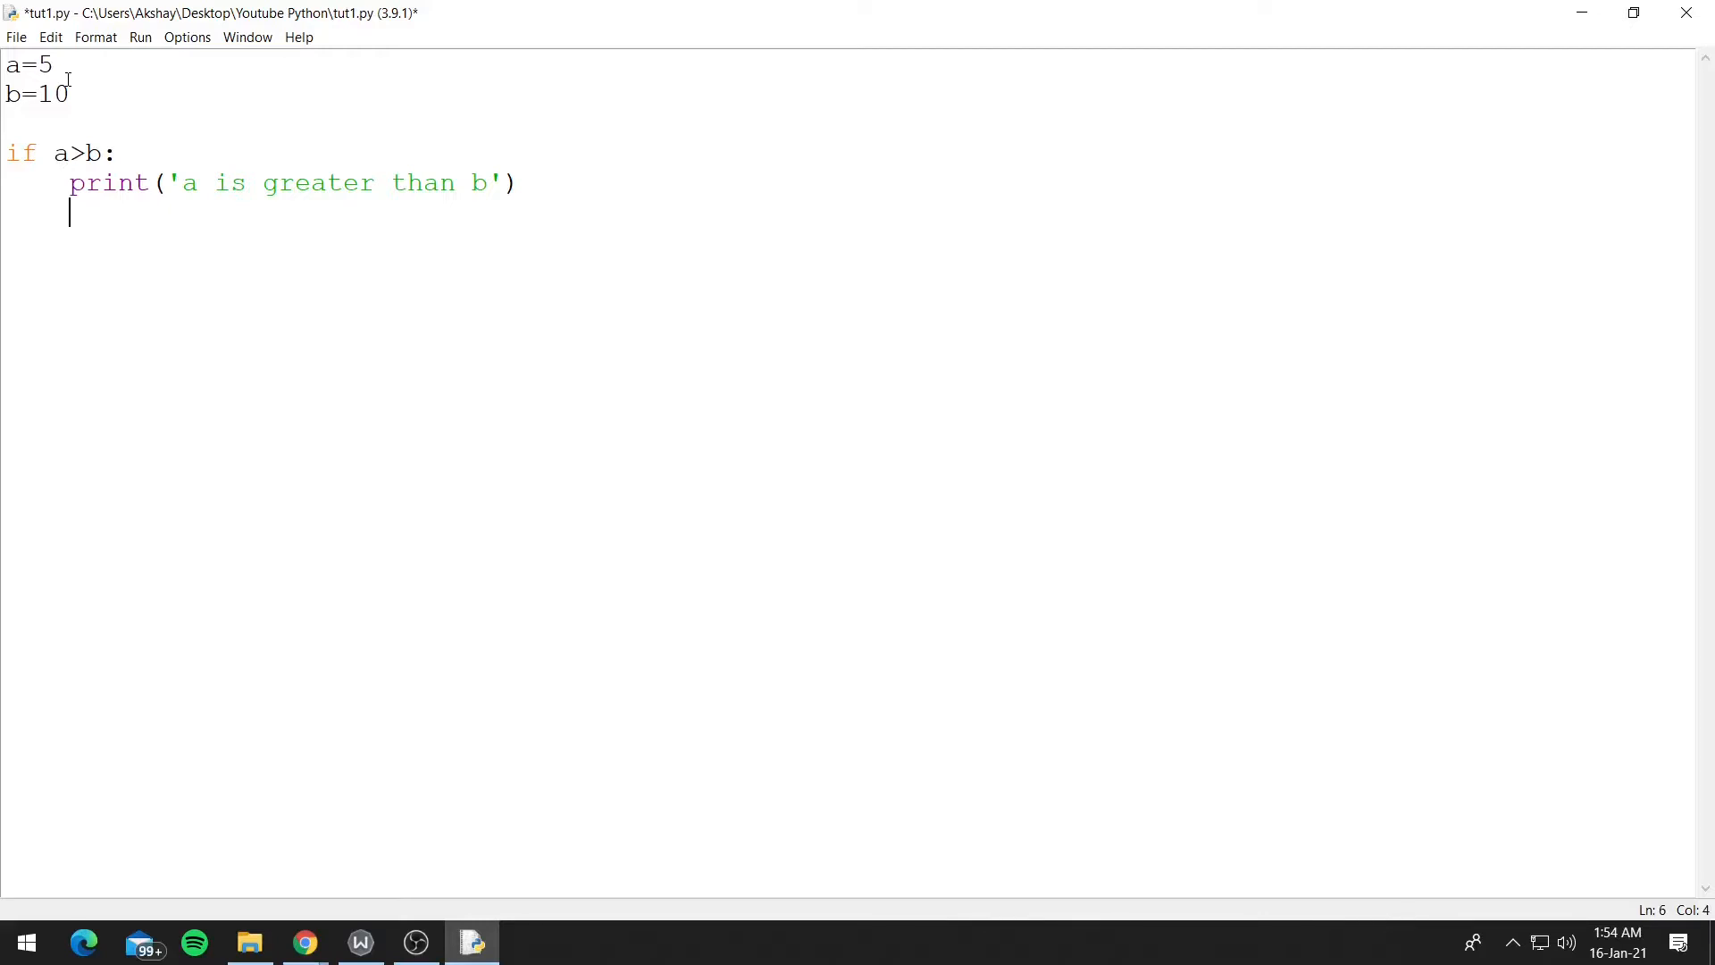
text(else)
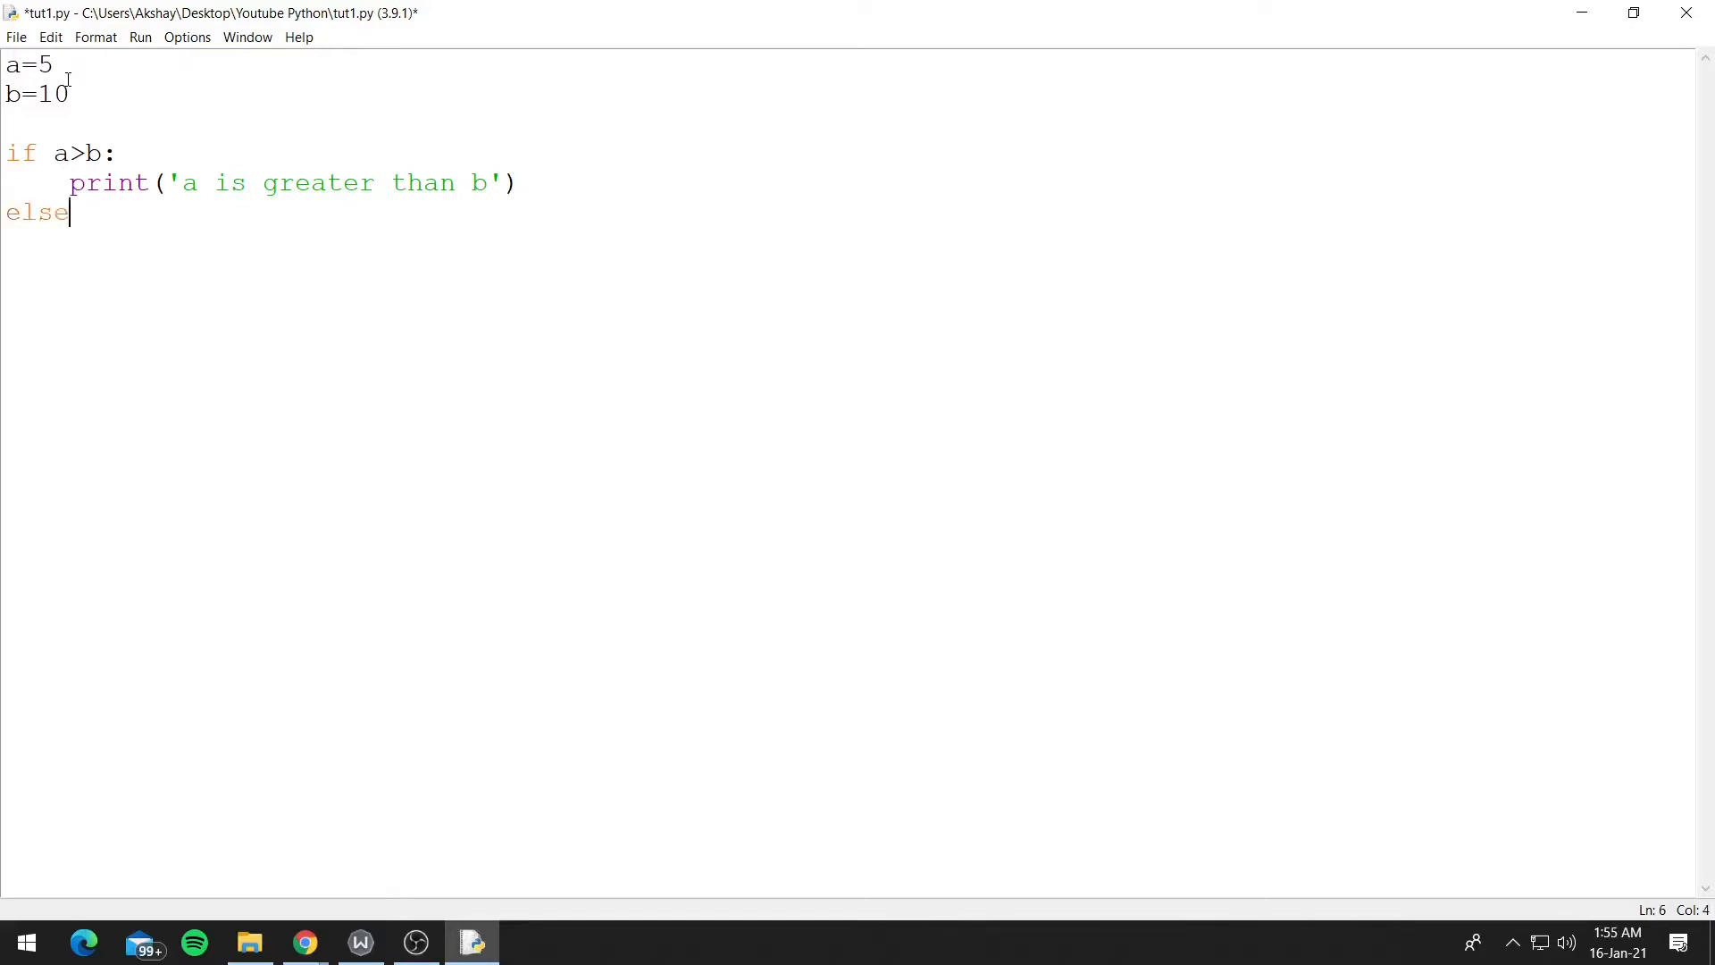
text(:)
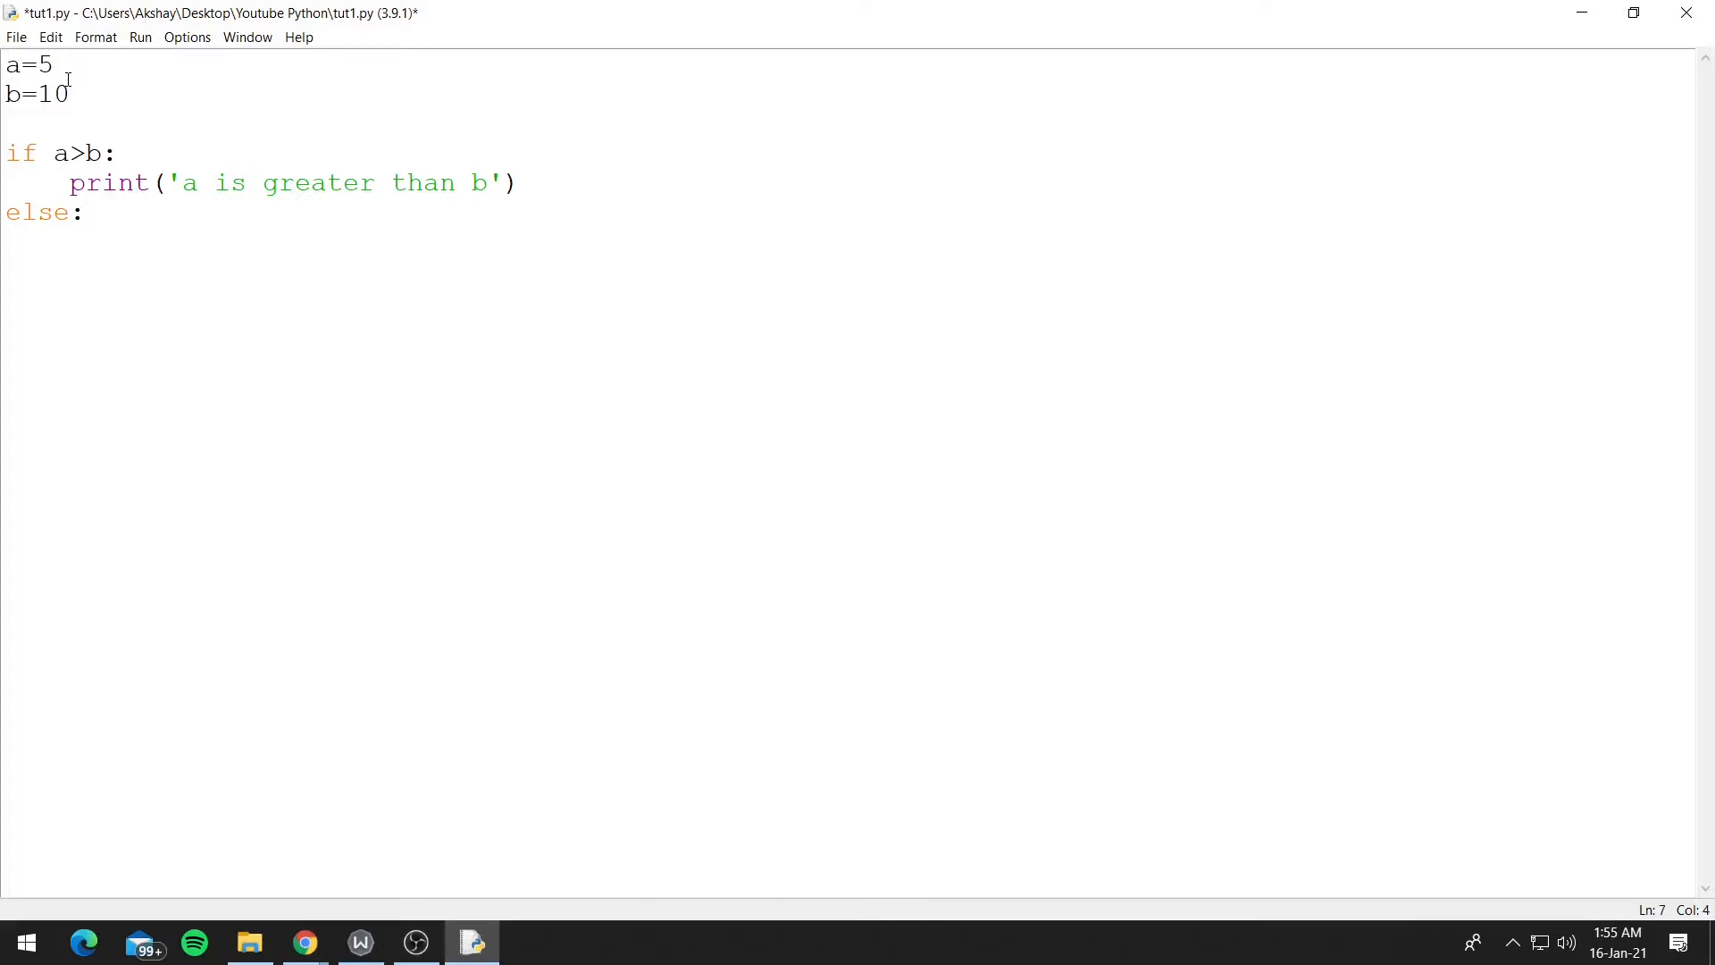
key(enter)
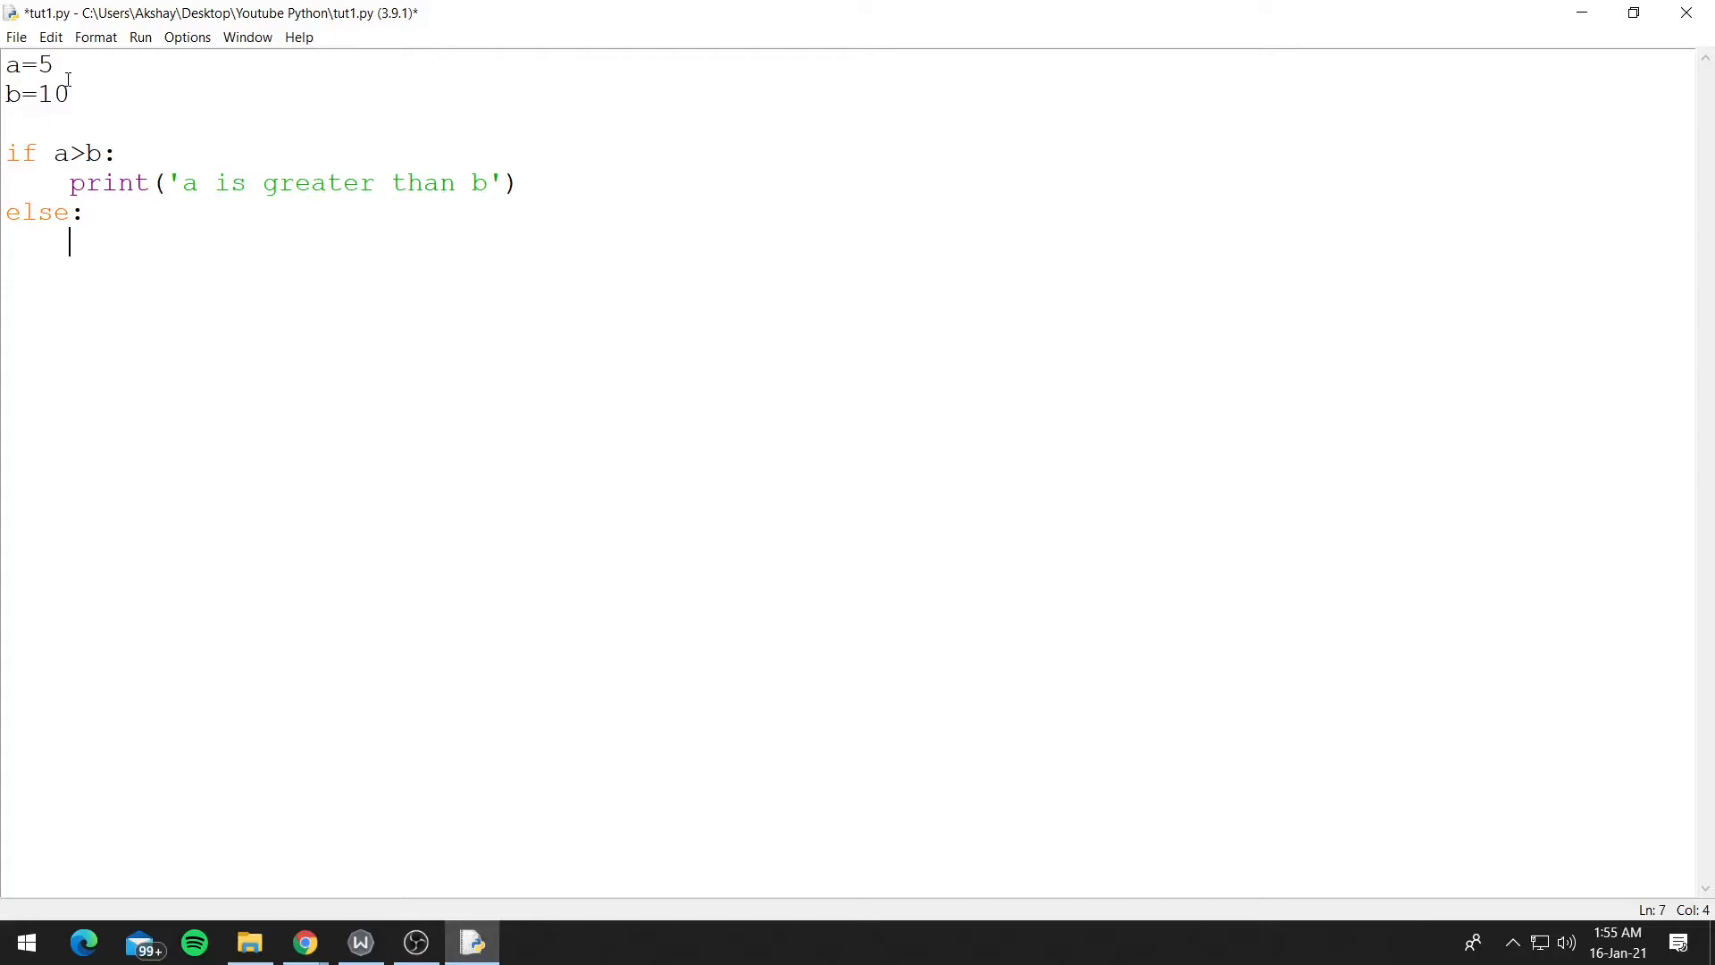
text(prin)
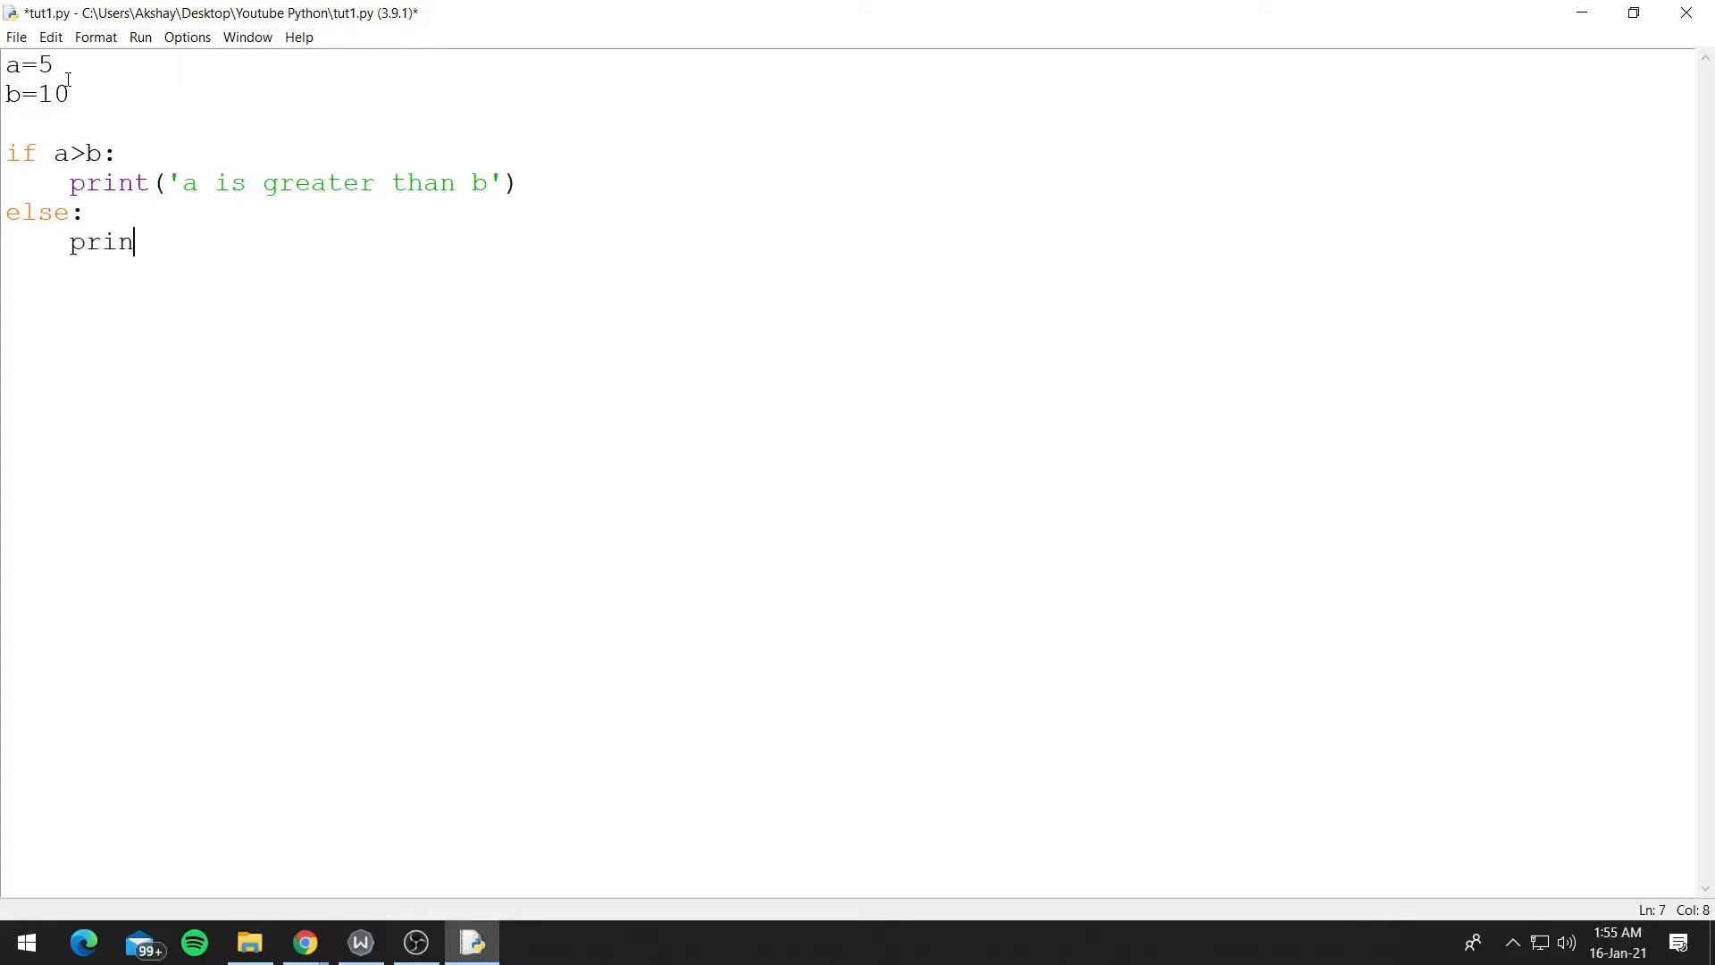
text(t(''))
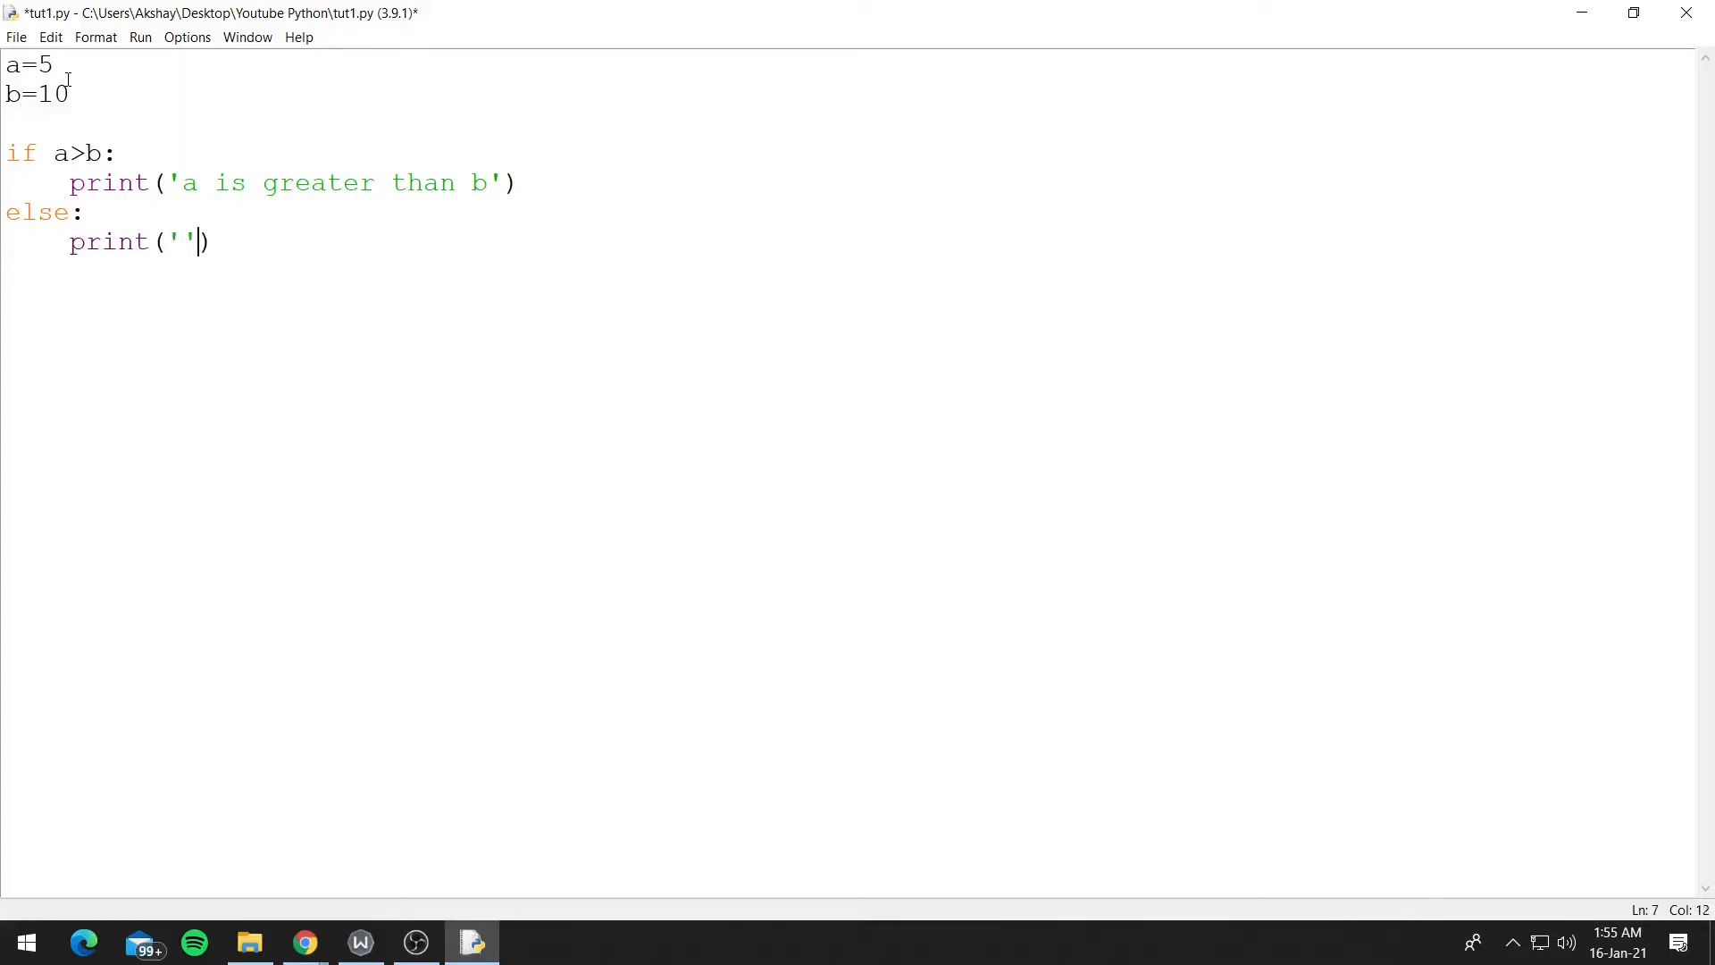
text(a is not greater)
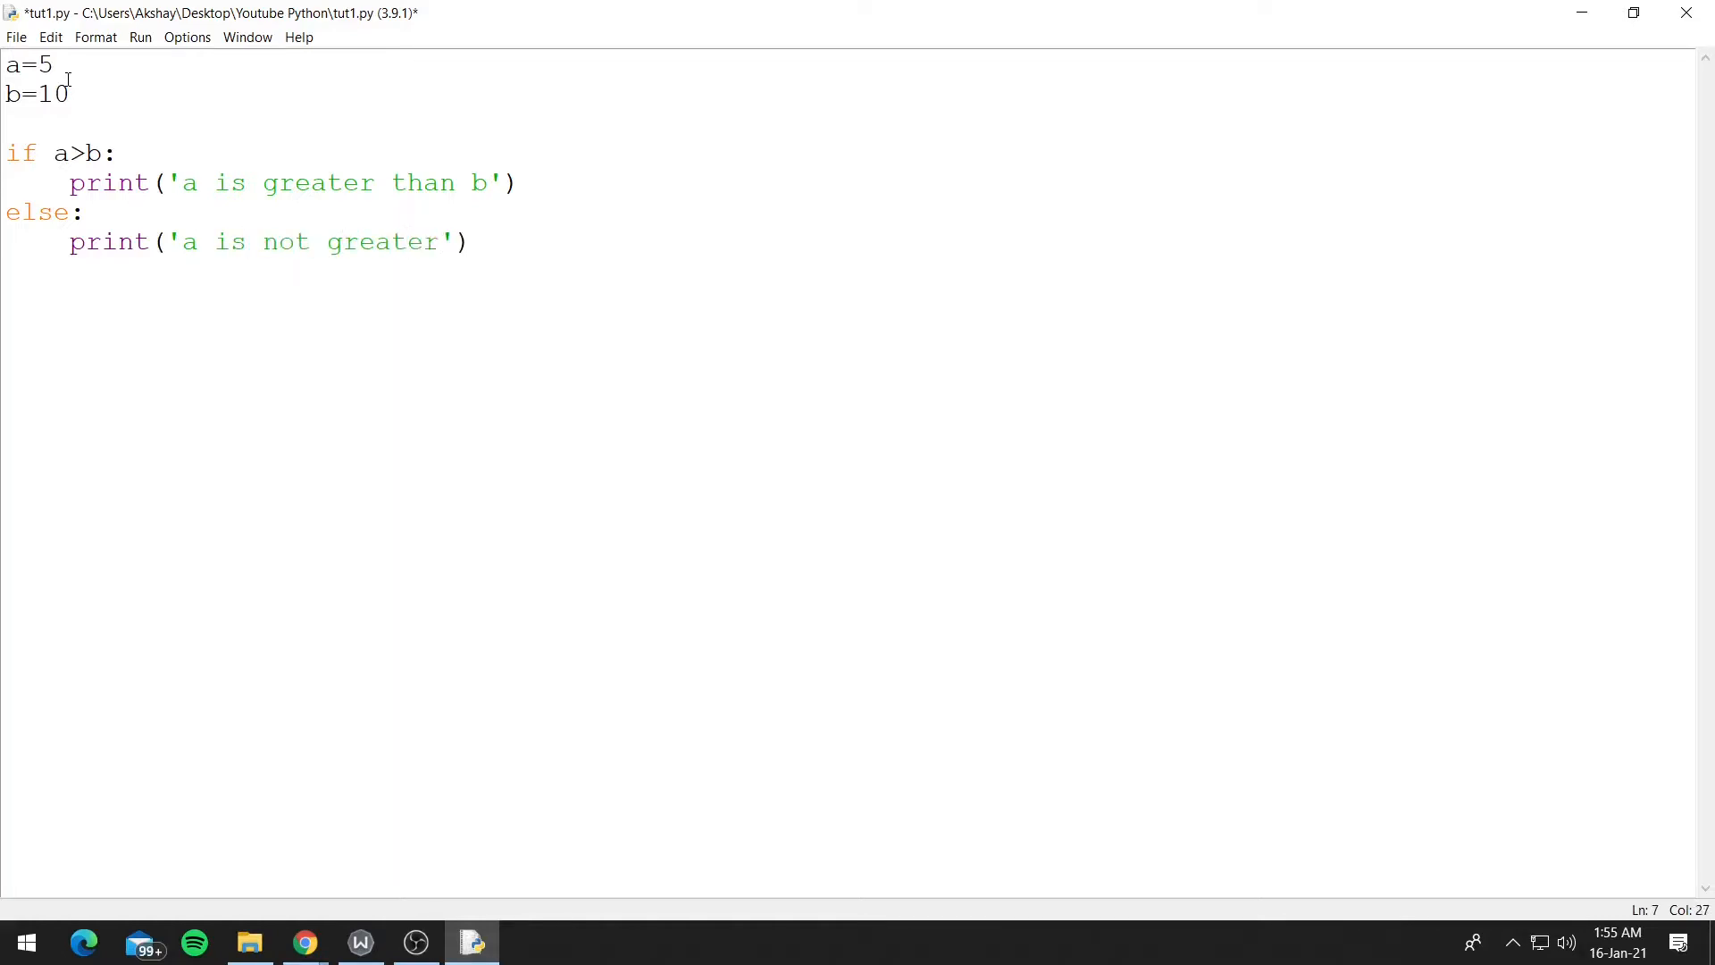
text(tha)
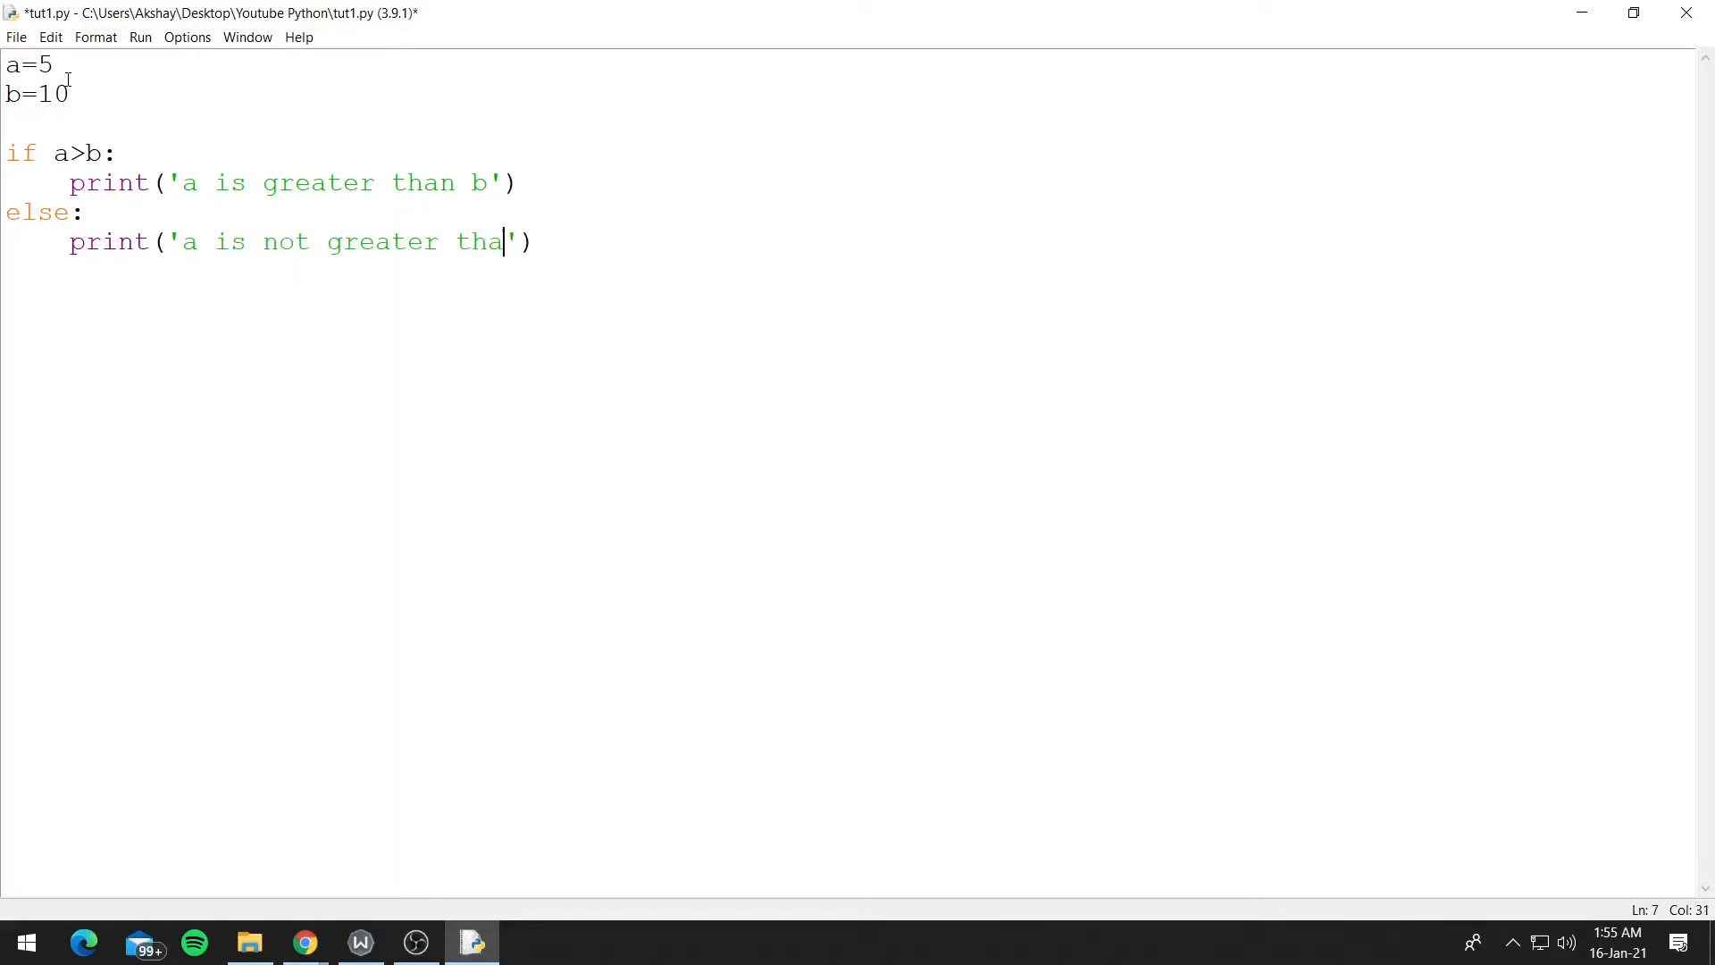
text(n b)
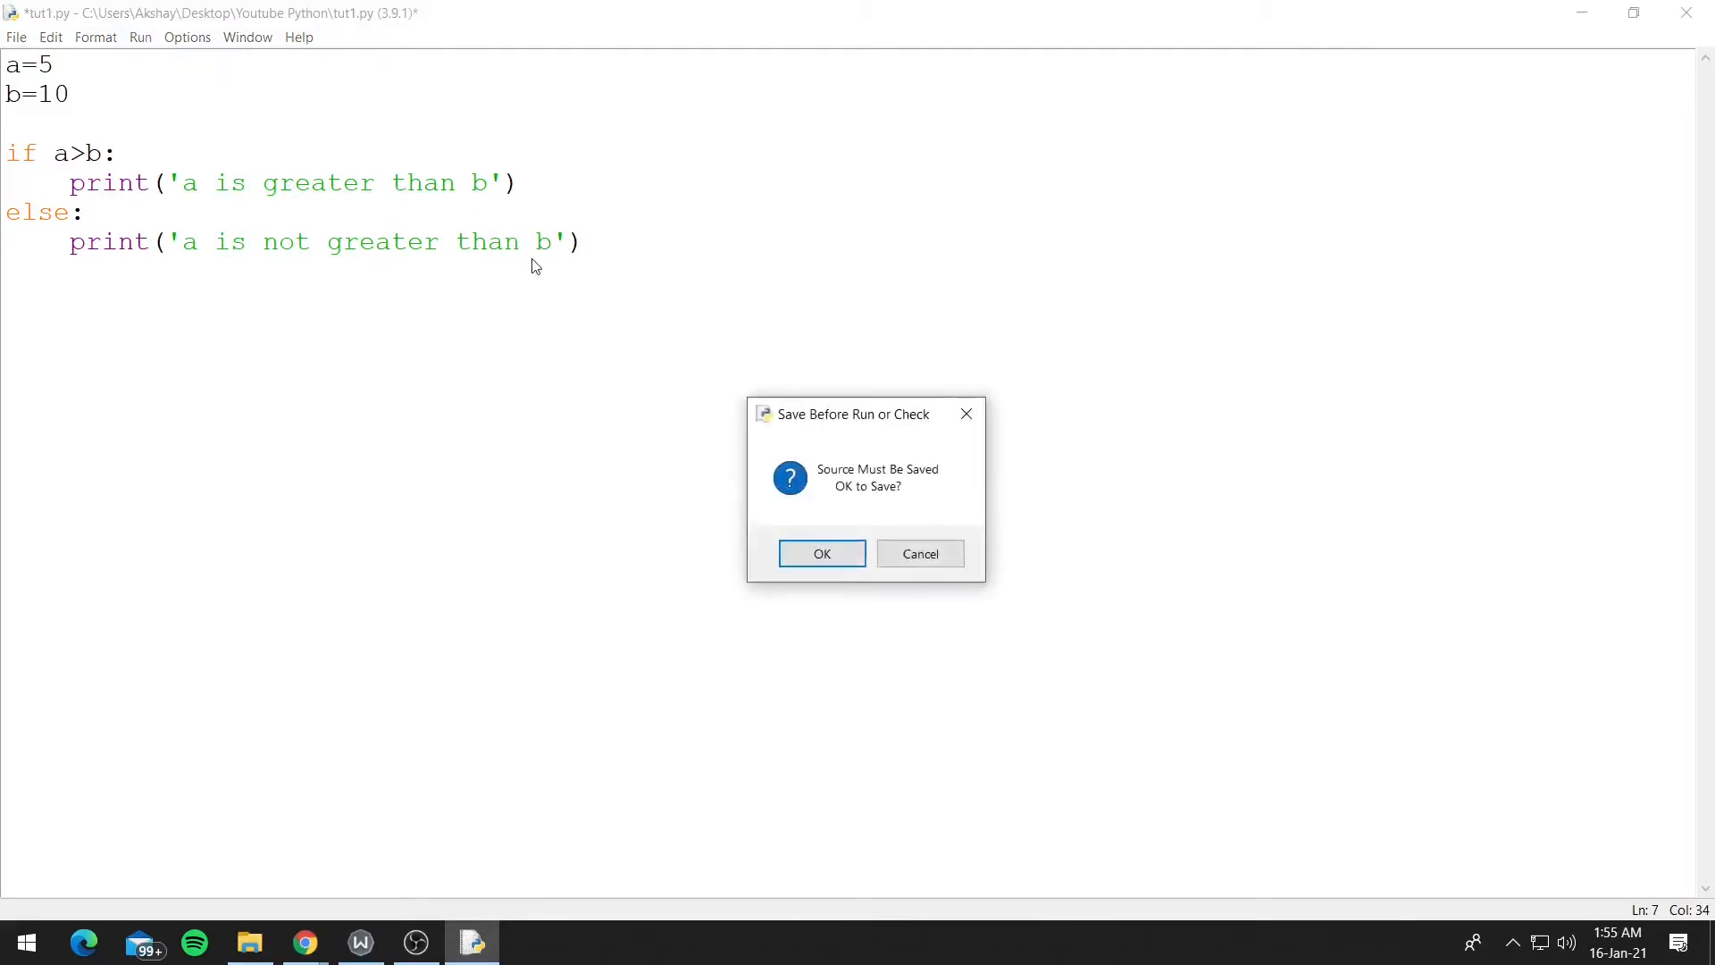
Step: Confirm saving tut1.py before running, then highlight the if/else code
click(822, 554)
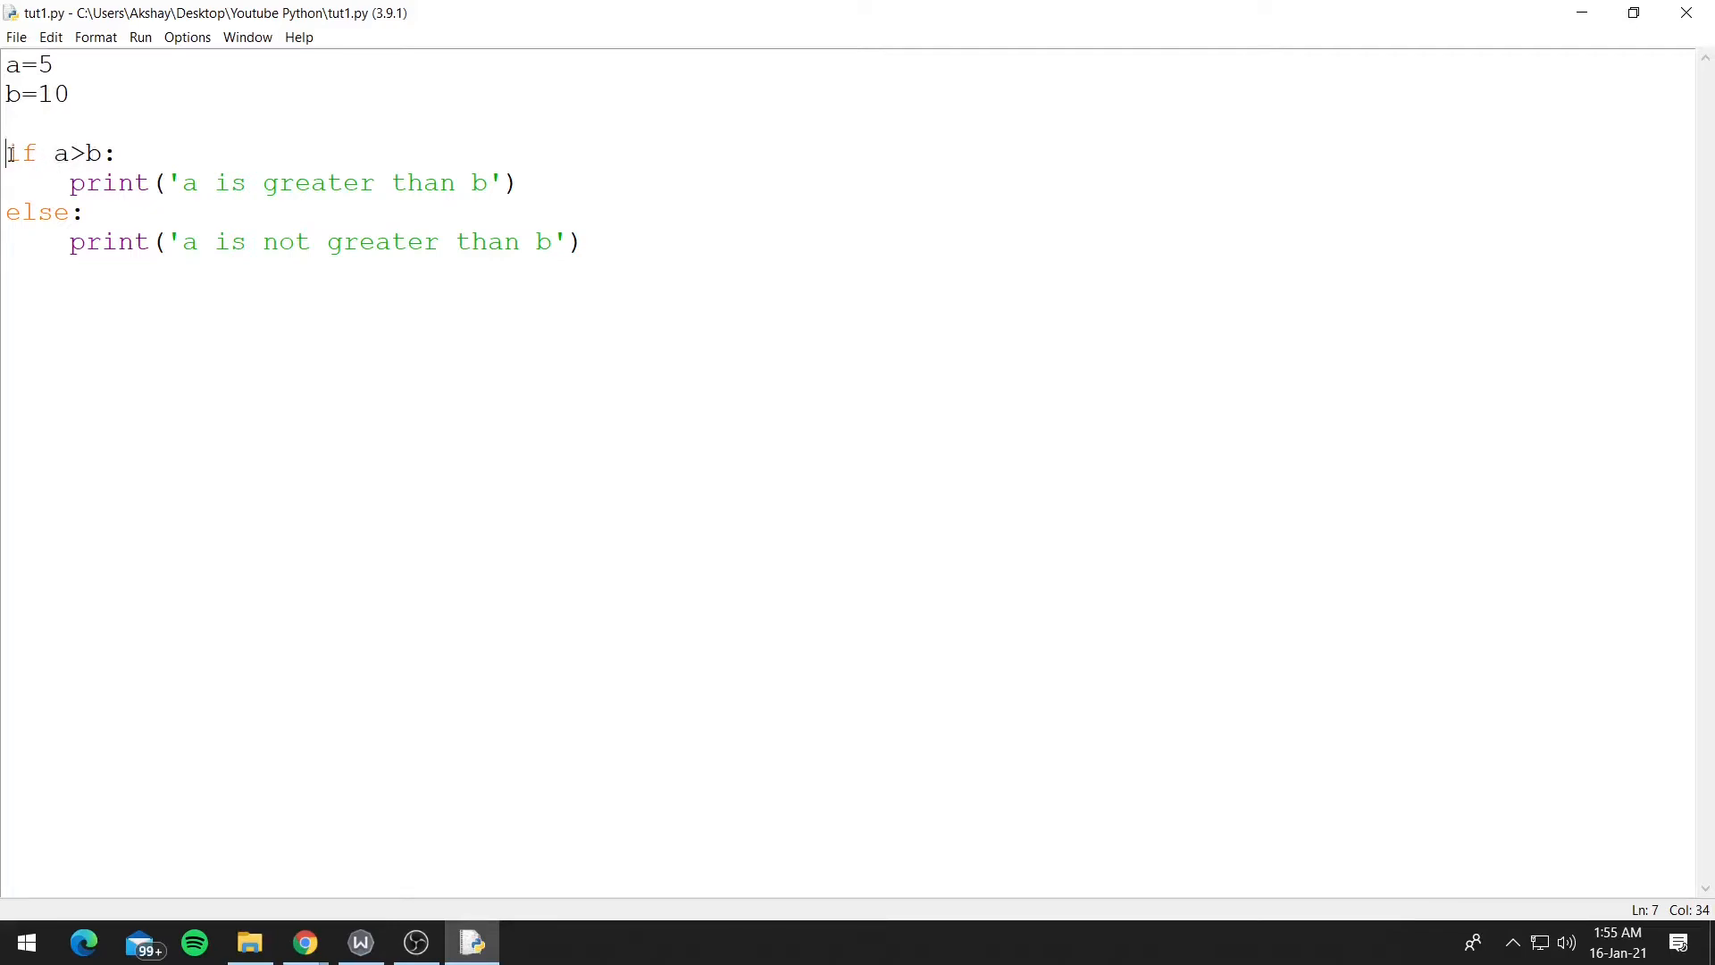
drag(8, 153, 522, 183)
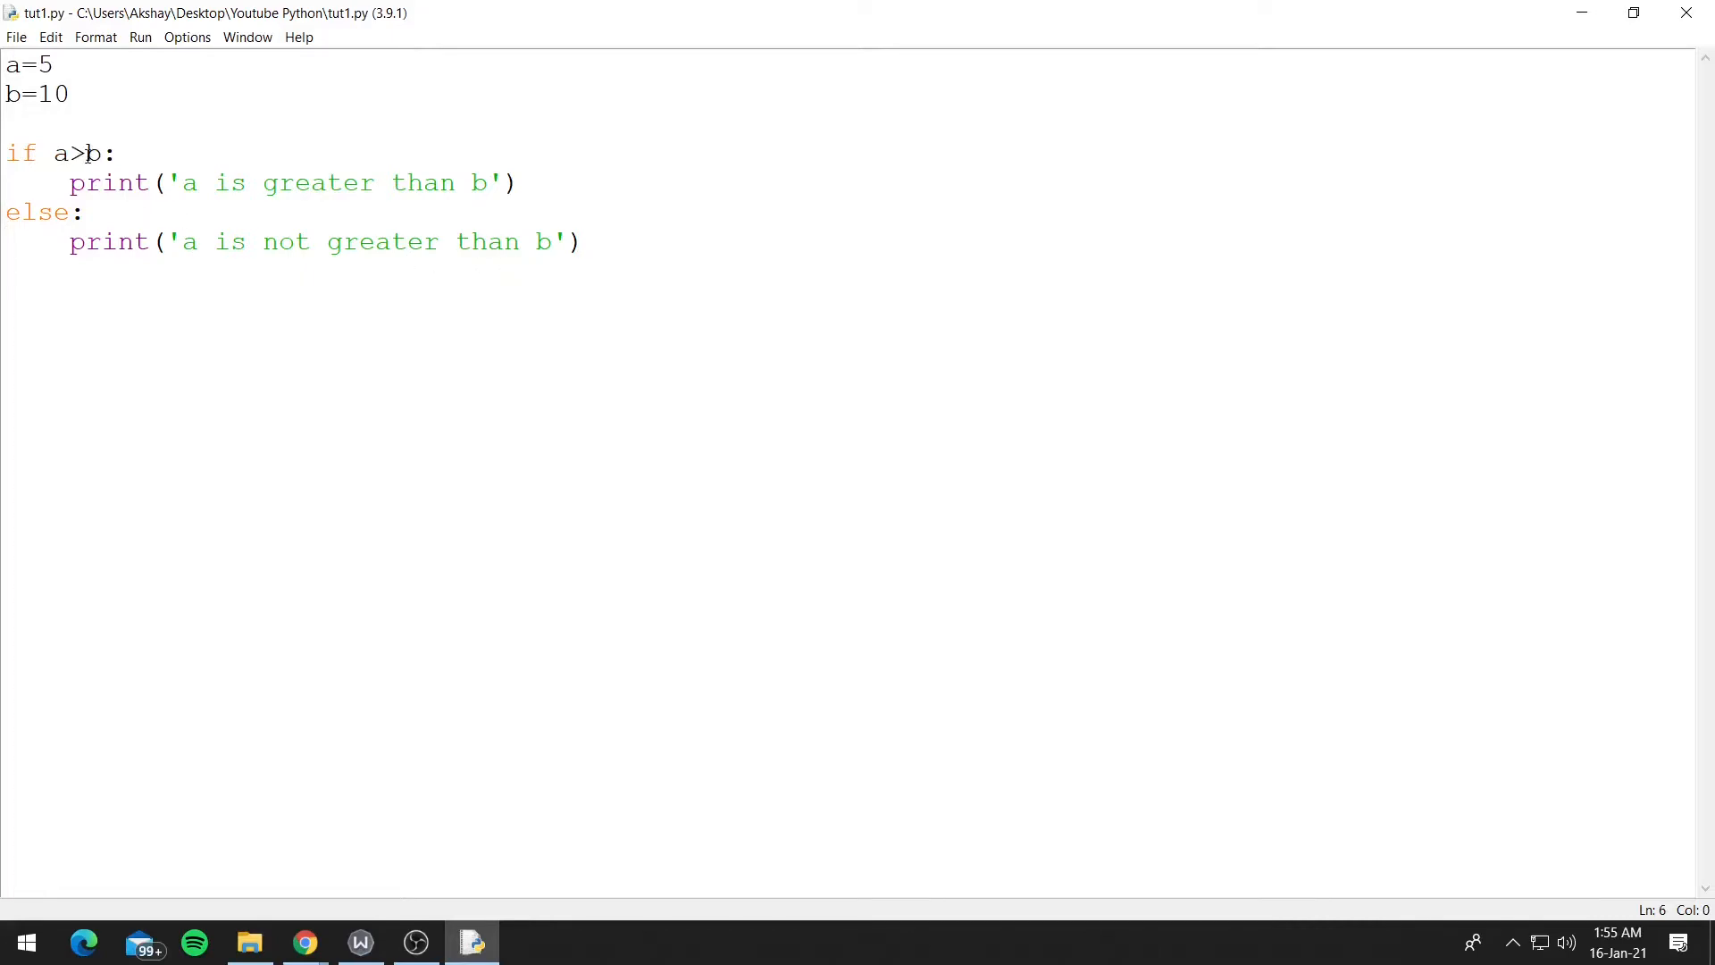
Step: Edit a=5 to a=50, save and run tut1.py, then highlight the if/else block
click(55, 64)
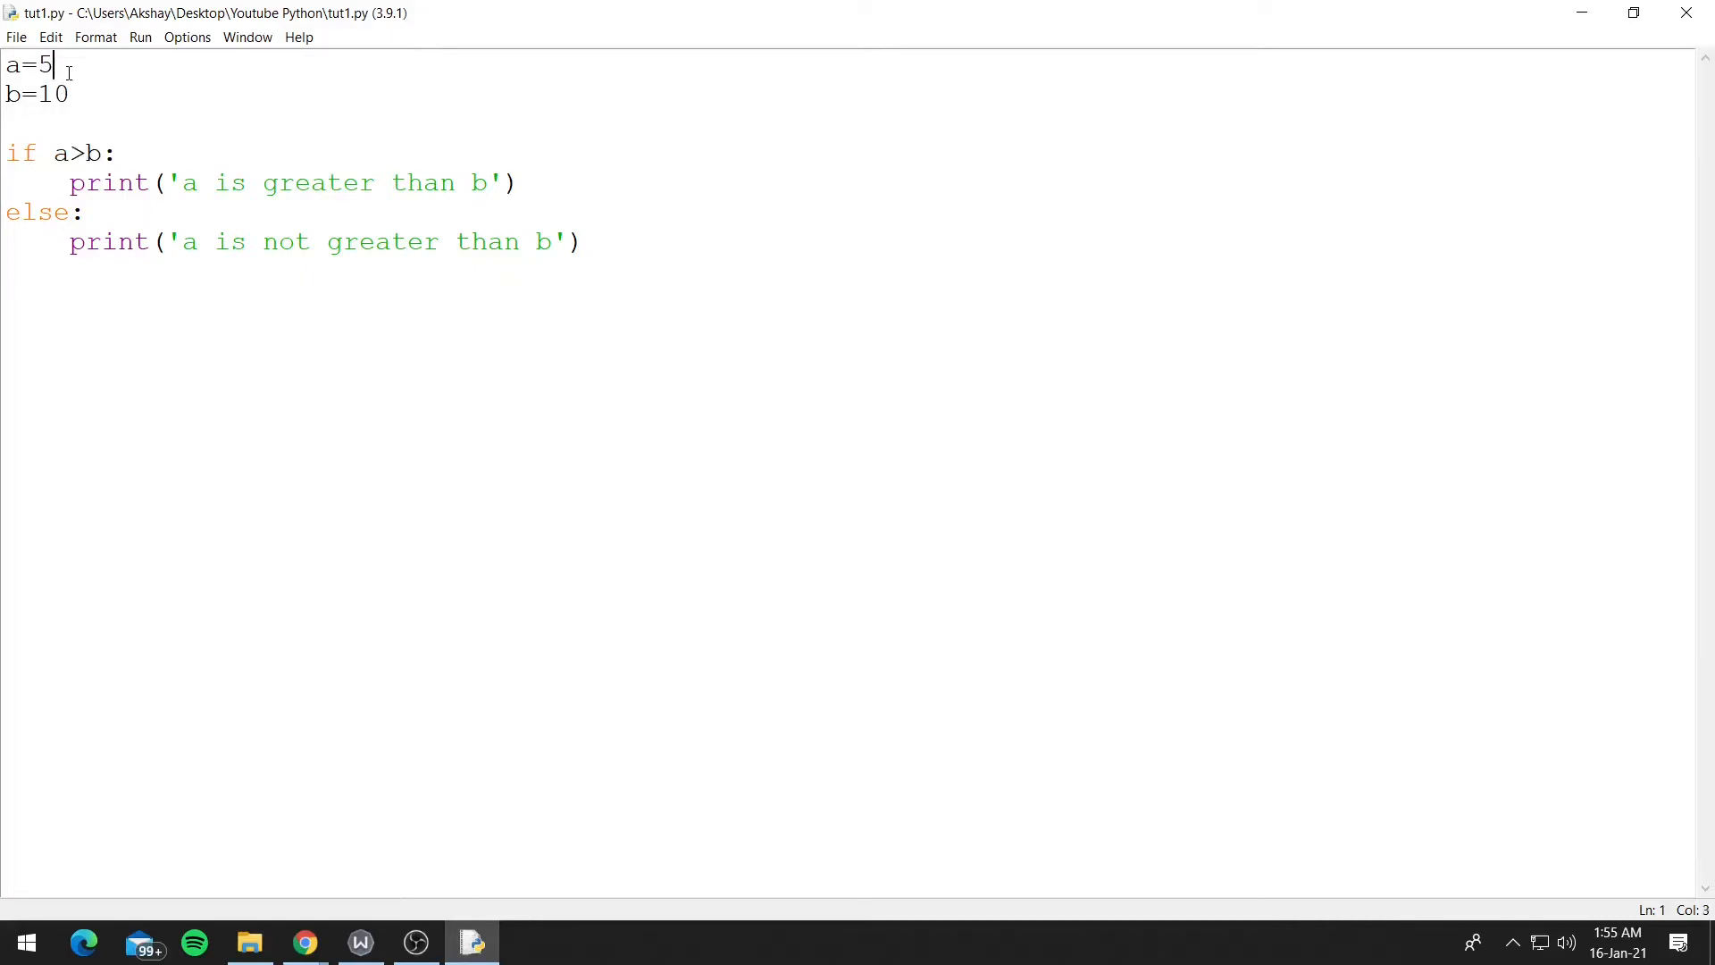
text(0)
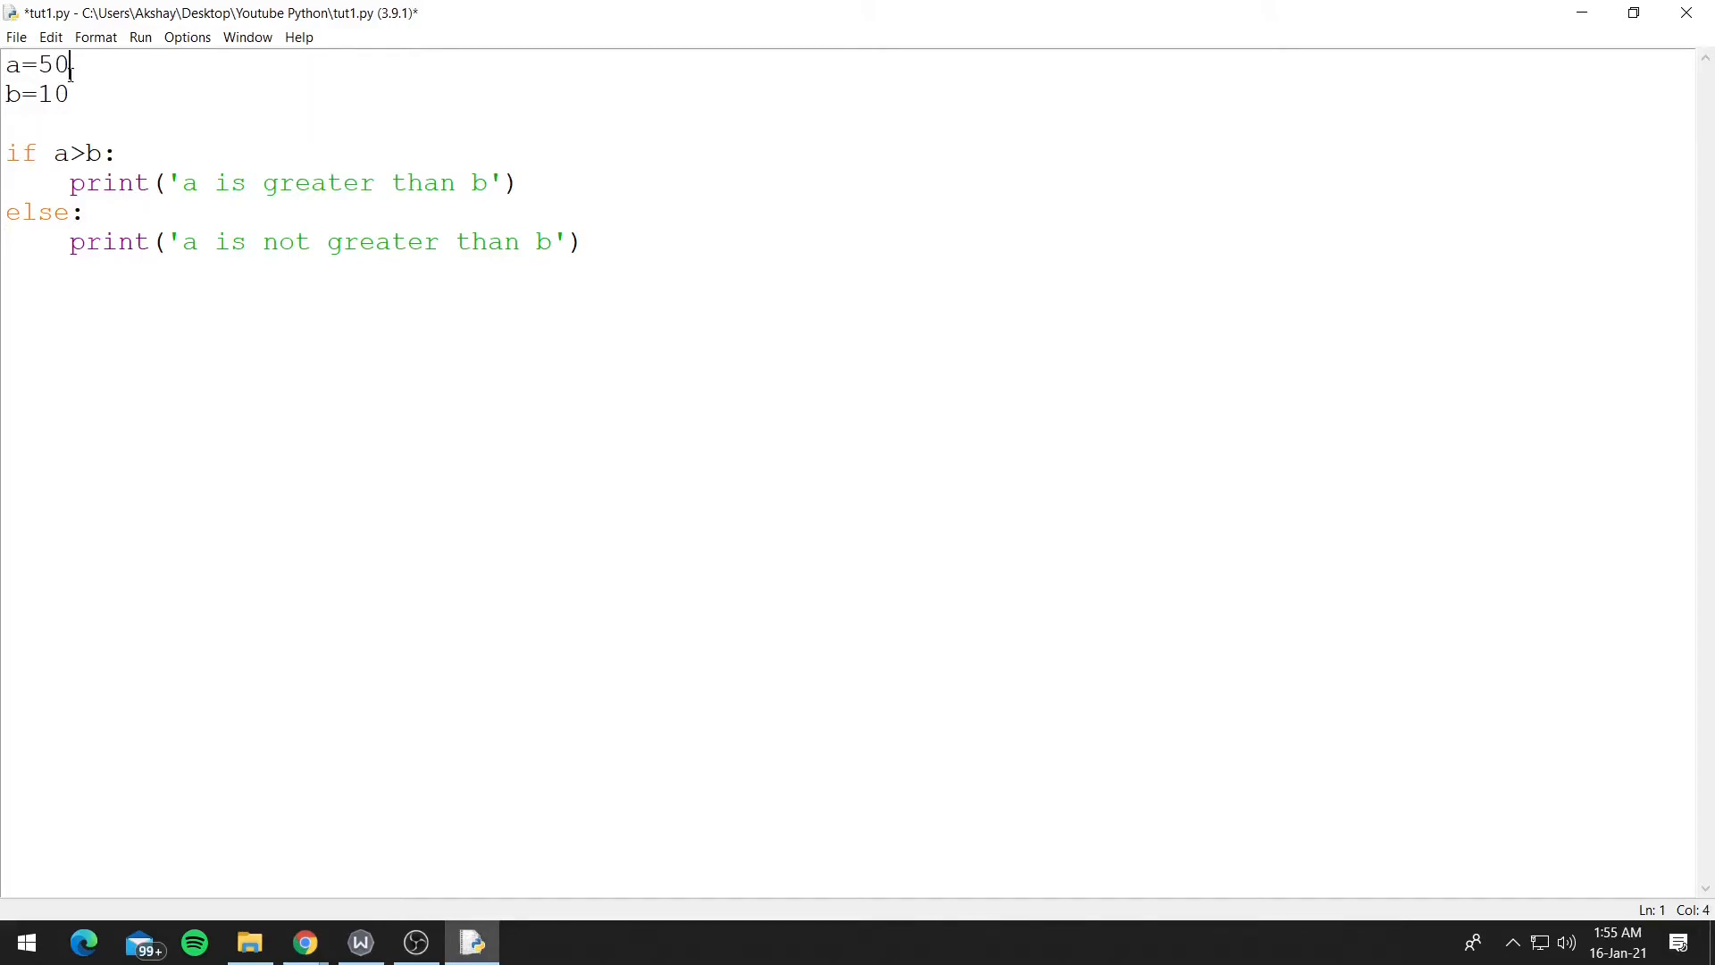
click(141, 36)
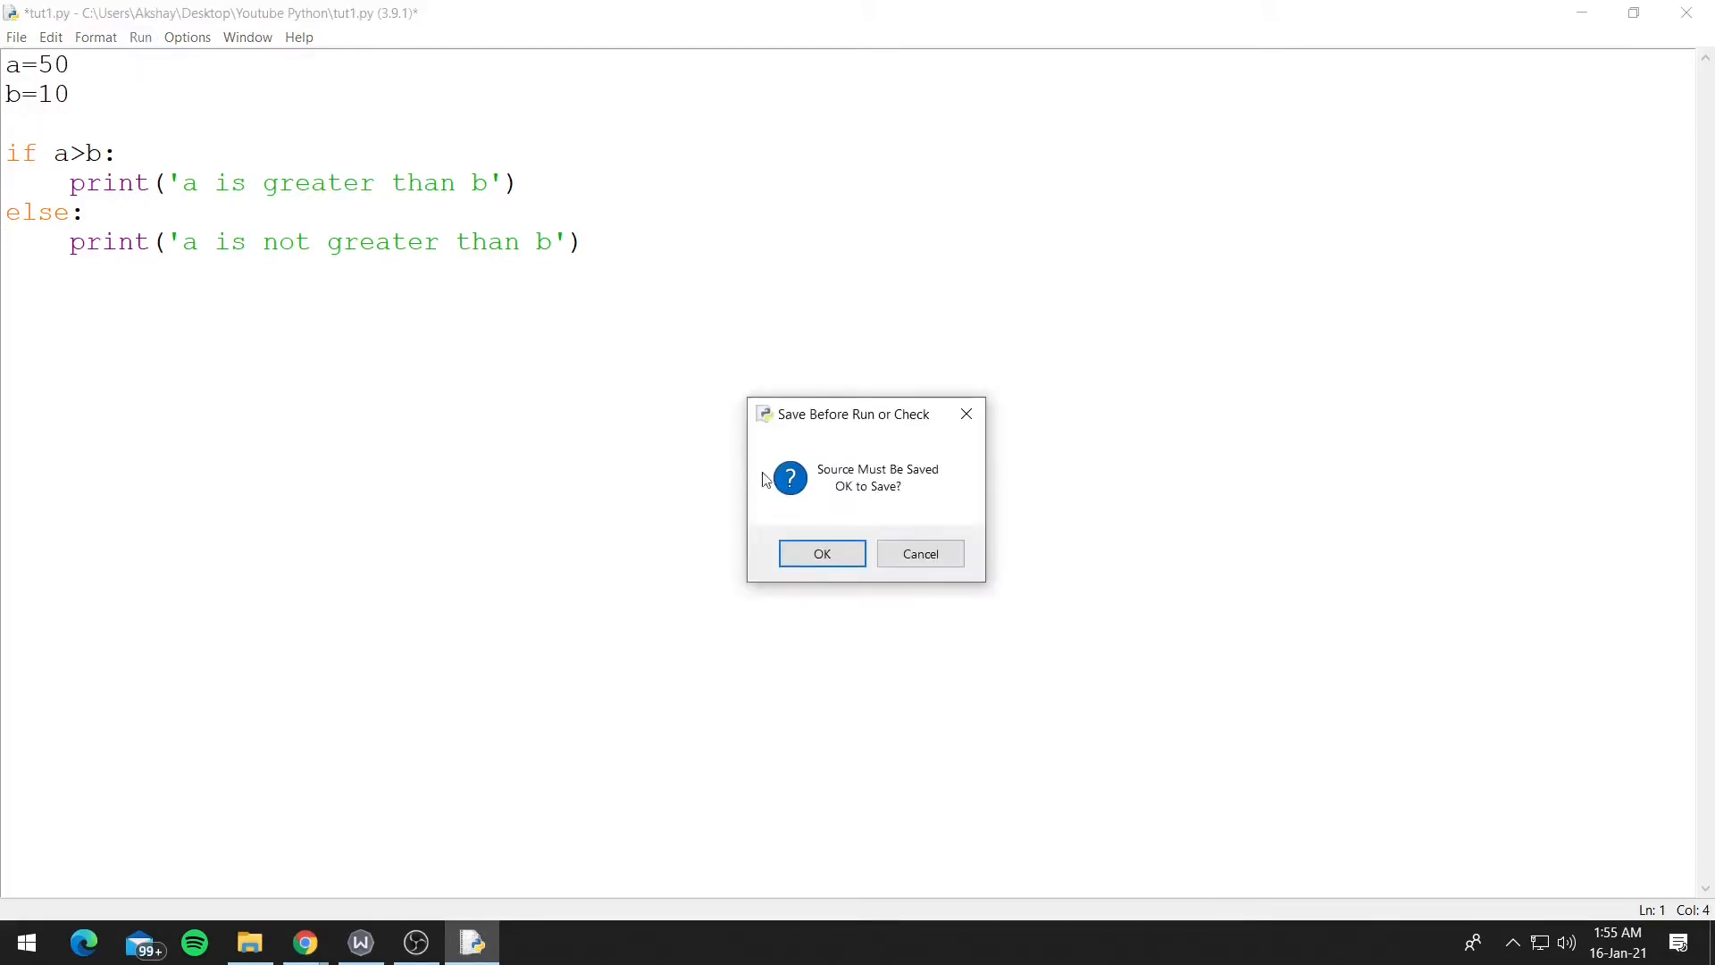
click(821, 552)
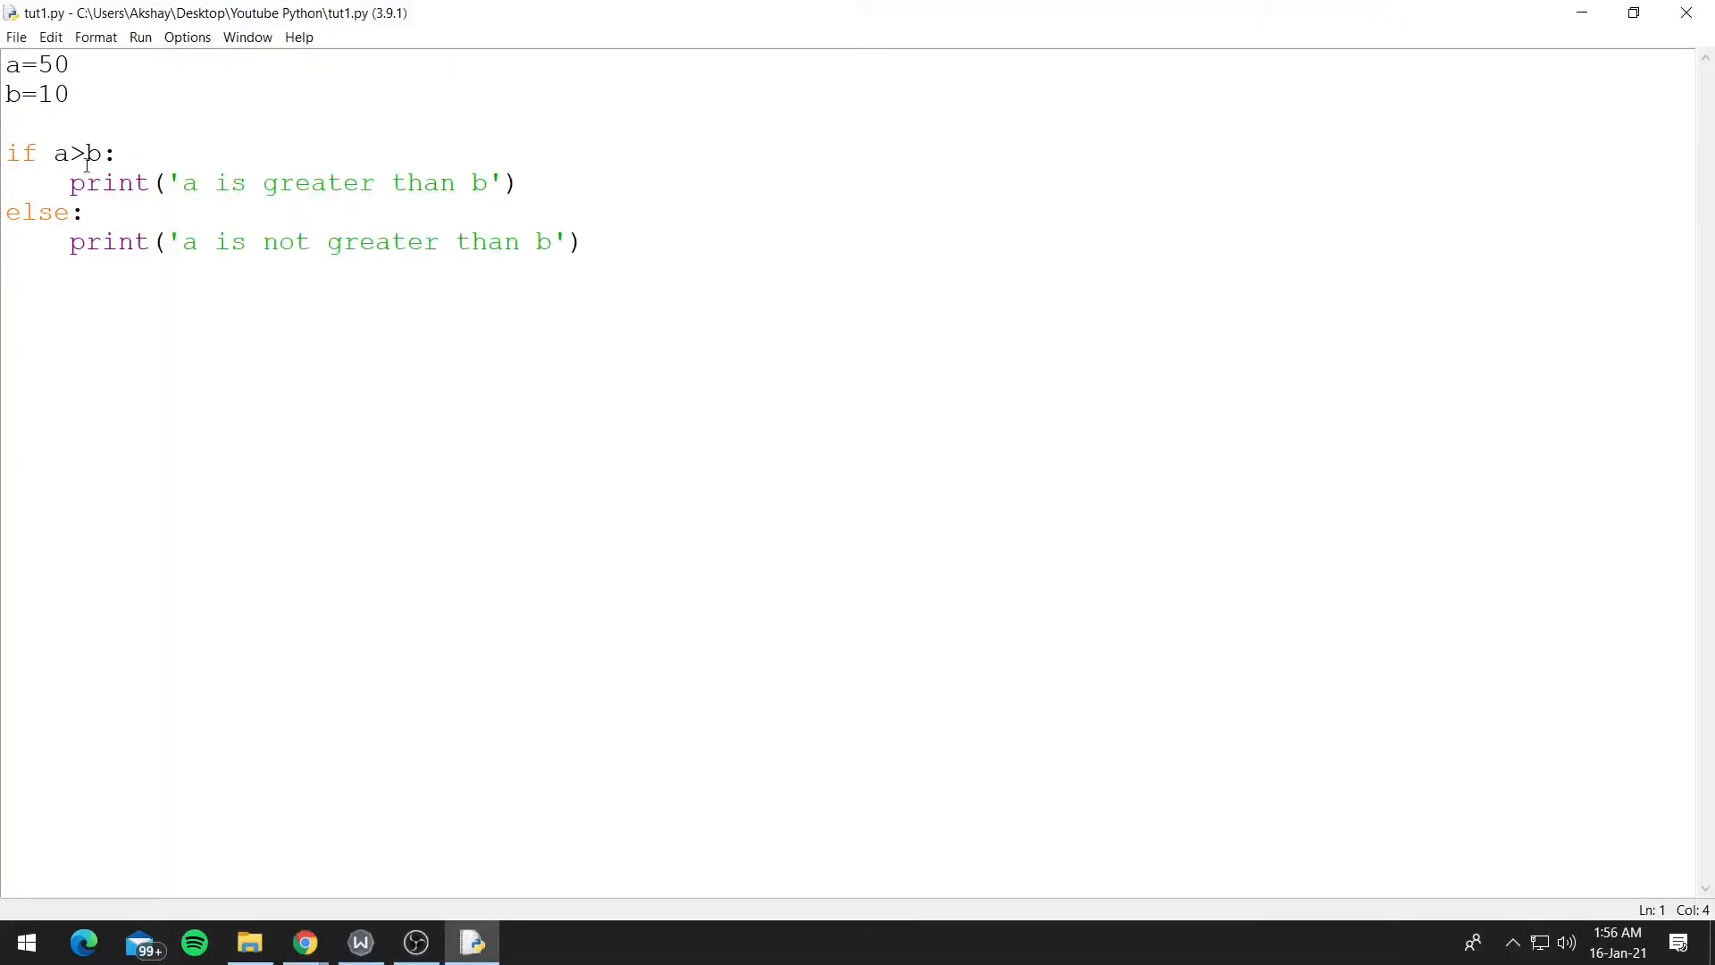
drag(5, 153, 88, 153)
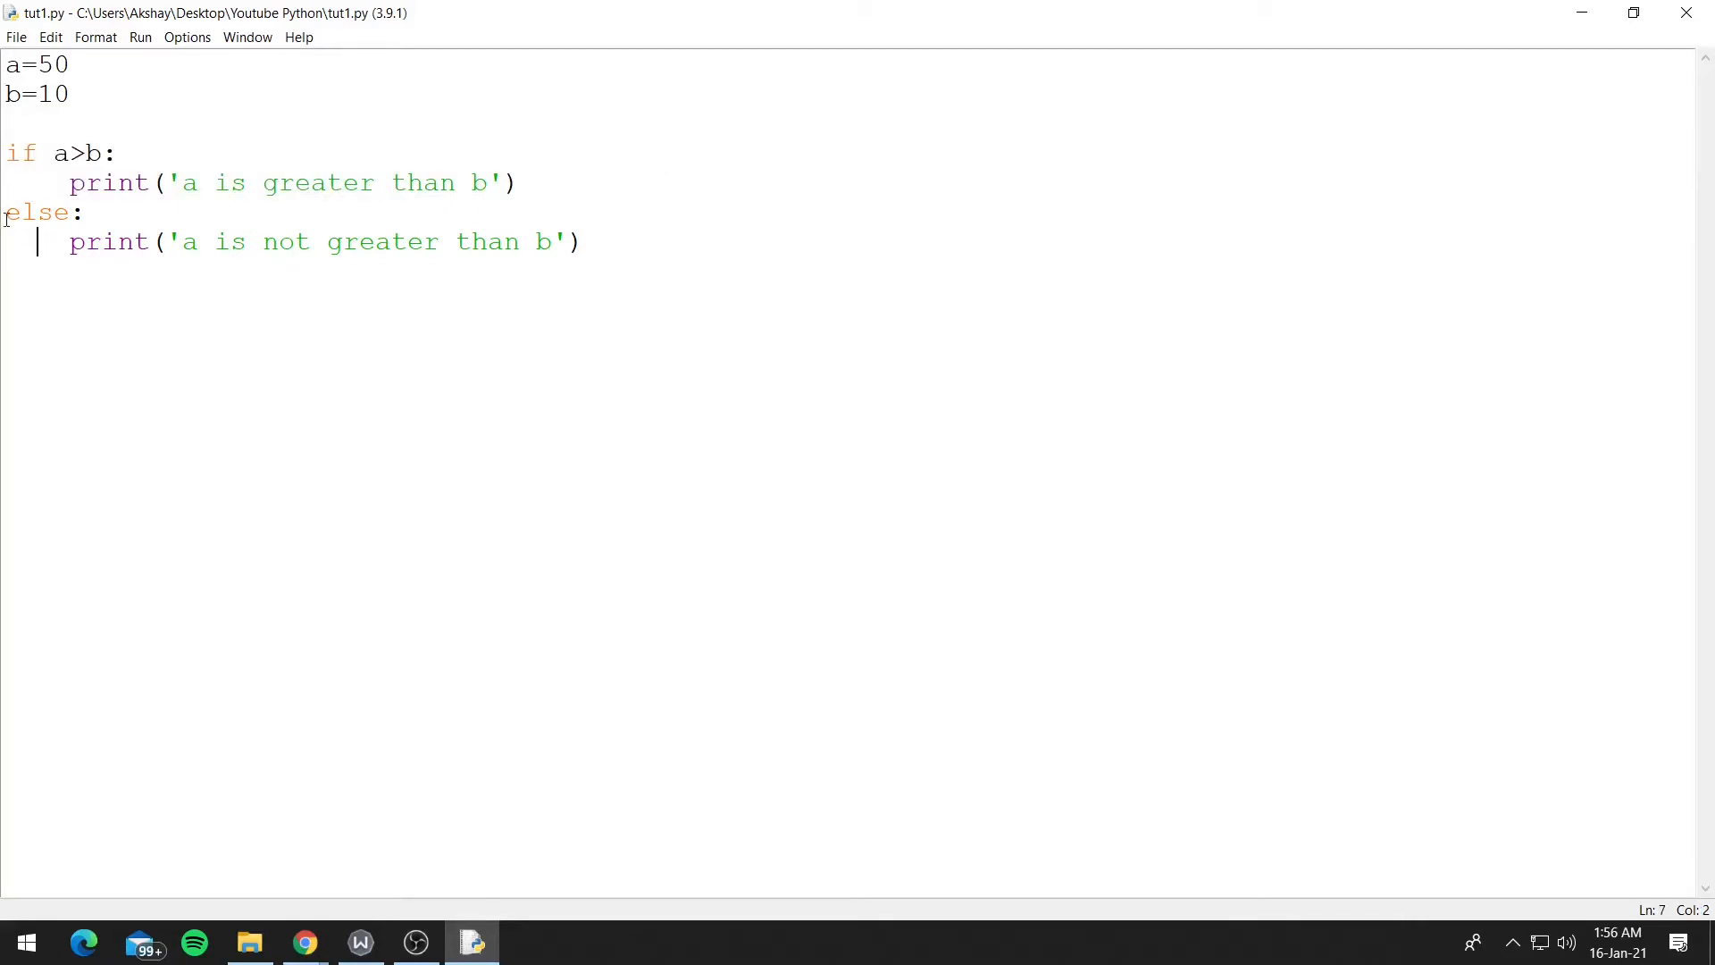
drag(36, 212, 583, 242)
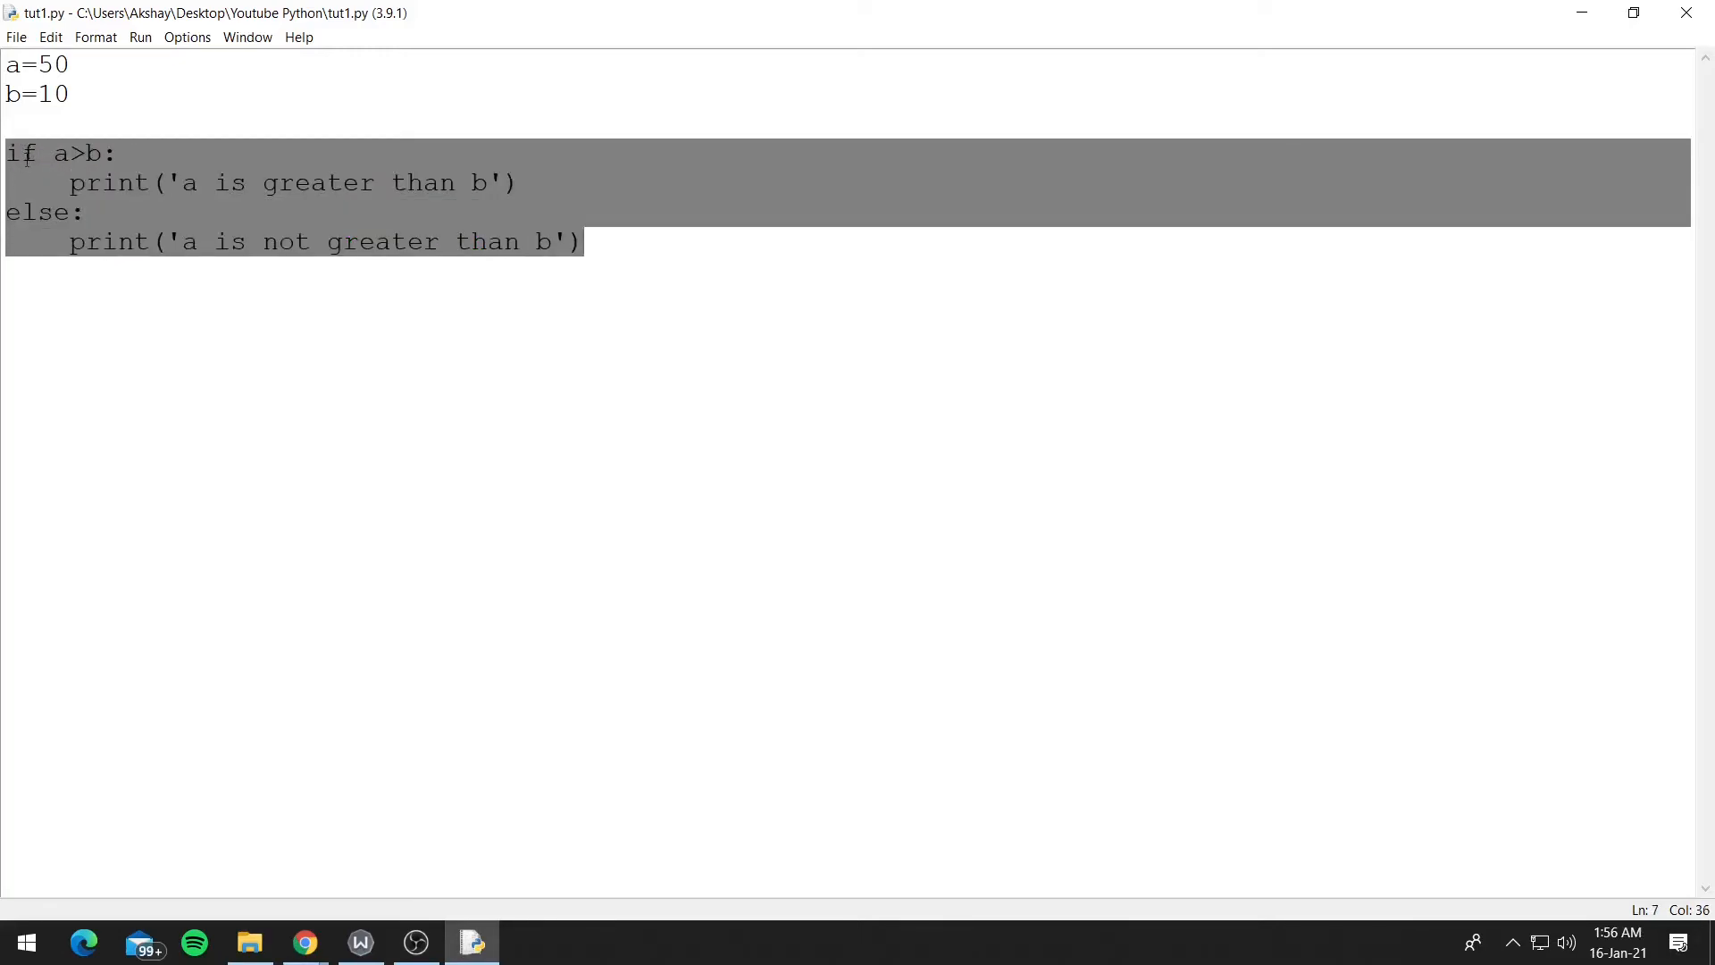
Step: Below the first print, add 'if a > 500:' printing 'a is greater than 500'
click(57, 153)
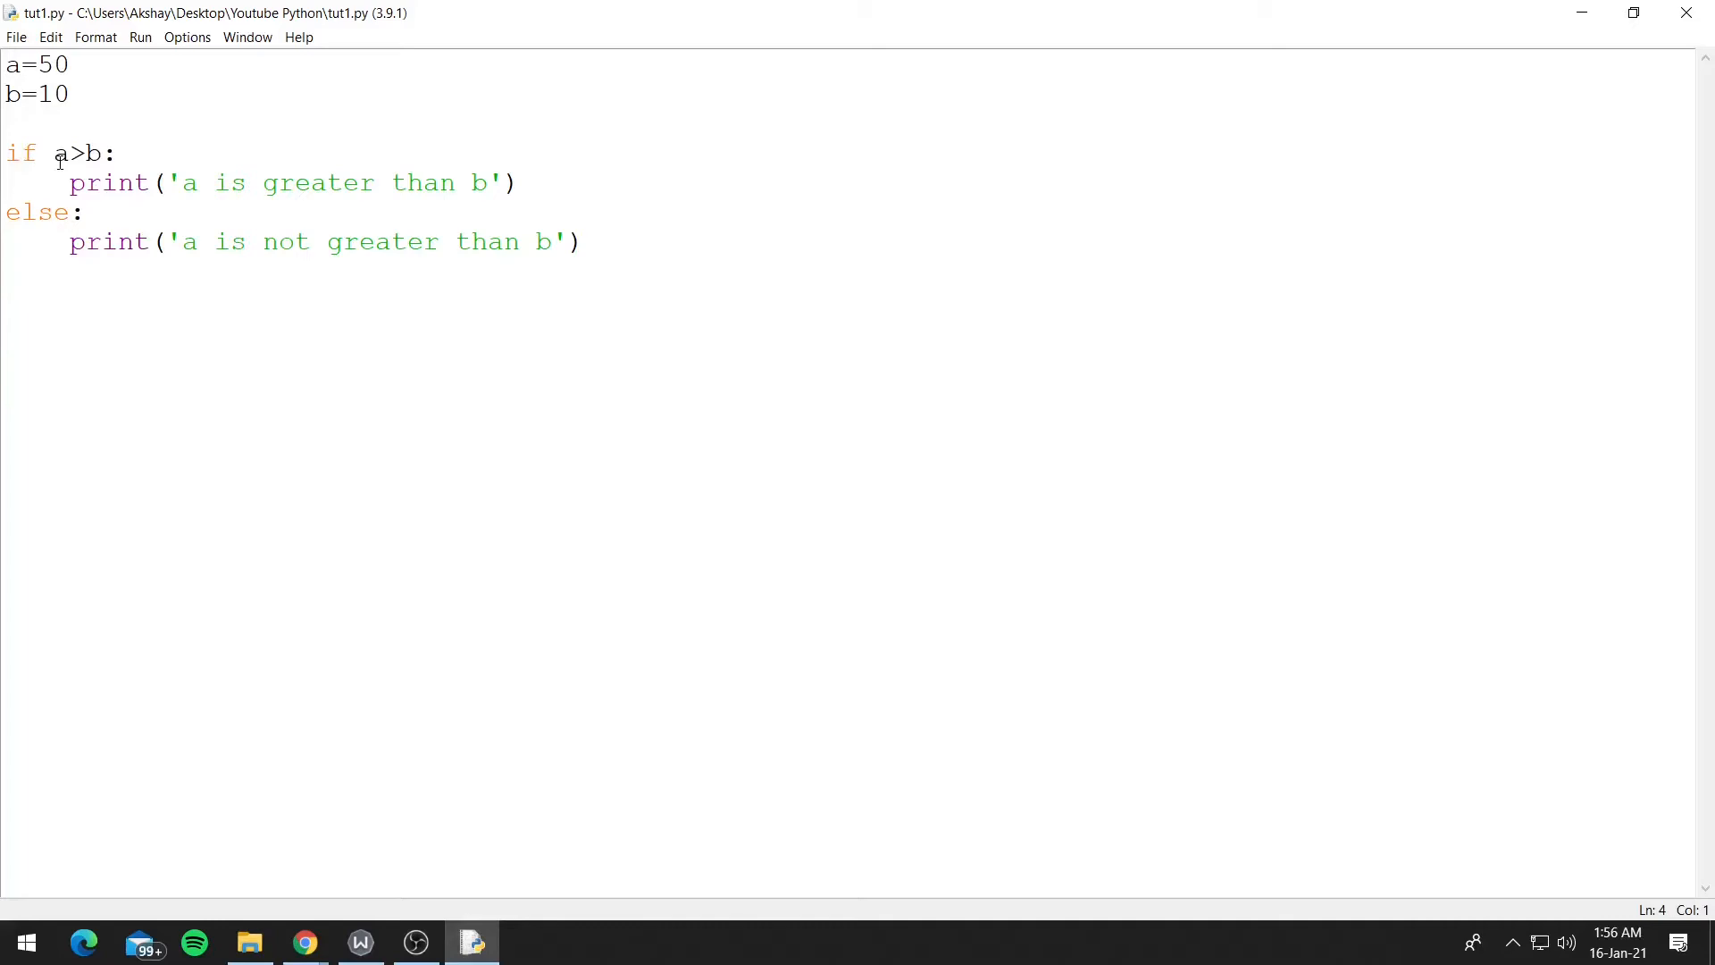
click(522, 182)
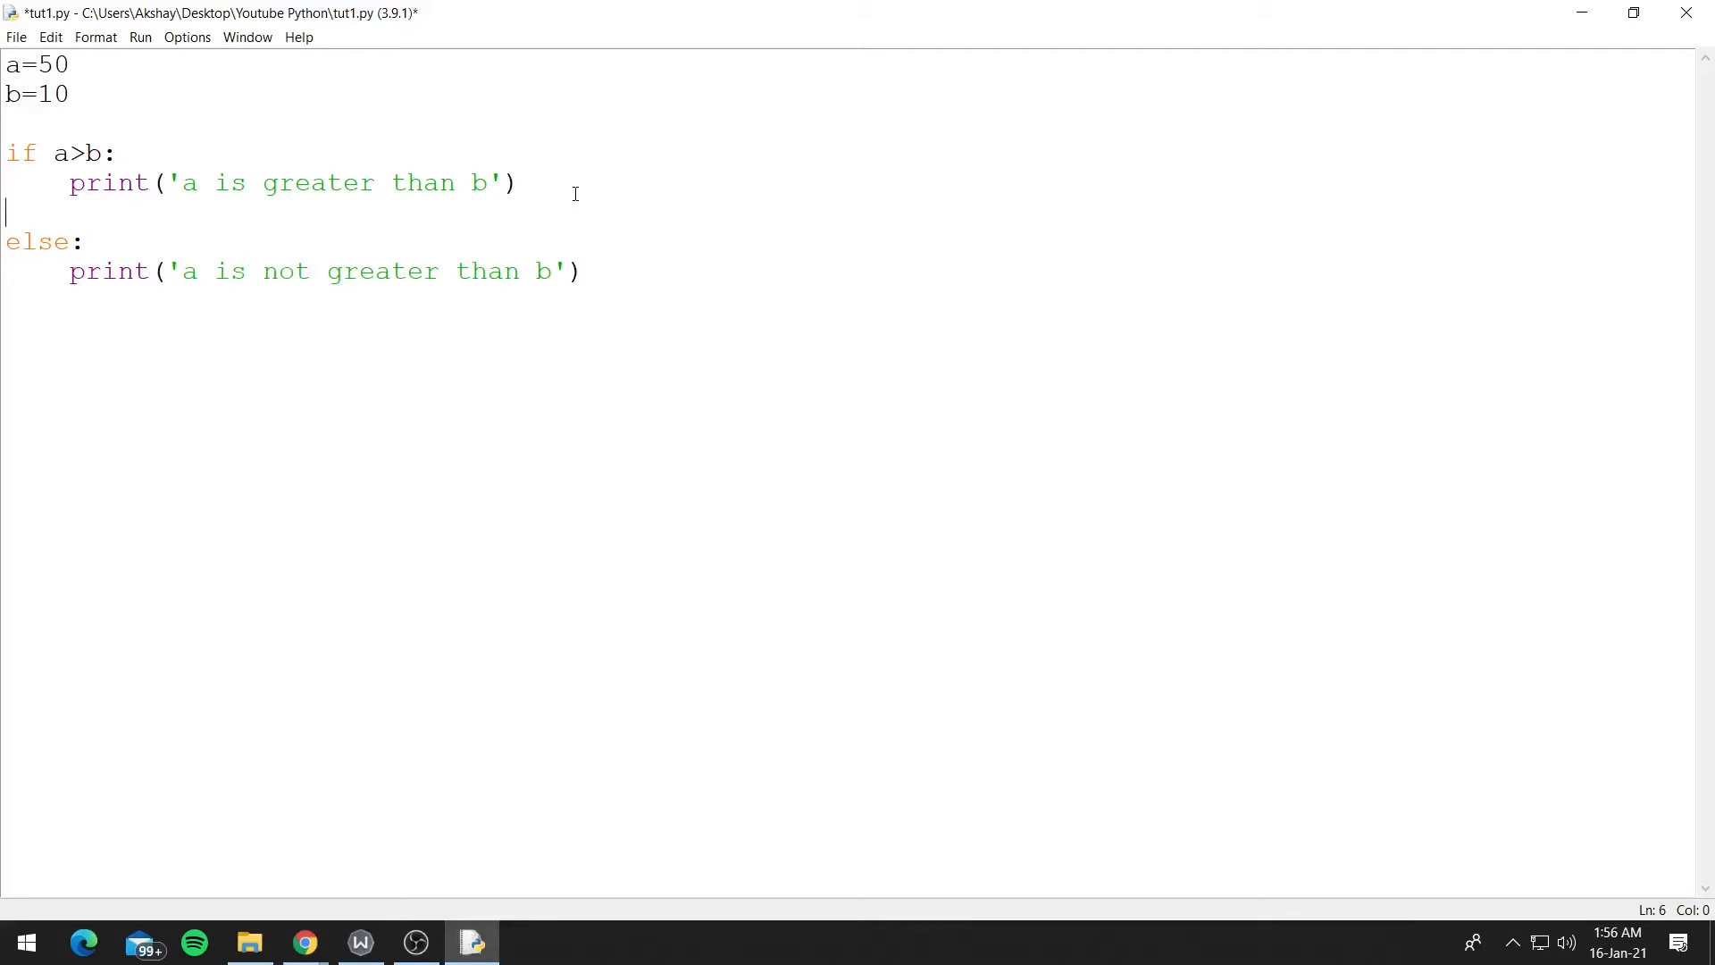
text(if a >)
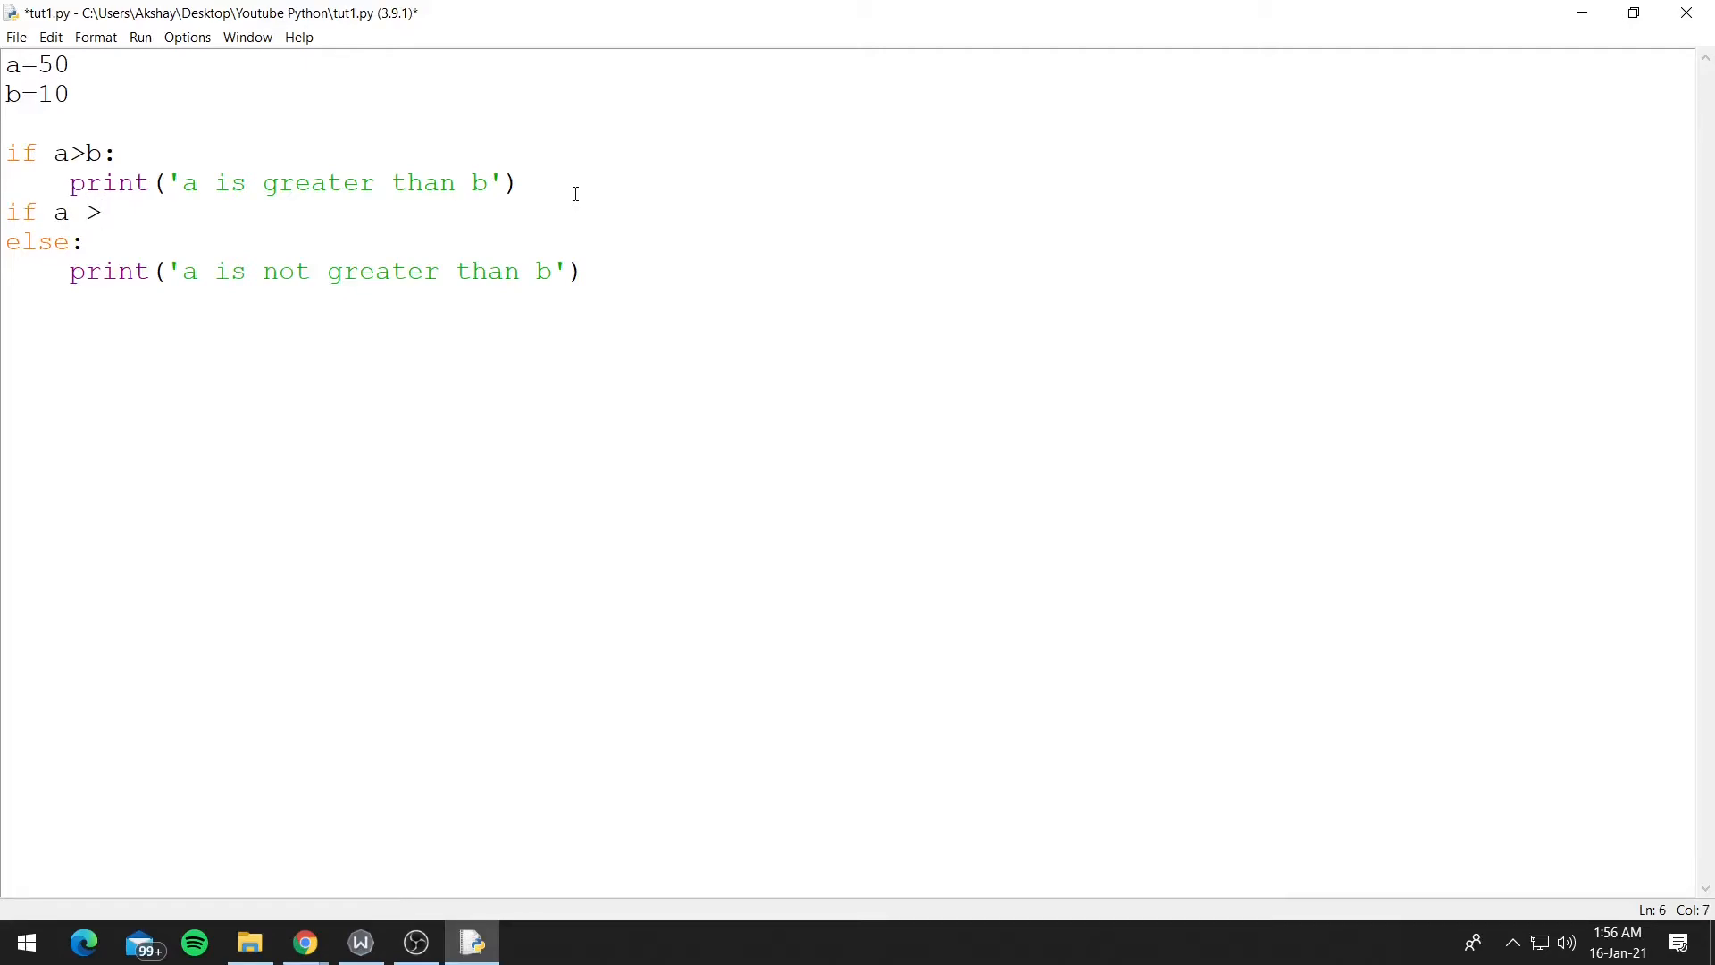
text(500:)
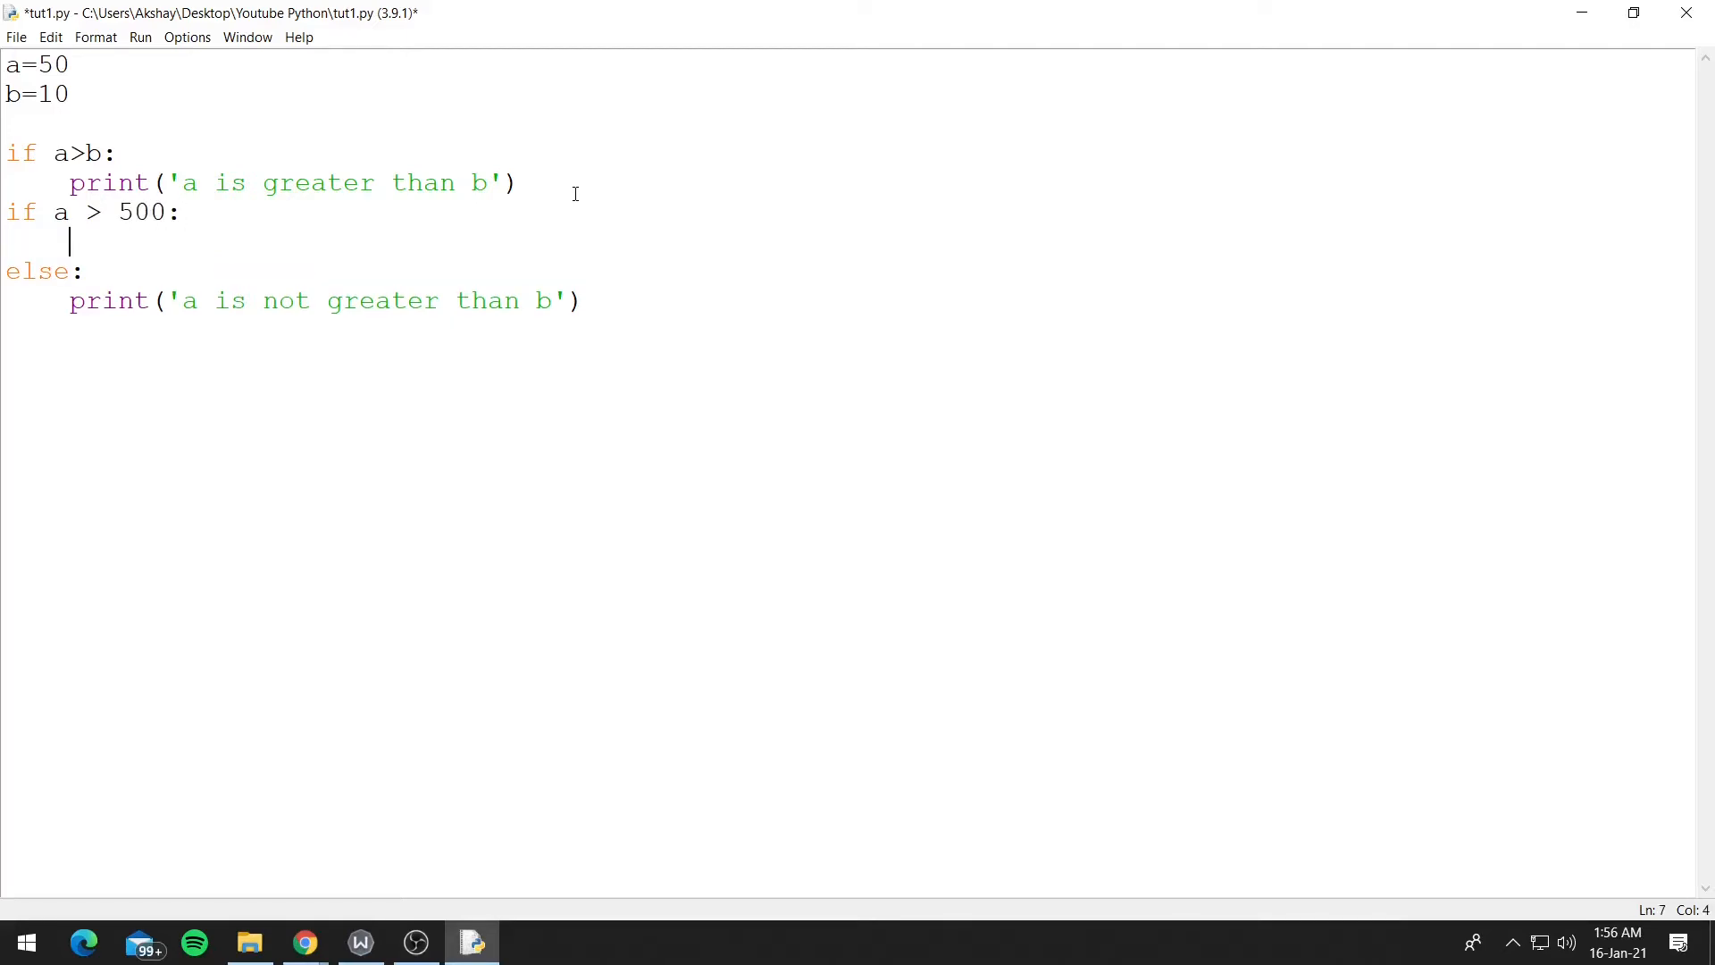
text(print())
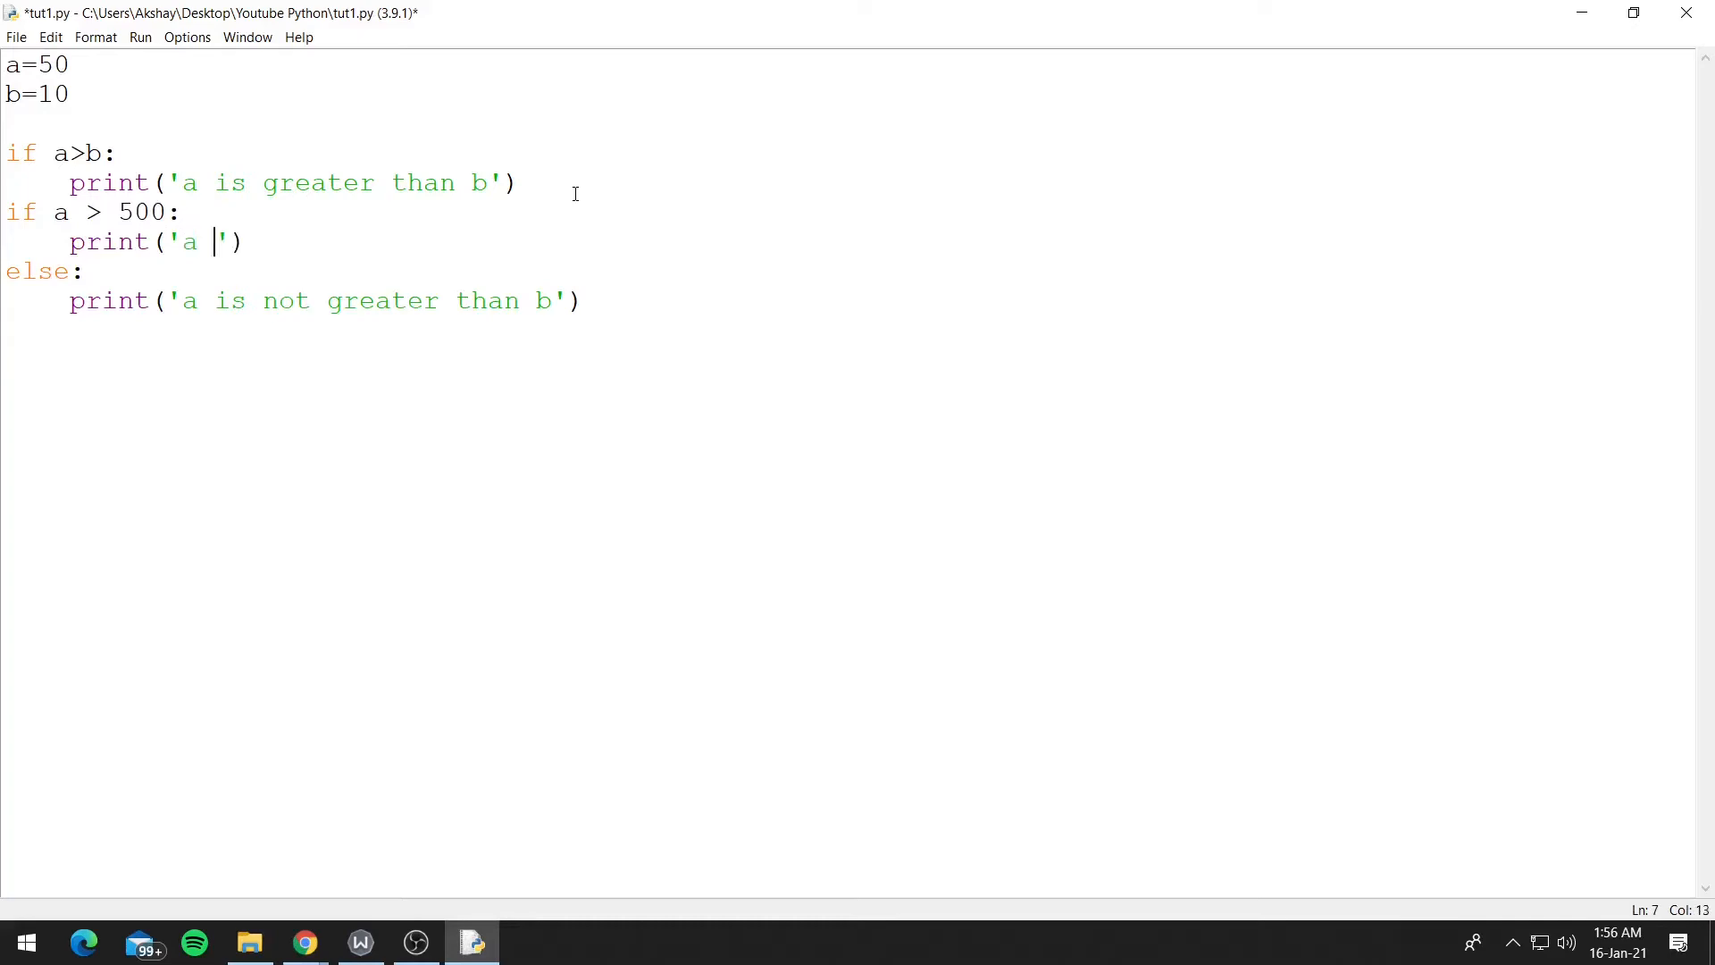
text(is greater than)
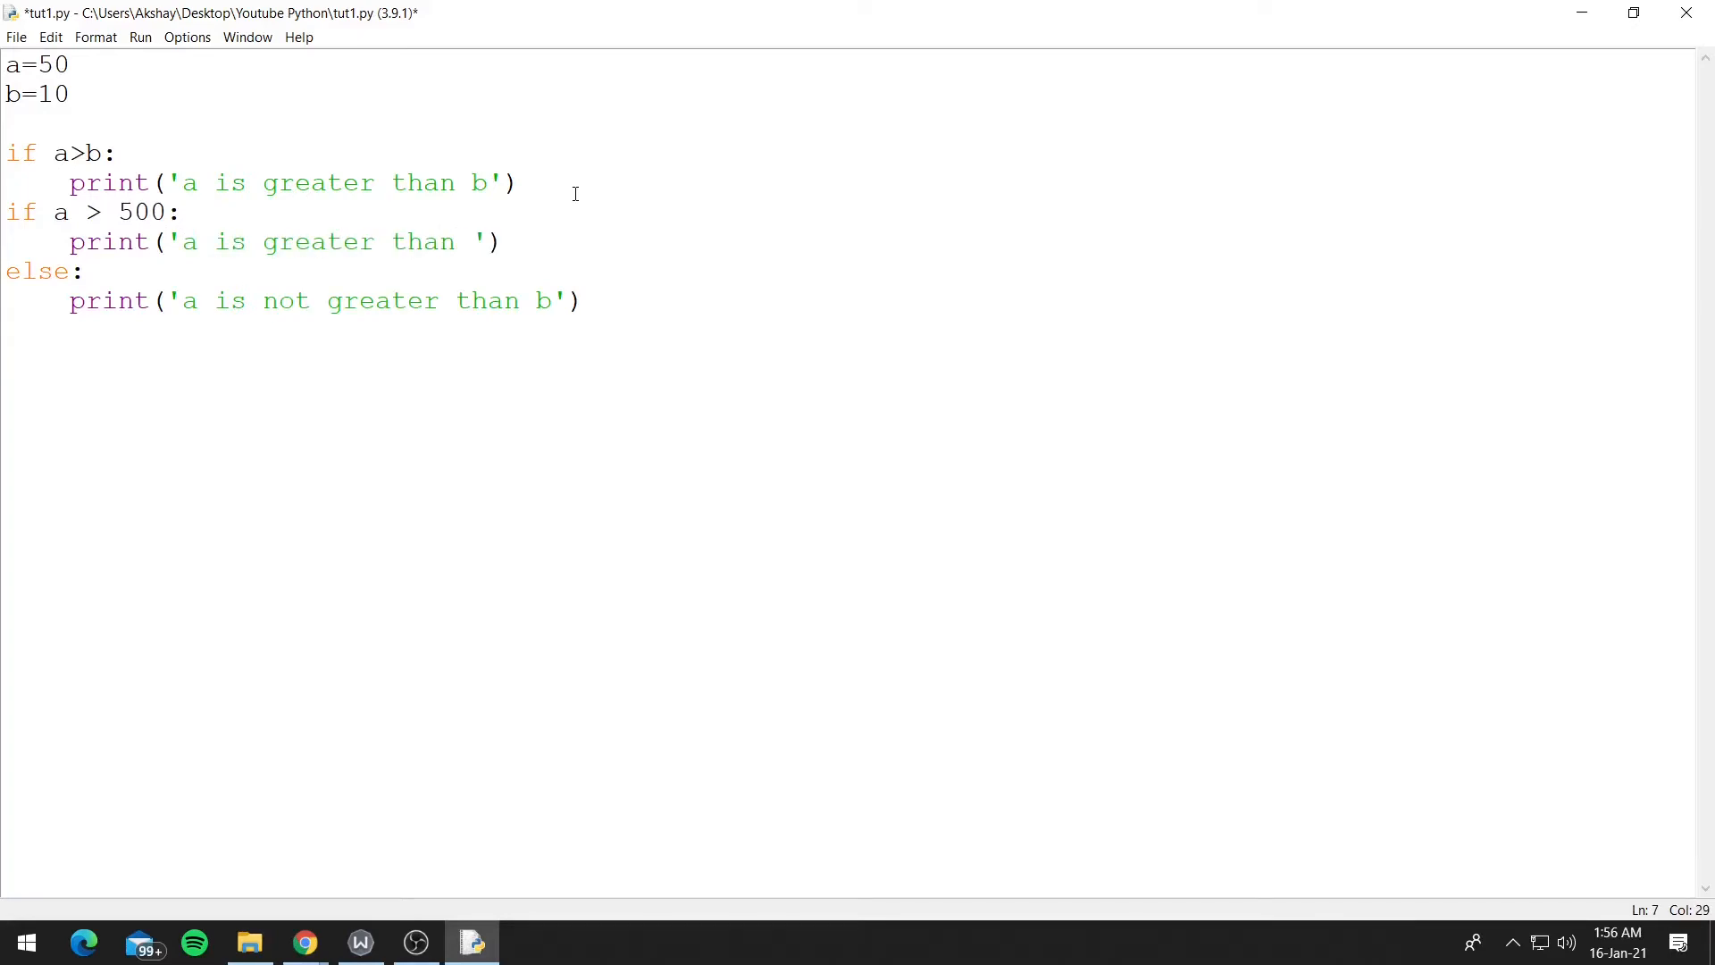
text(500)
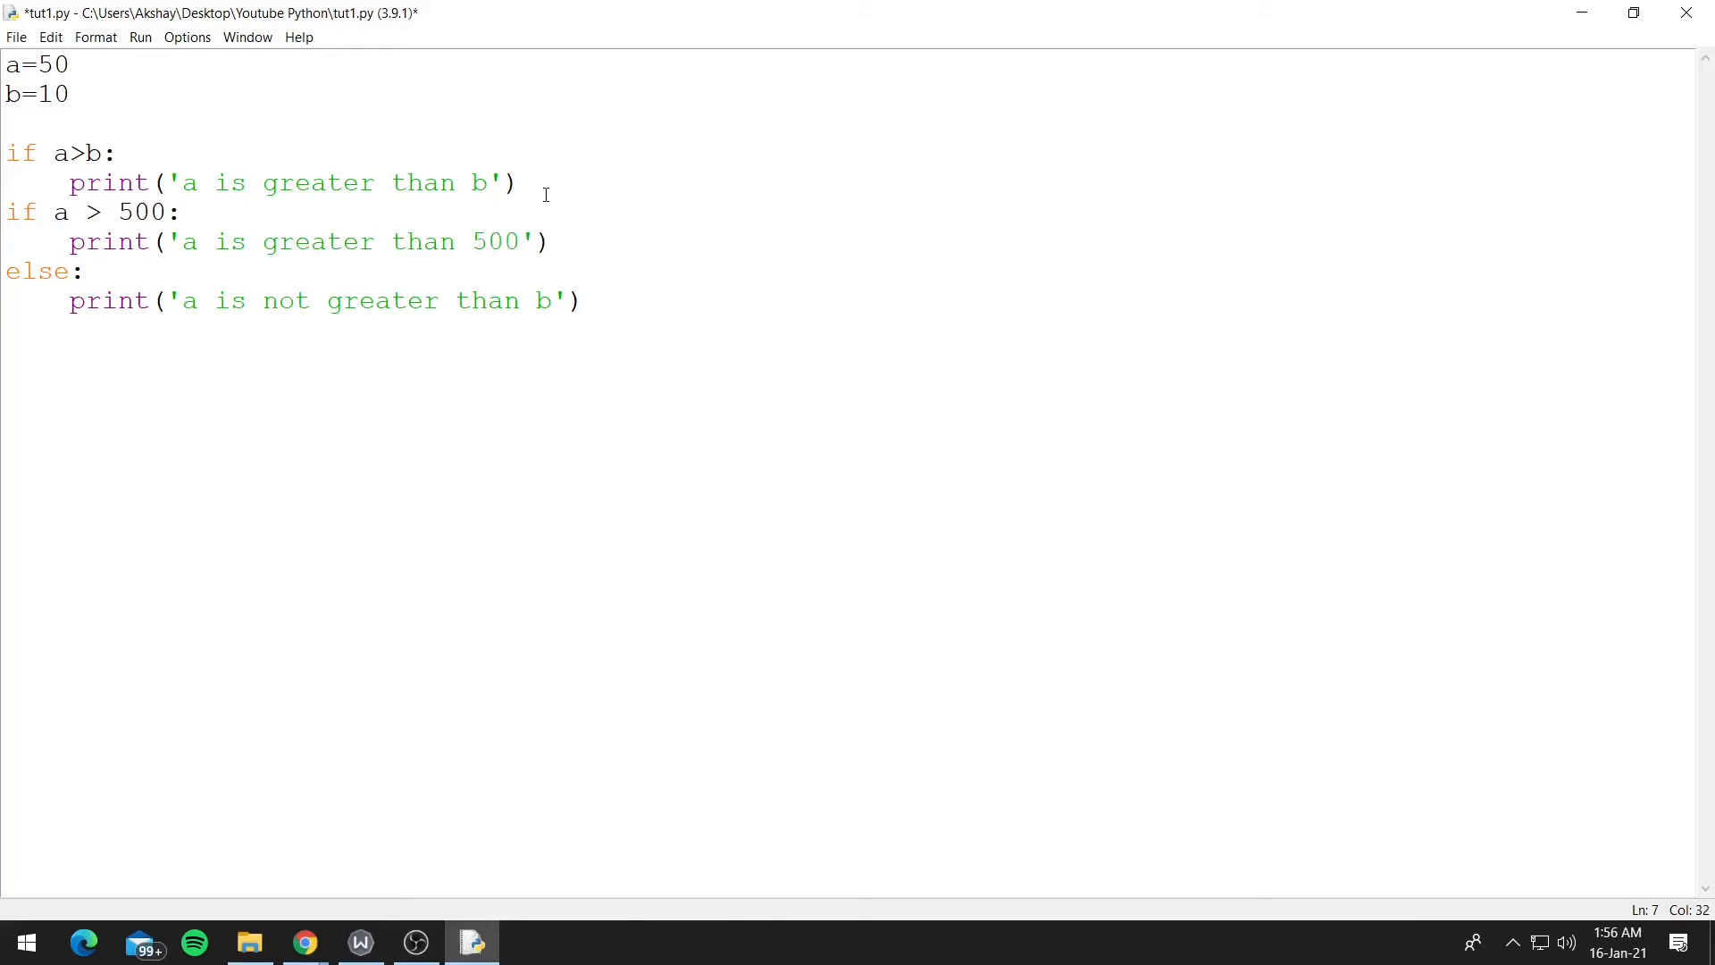
Step: Run tut1.py with the new a > 500 check and highlight the first print line
click(140, 36)
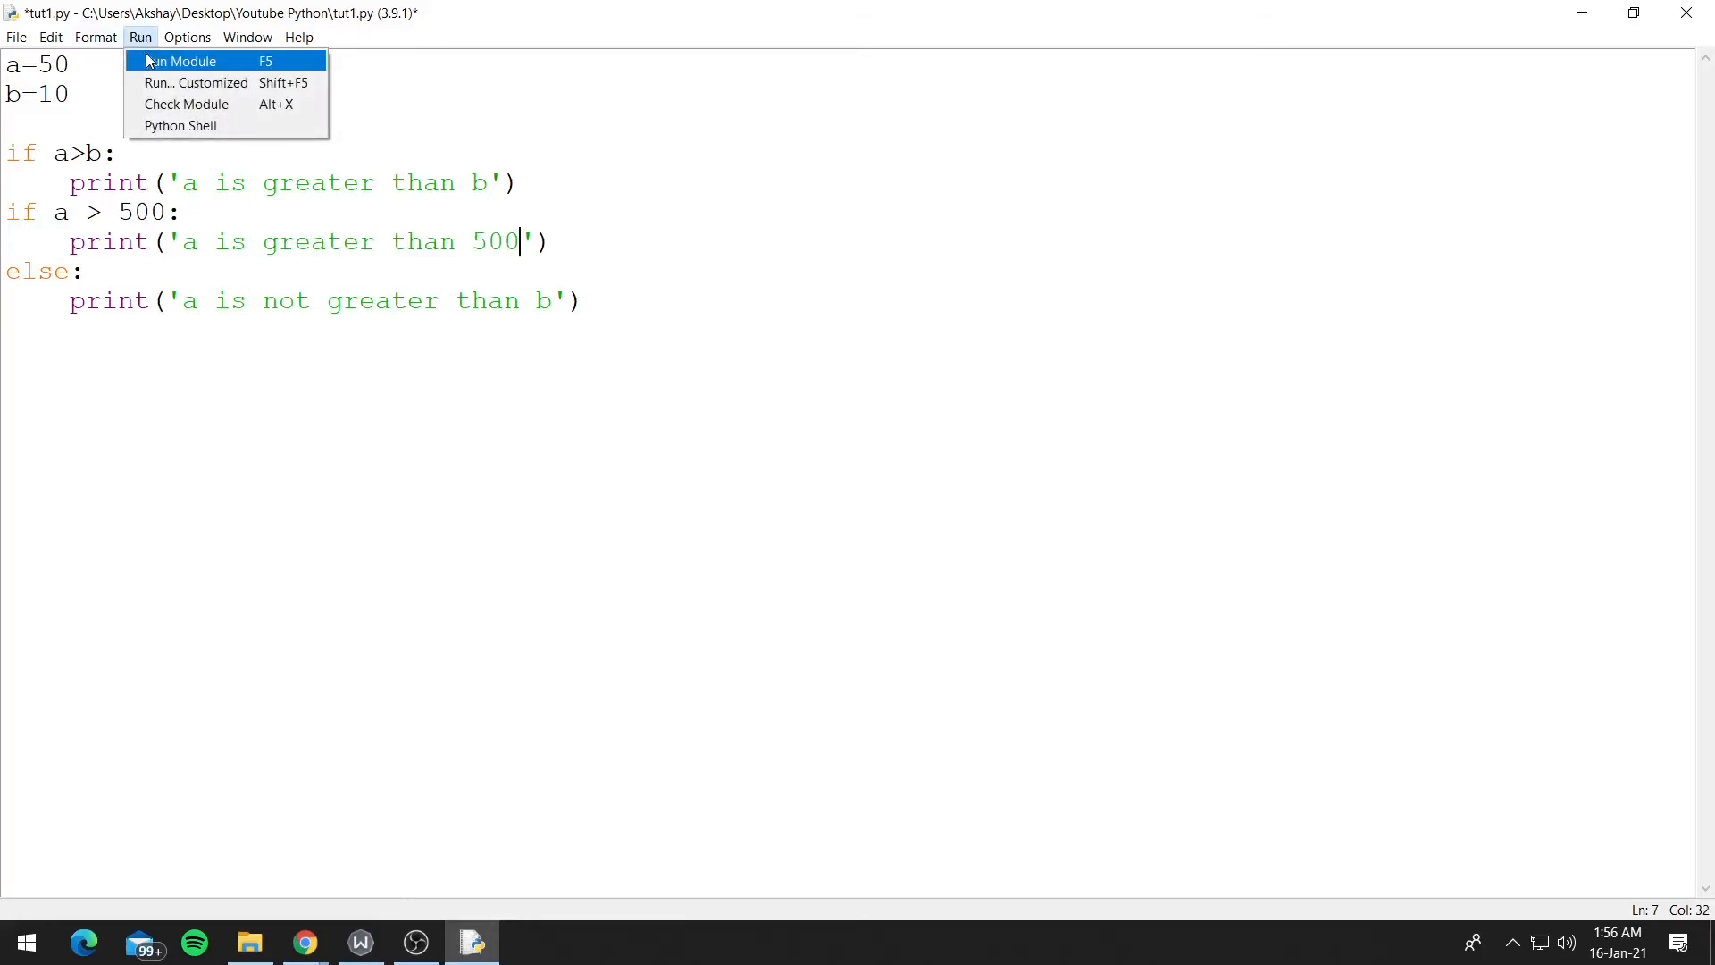
click(180, 60)
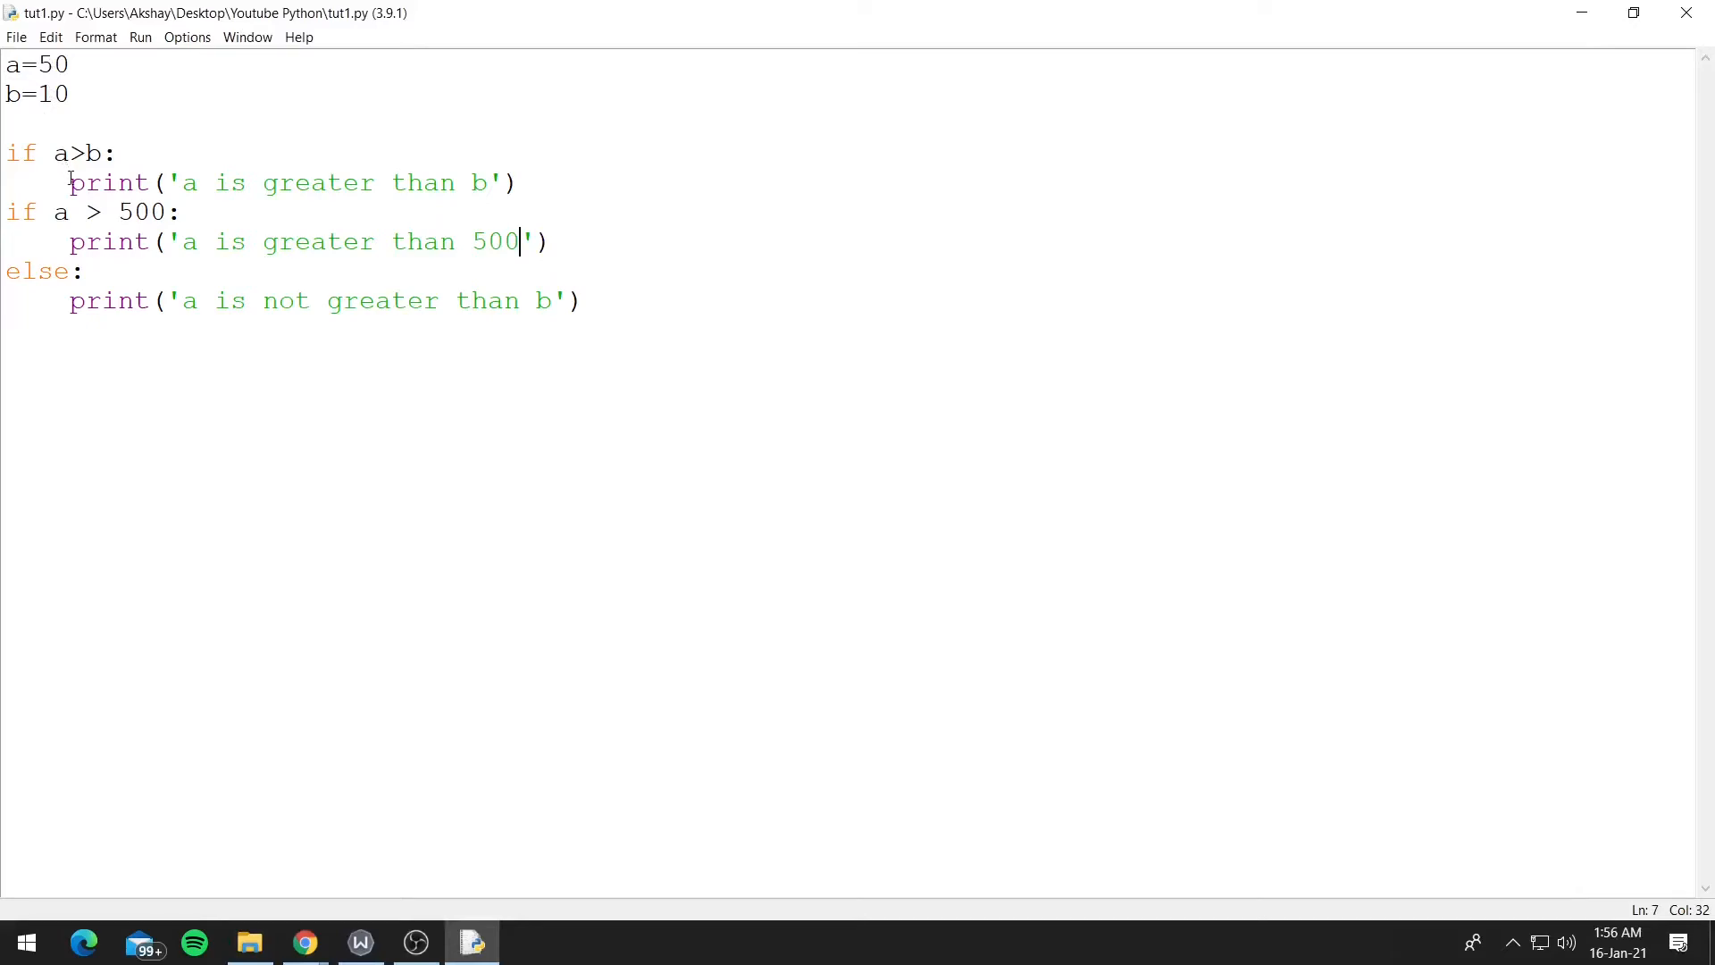
drag(68, 182, 522, 182)
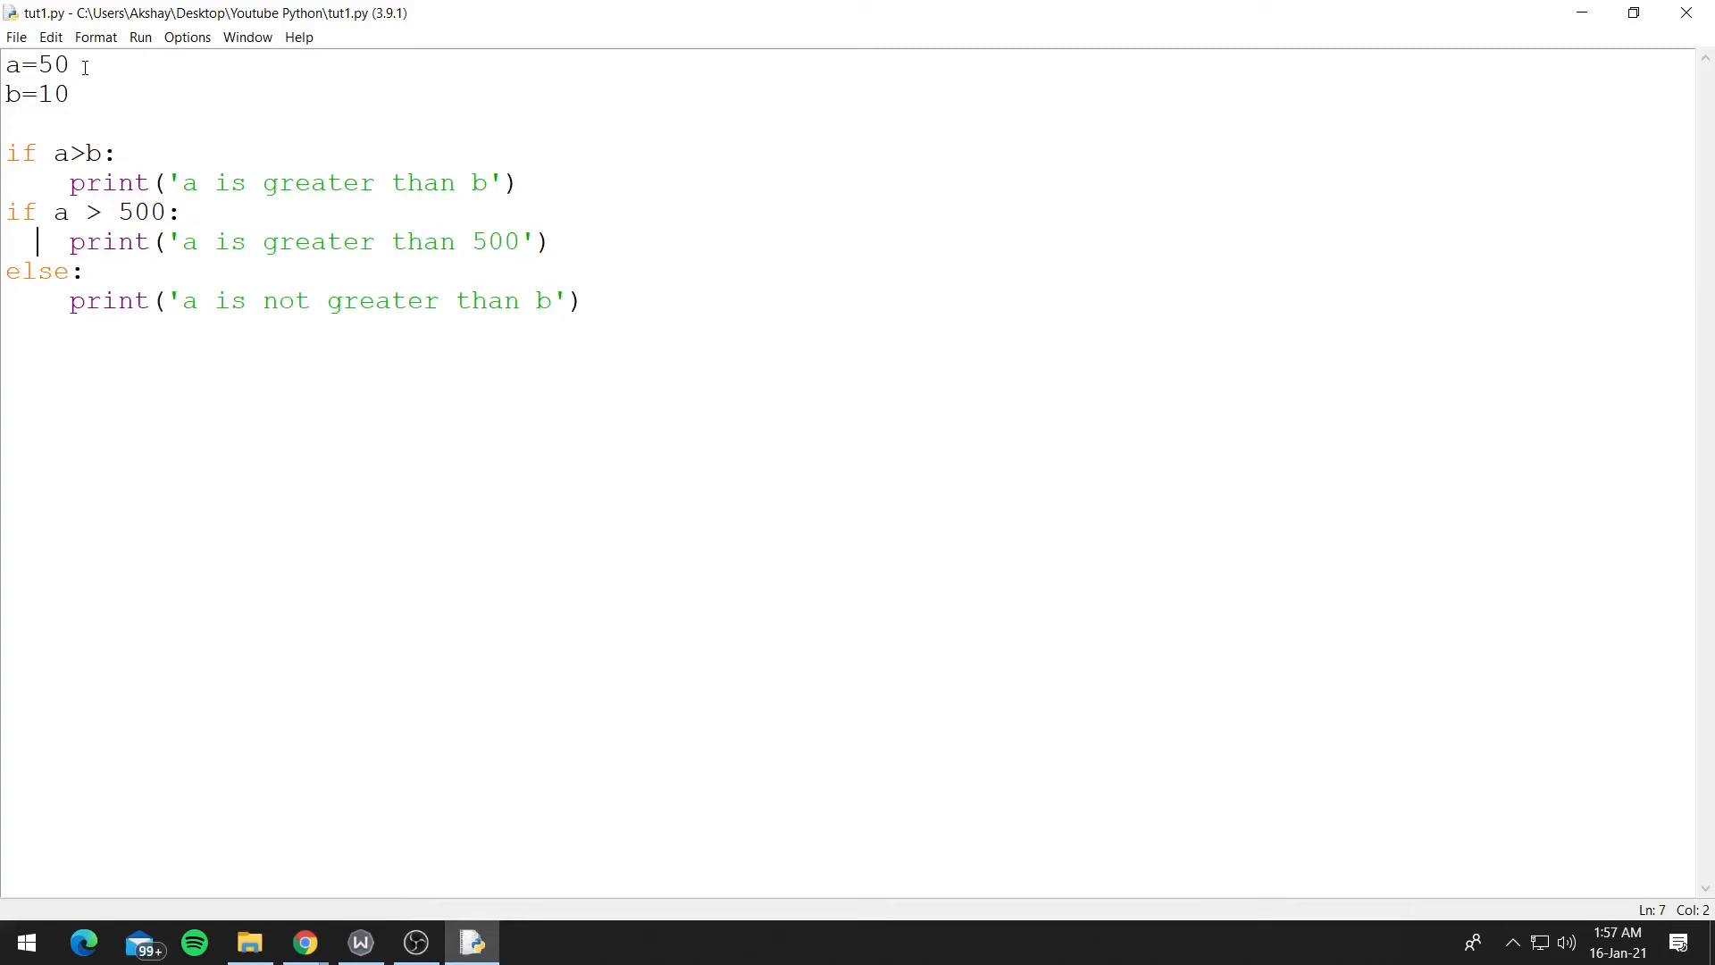
Step: Change a back to 5, rerun the module, and walk through each if block
key(Backspace)
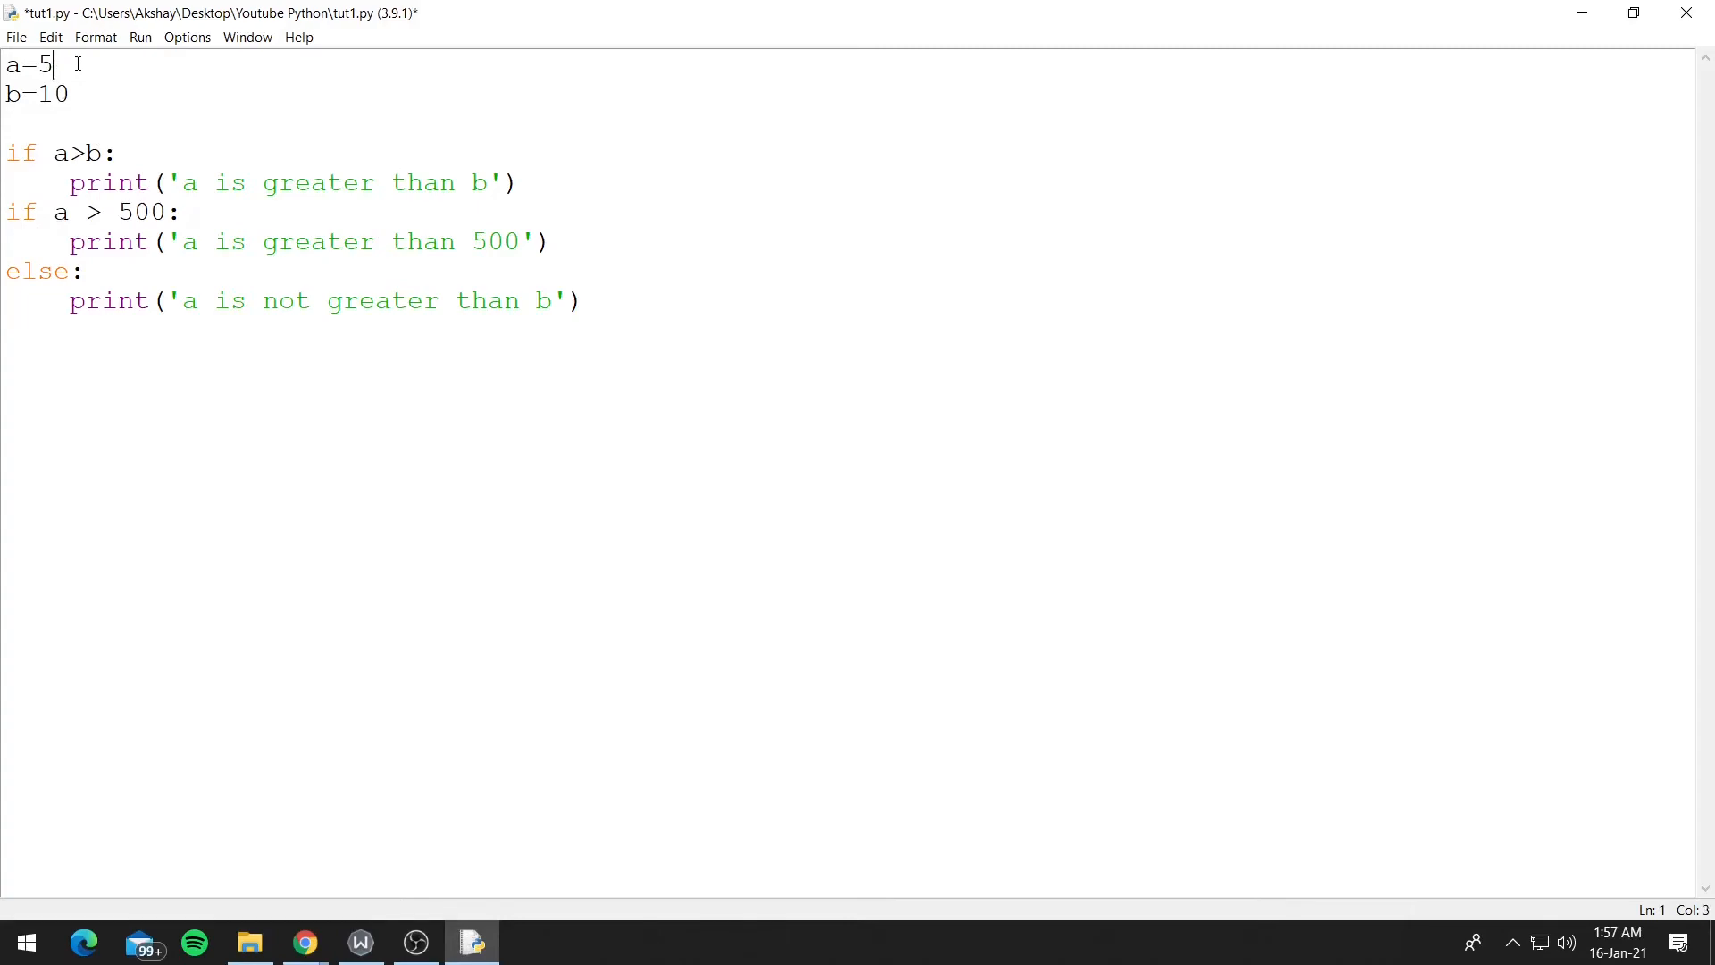
click(140, 36)
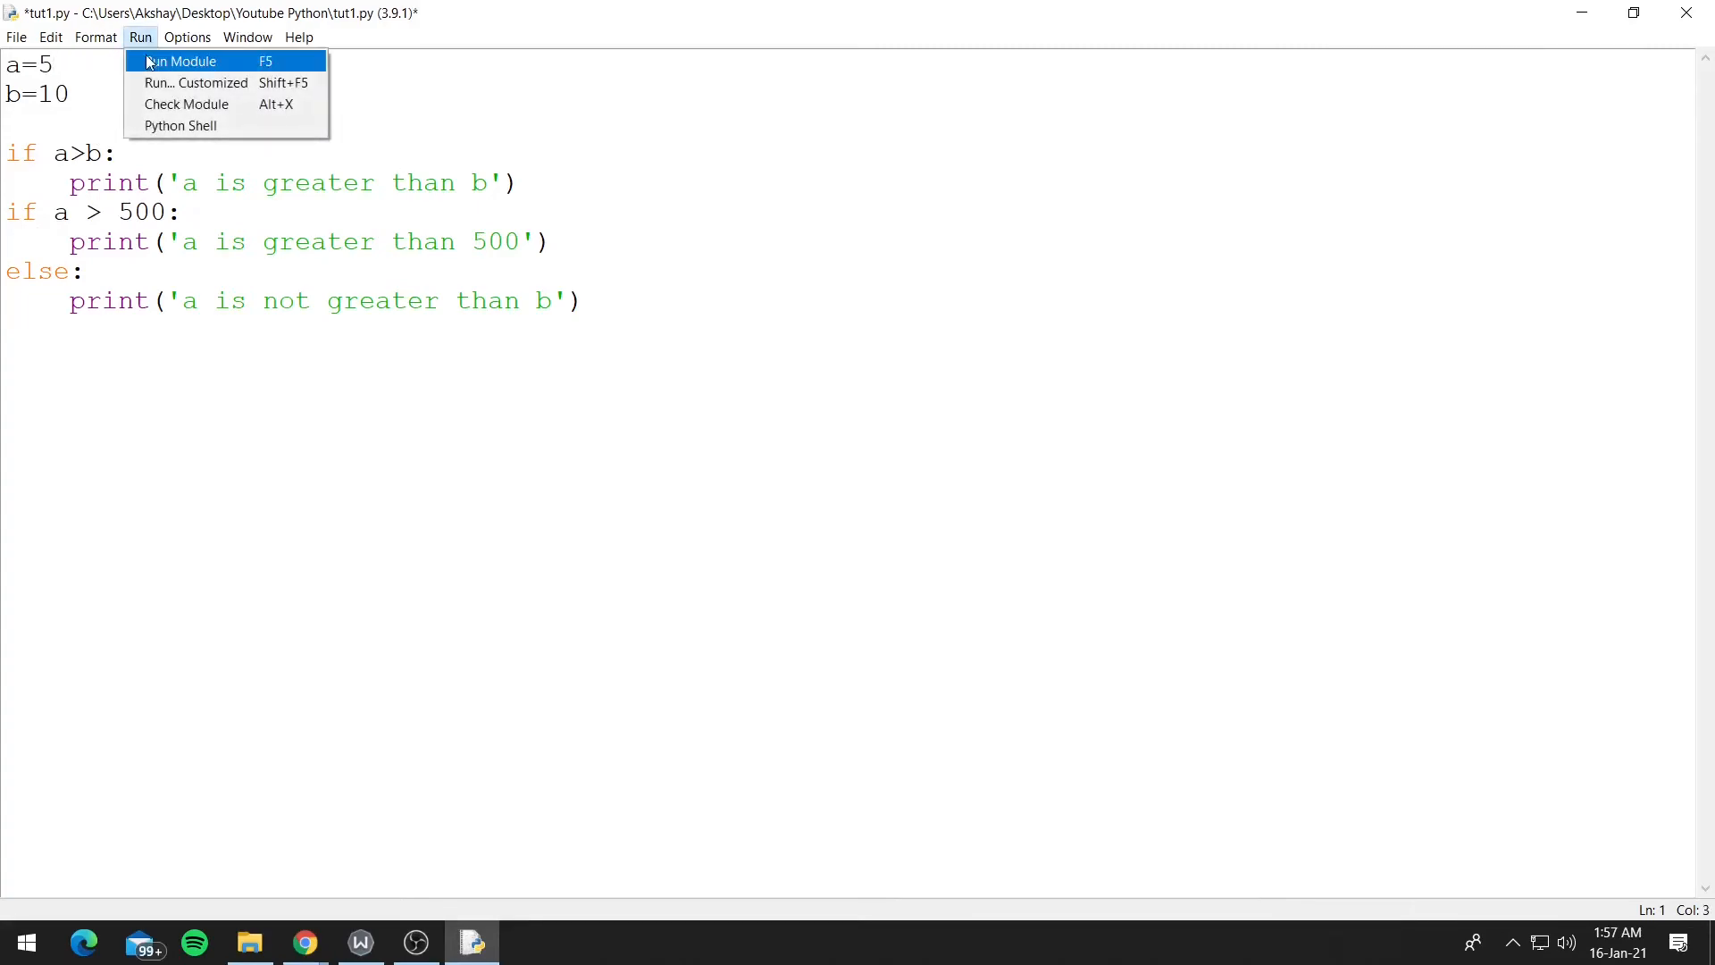
click(182, 60)
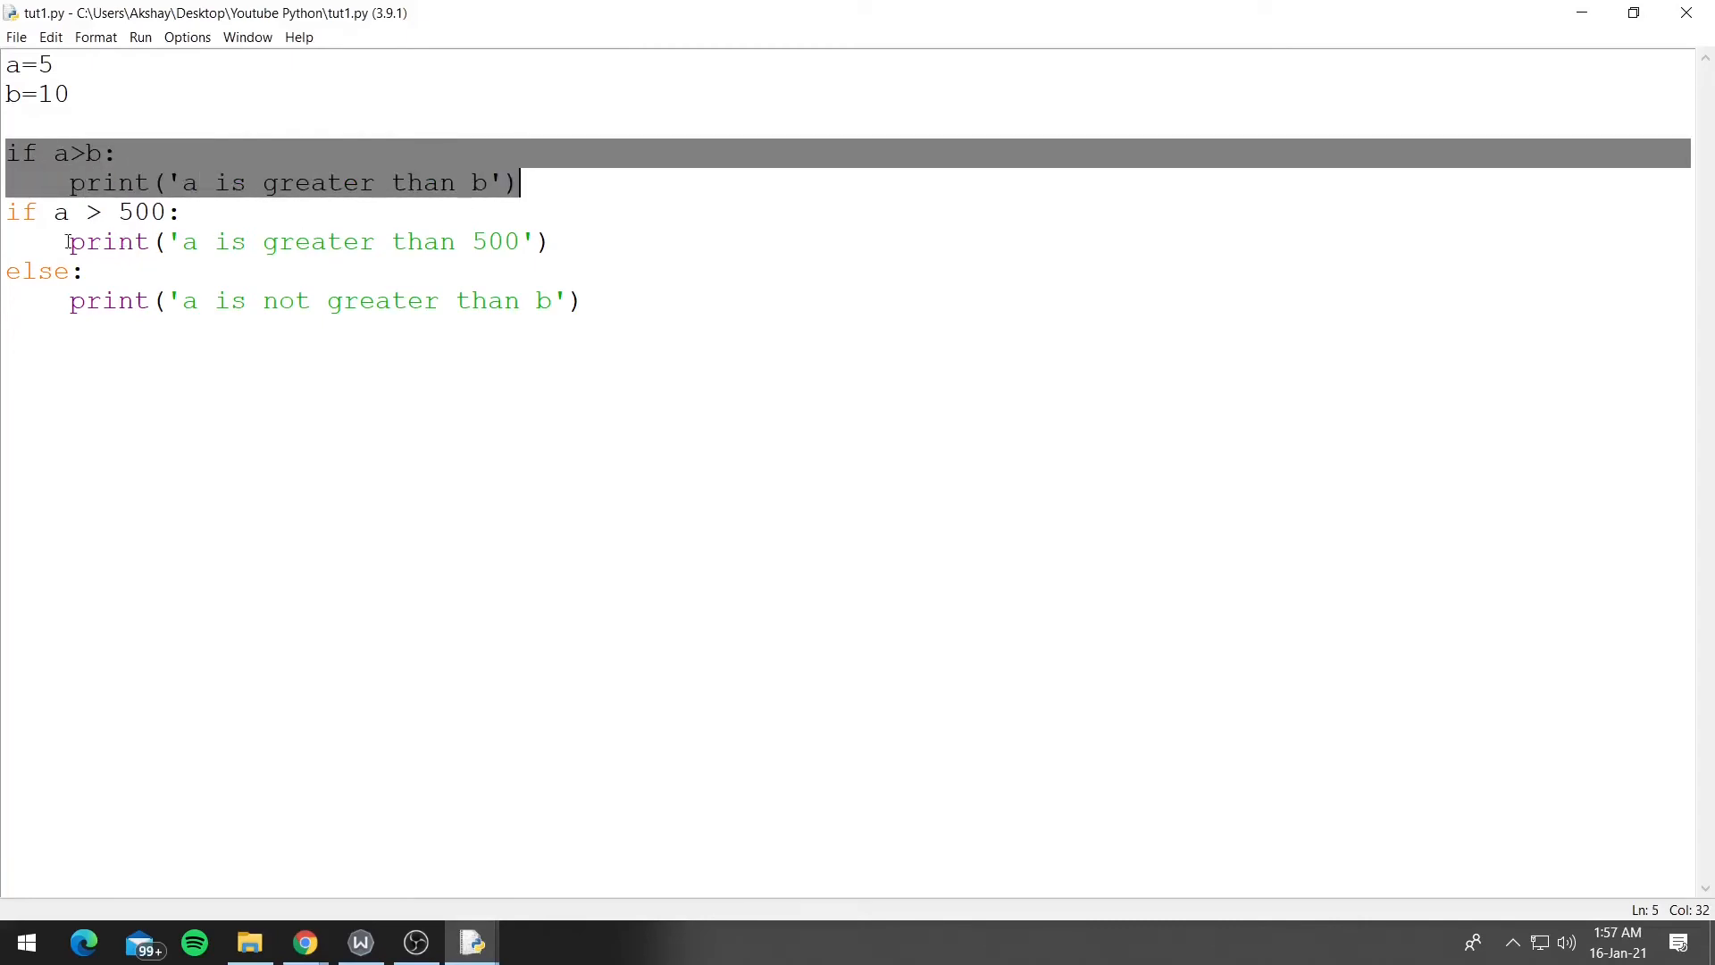
click(44, 242)
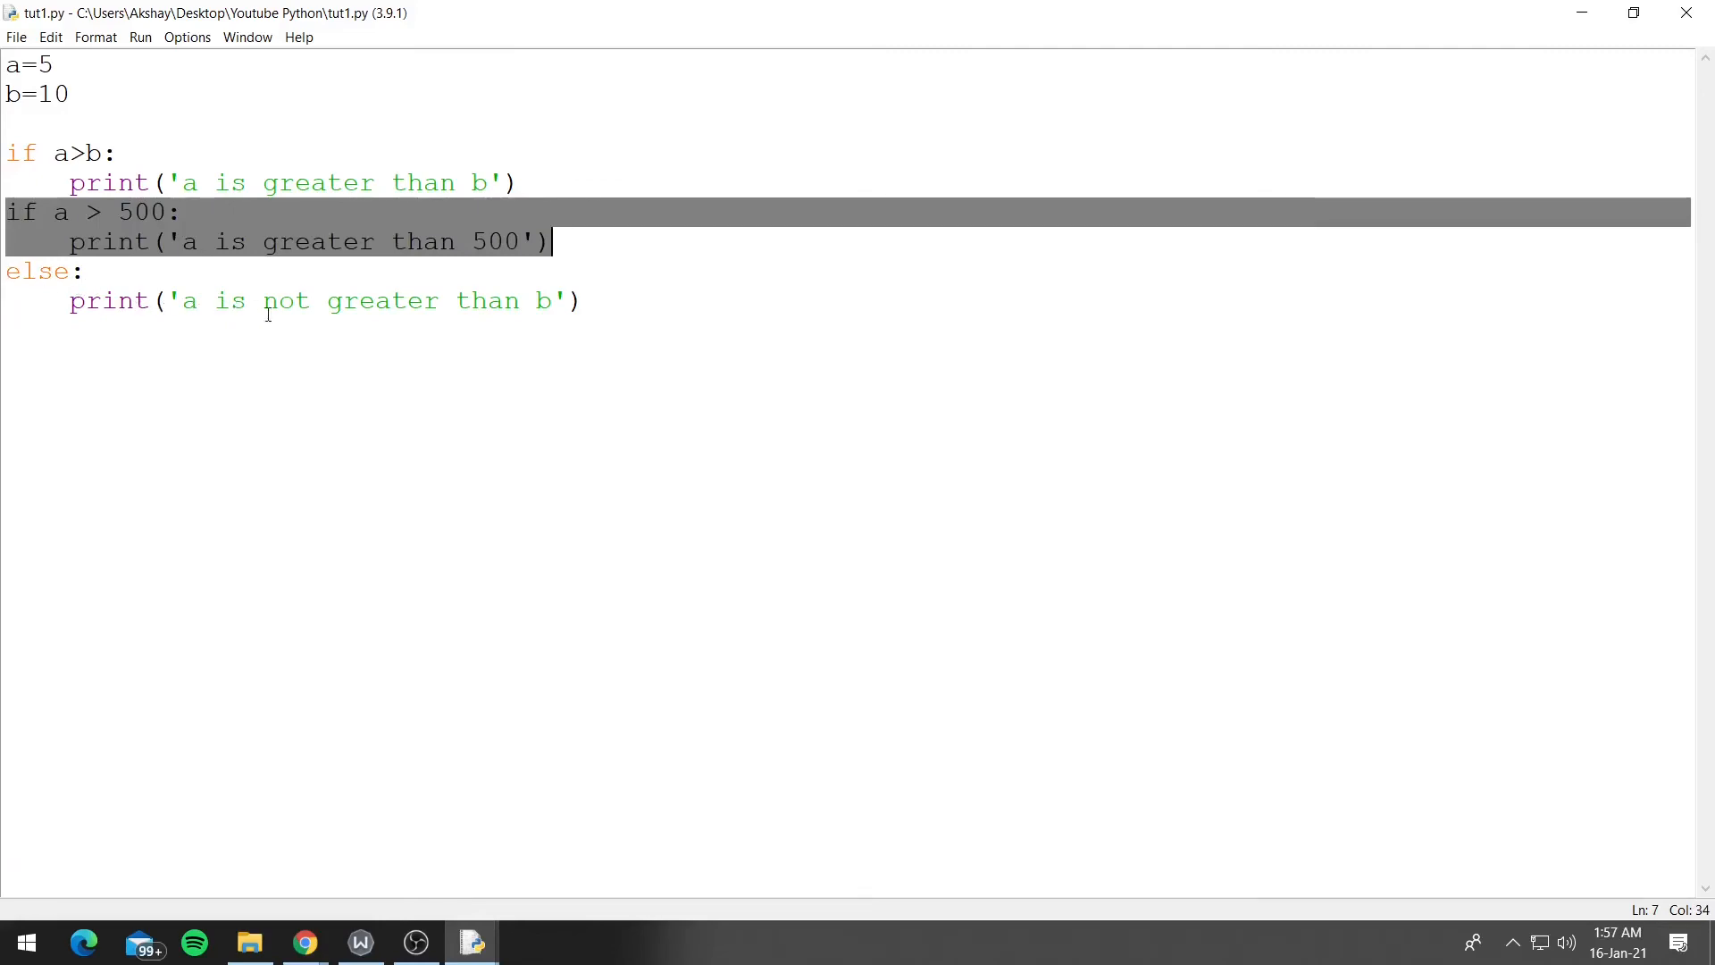
click(592, 301)
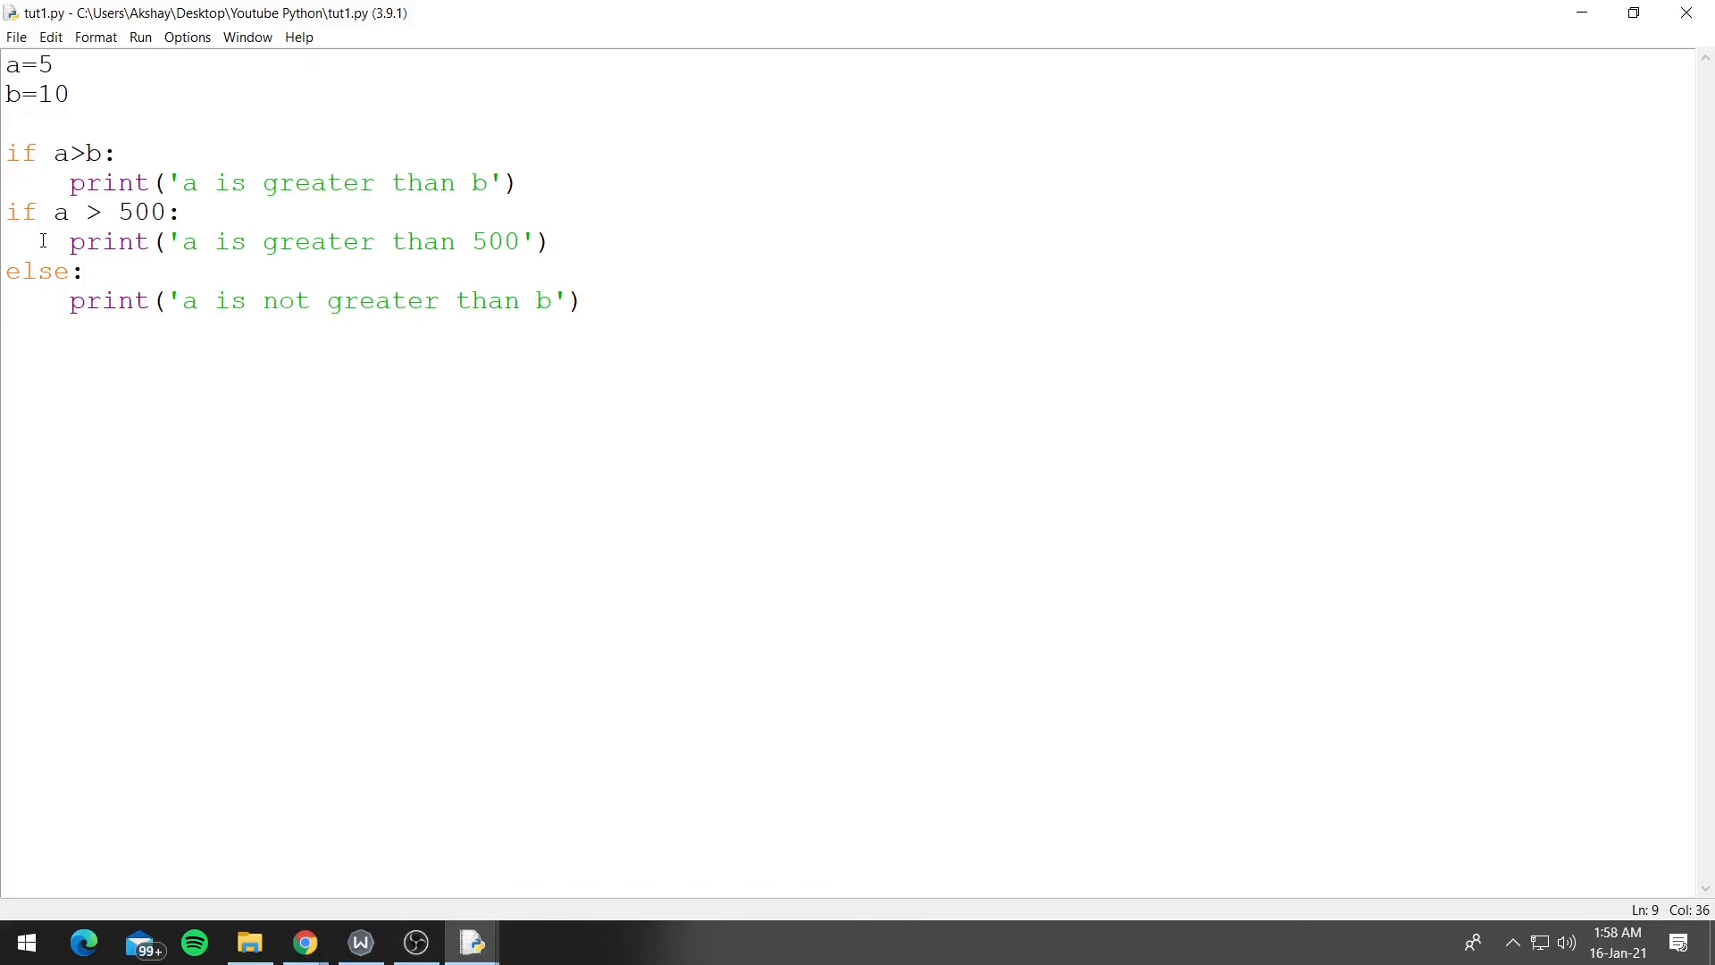
click(583, 301)
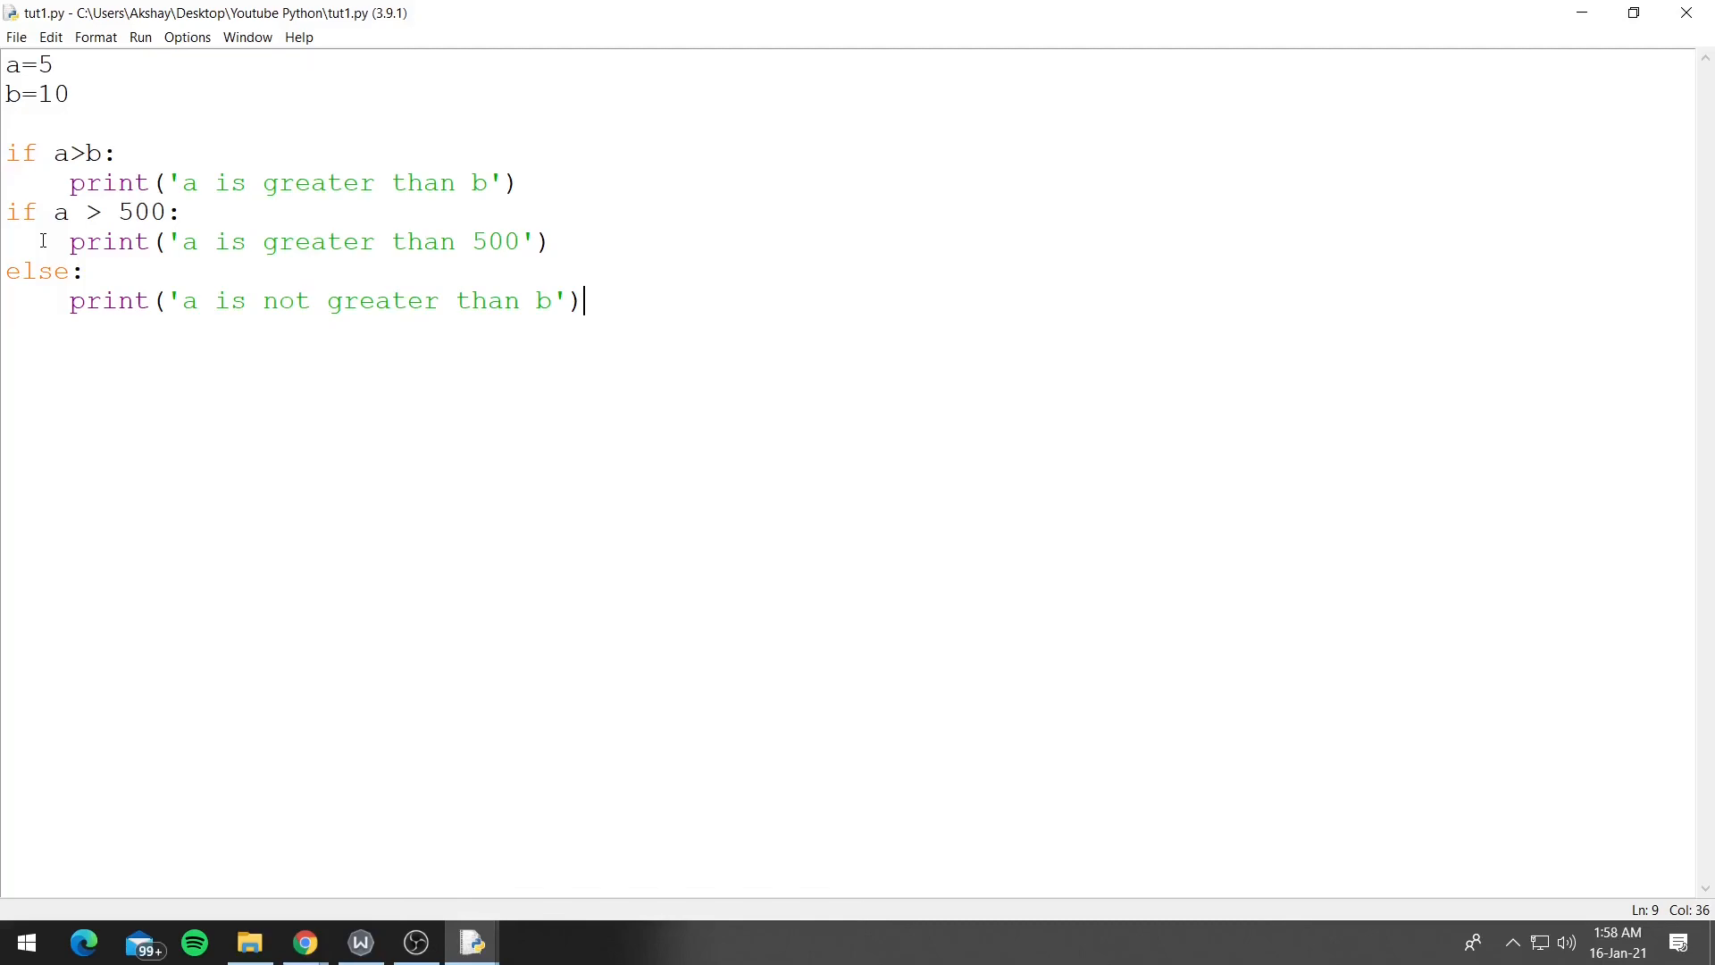